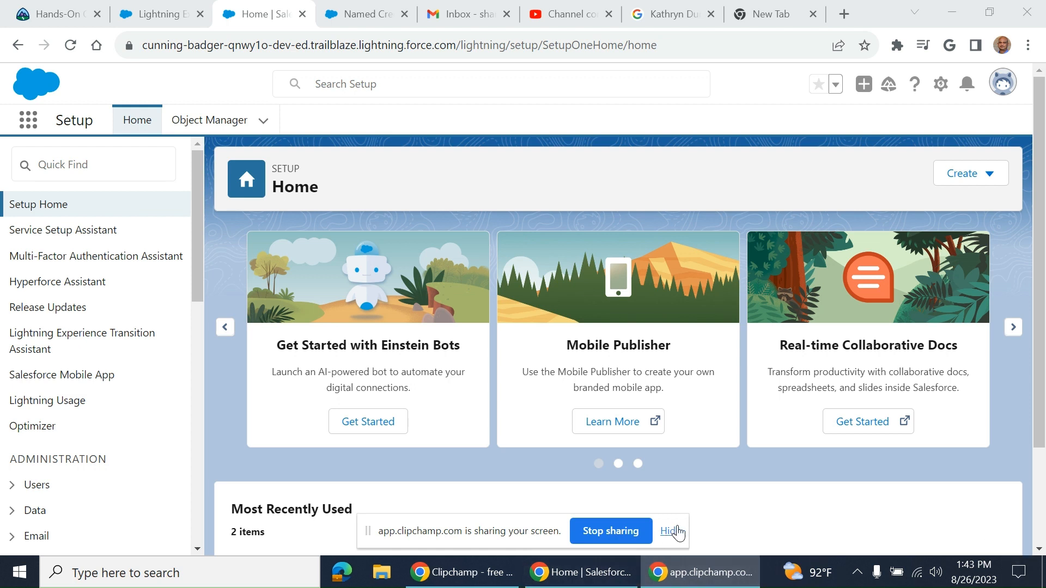
- Filter Setup's Quick Find for 'app' to surface the App Manager page
left_click(669, 531)
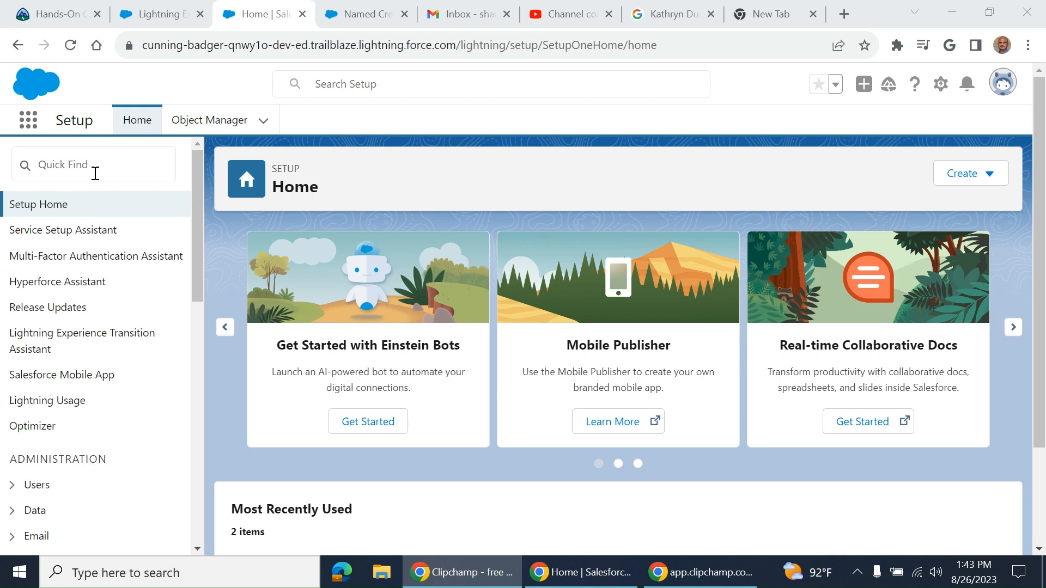
mouse_move(915, 84)
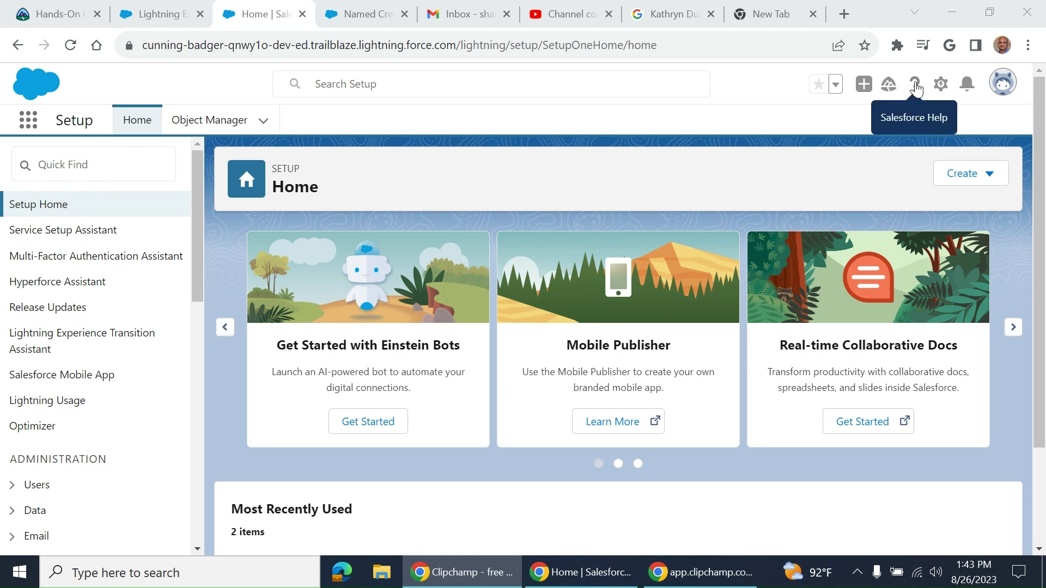
left_click(940, 84)
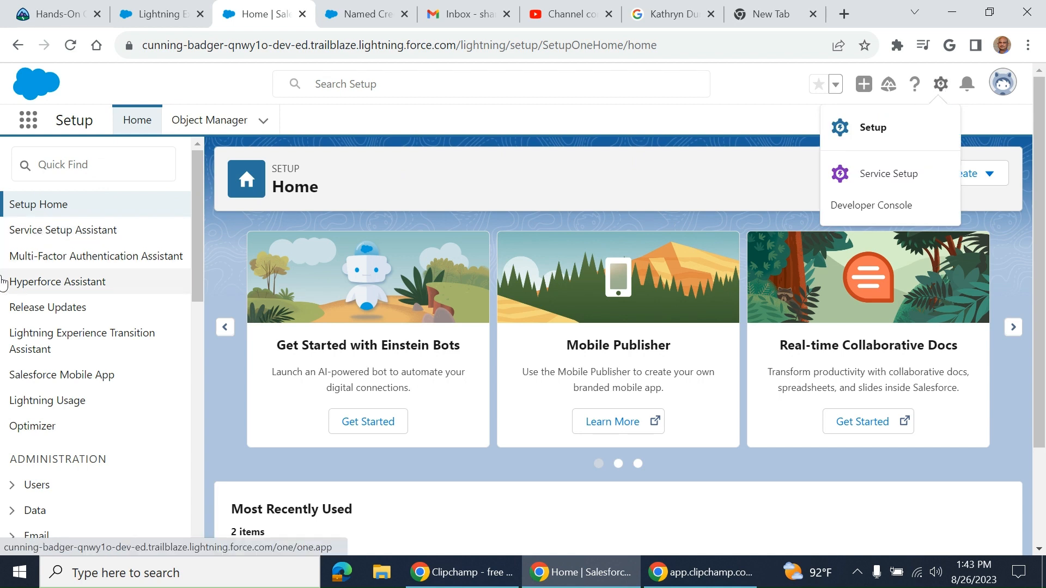
left_click(93, 164)
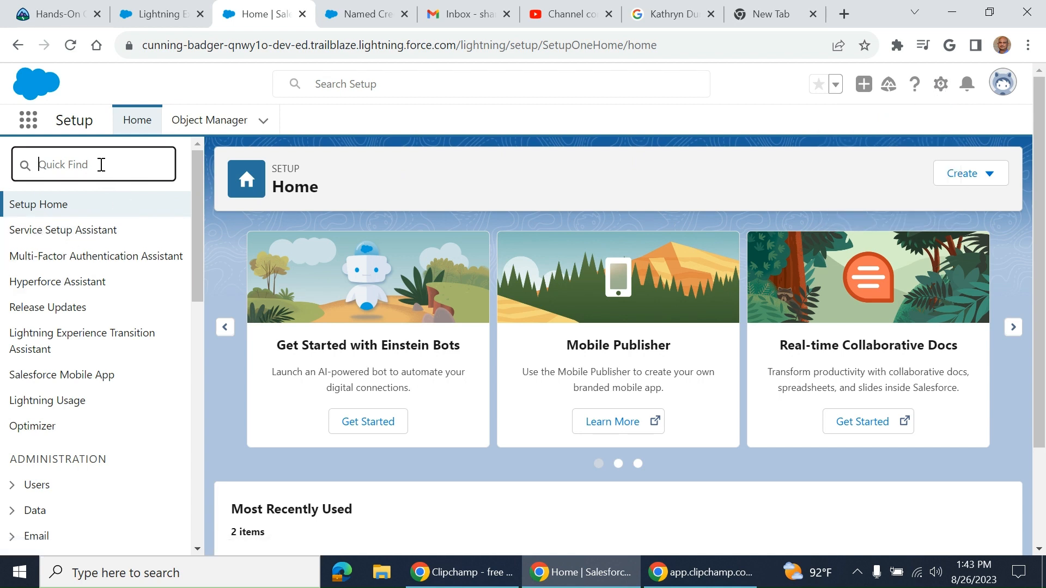
type("app m")
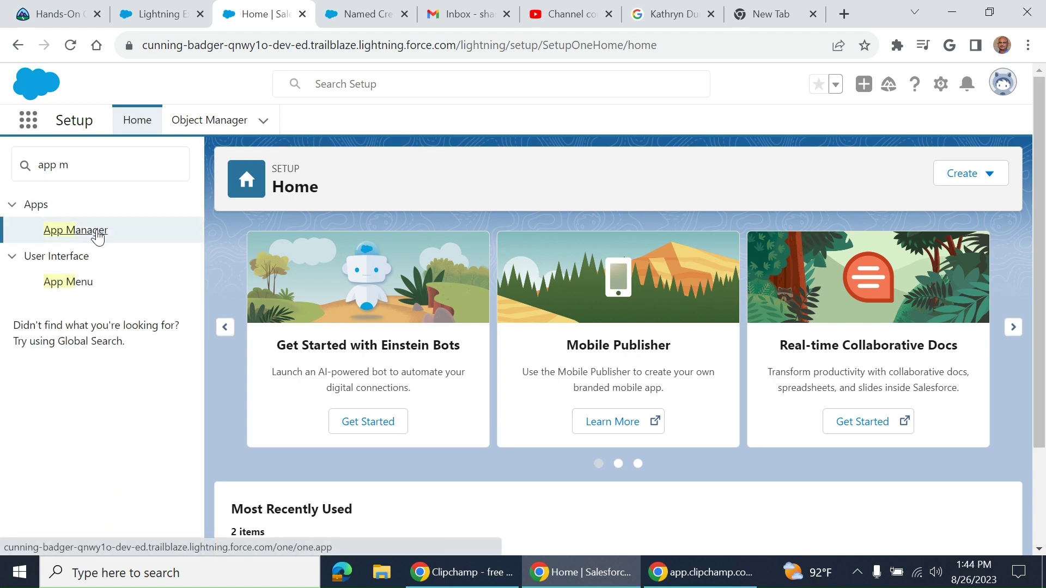
- Open App Manager and start a New Connected App
left_click(75, 230)
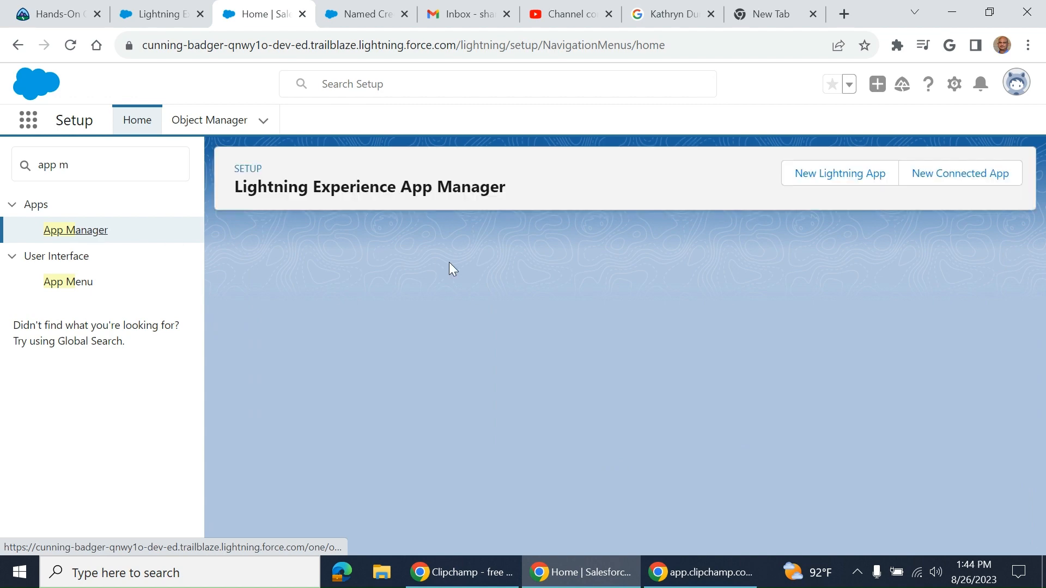
left_click(75, 230)
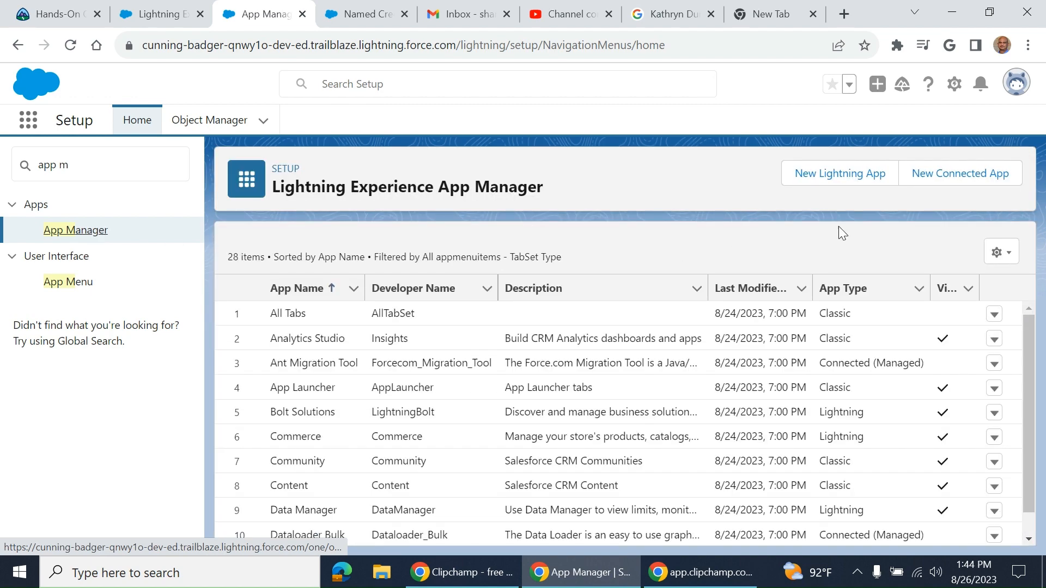
mouse_move(959, 173)
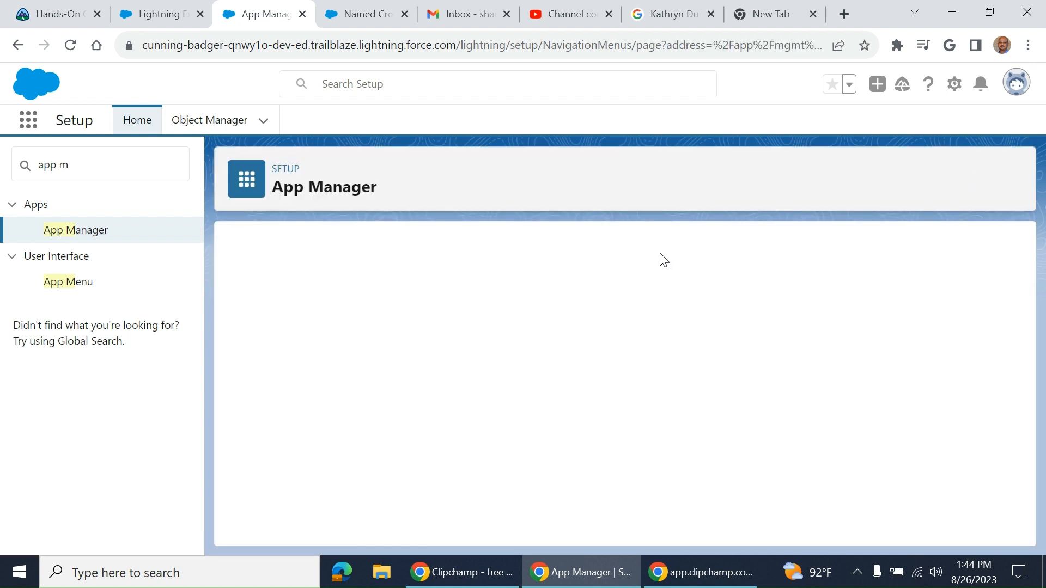
mouse_move(502, 269)
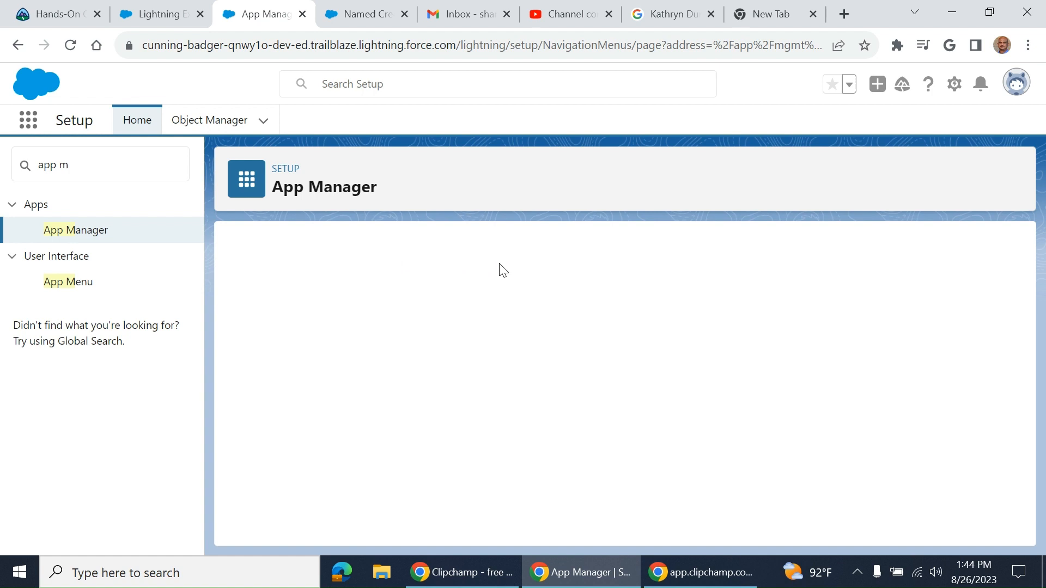
mouse_move(817, 286)
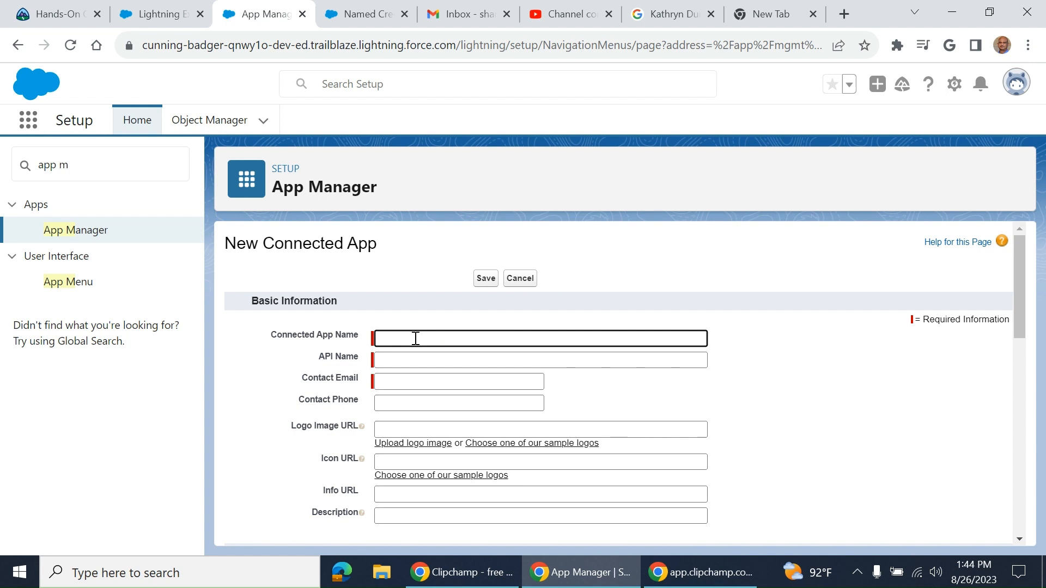
type("My")
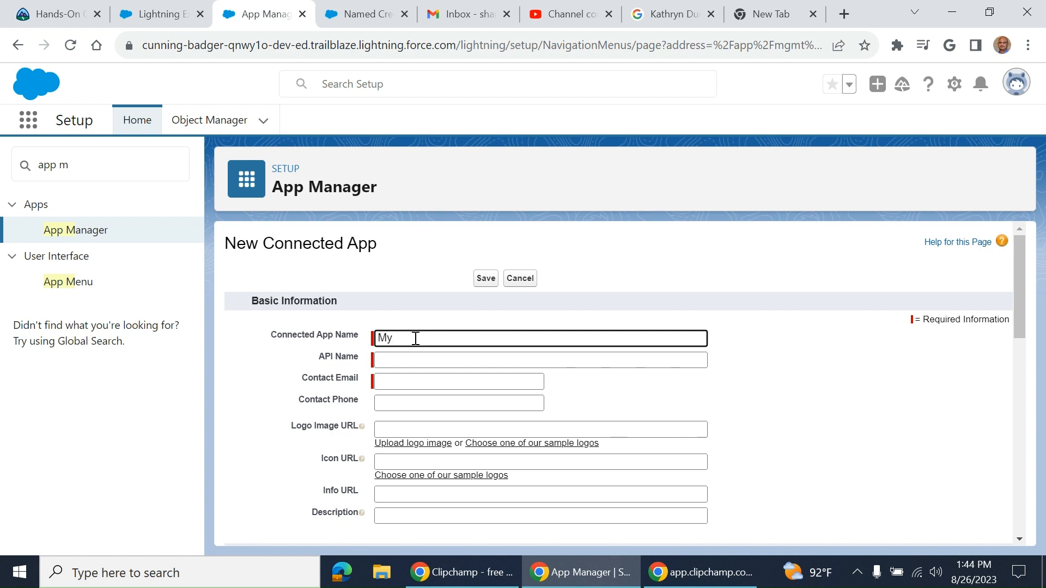
type("O")
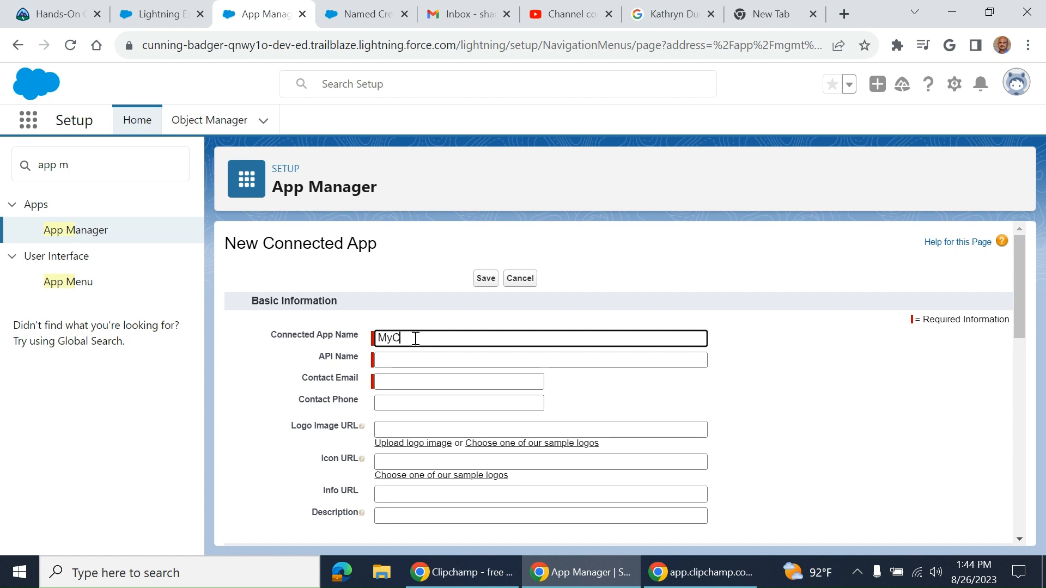
type("A")
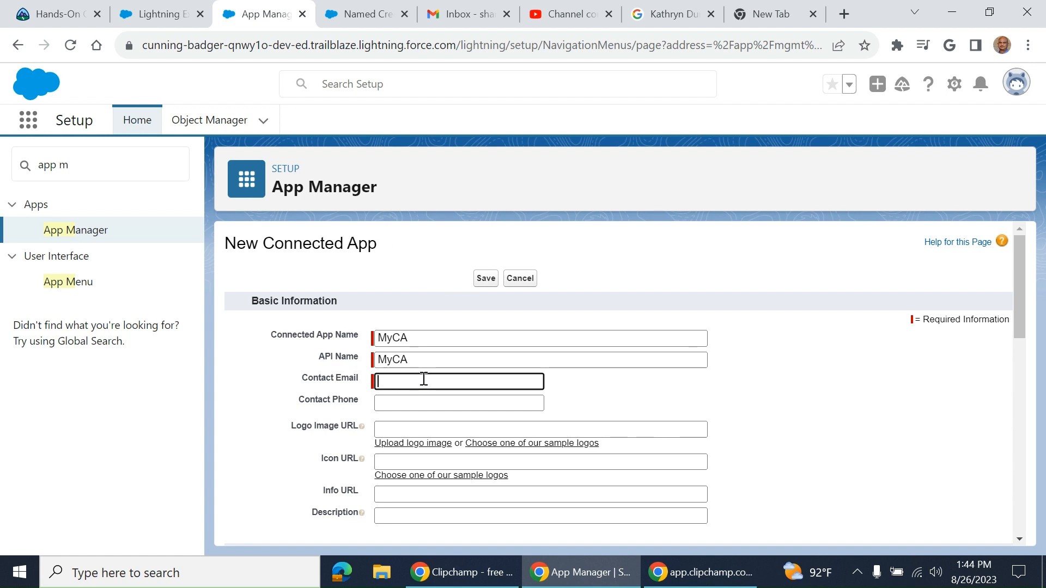
type("sss@")
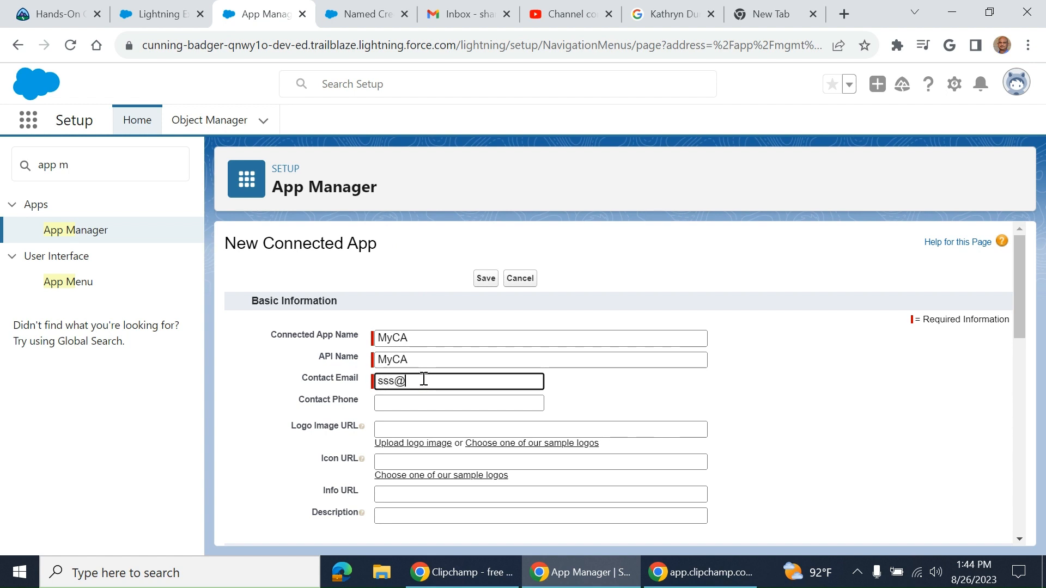
type("aaa")
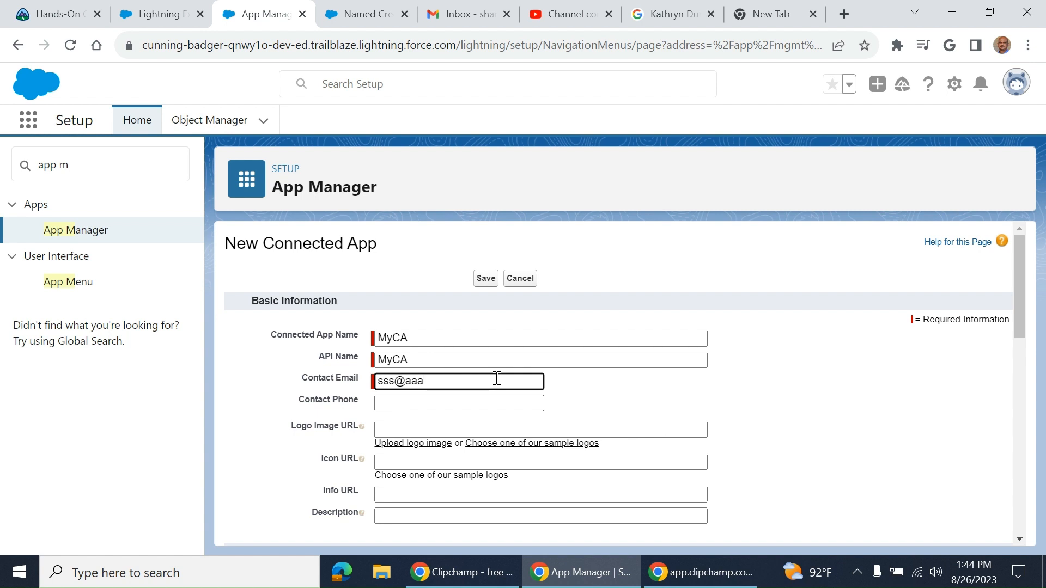
type(".lk")
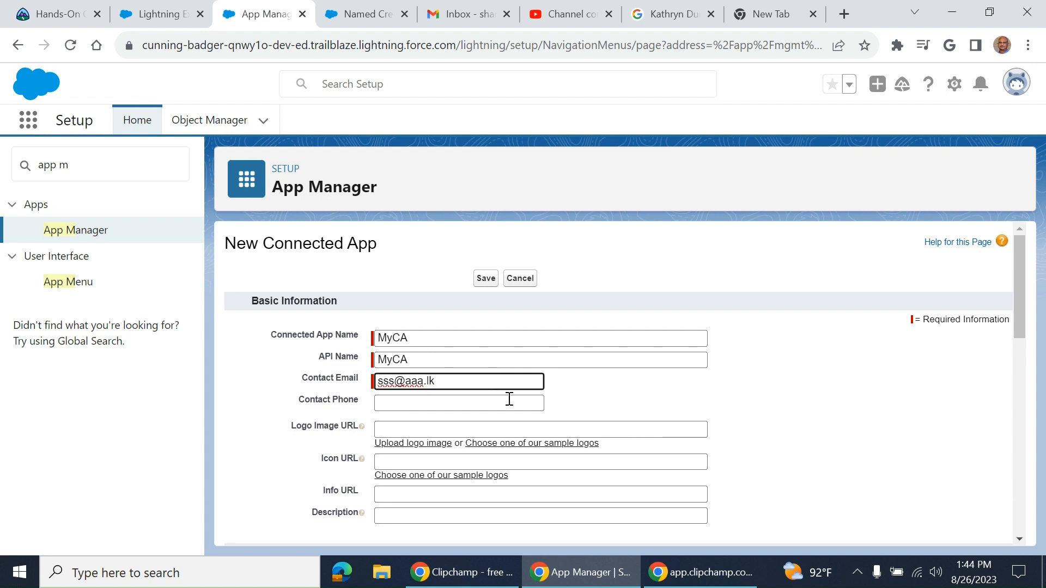
mouse_move(657, 406)
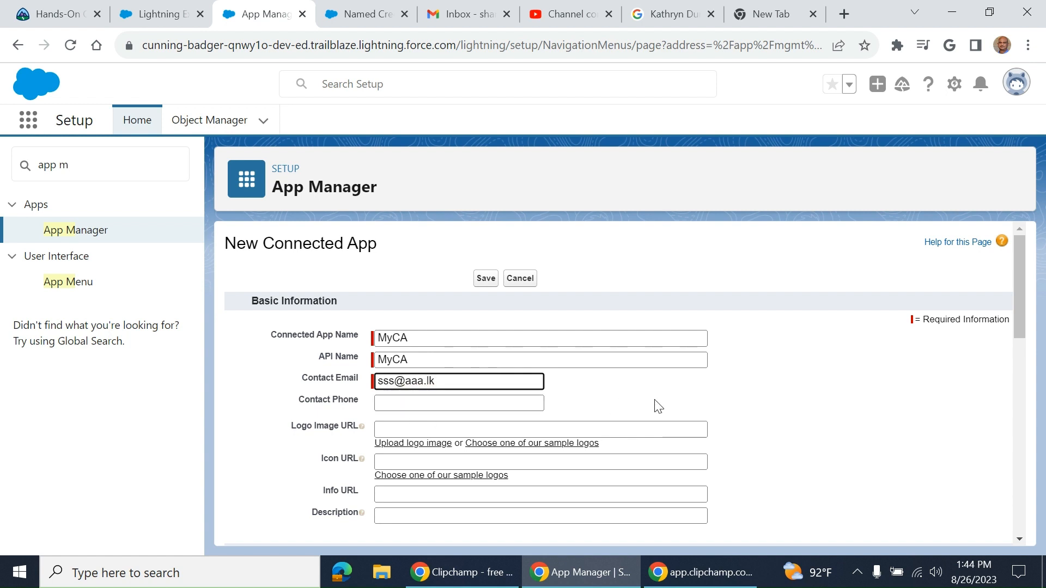
mouse_move(459, 402)
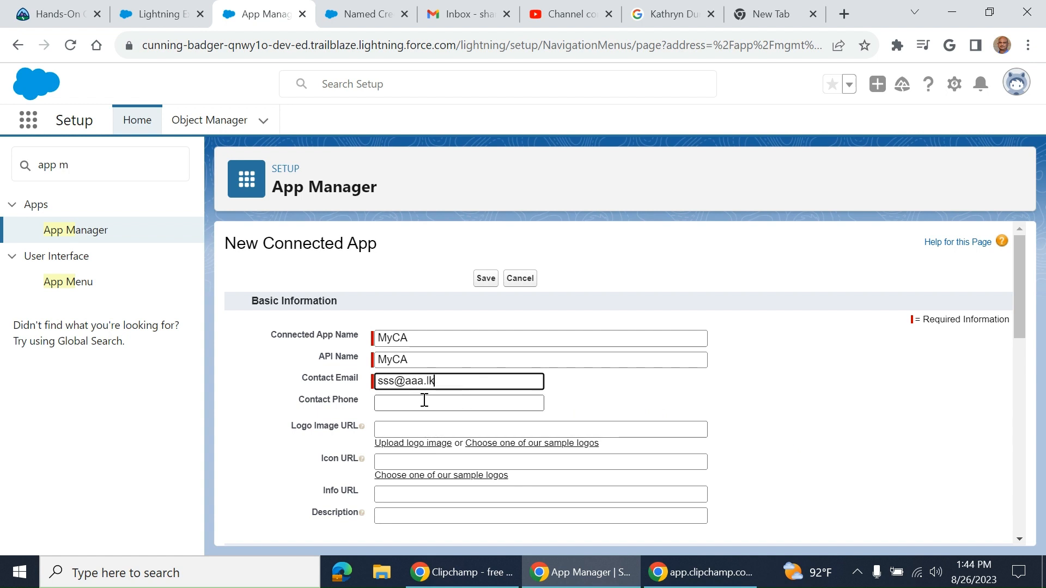
mouse_move(596, 396)
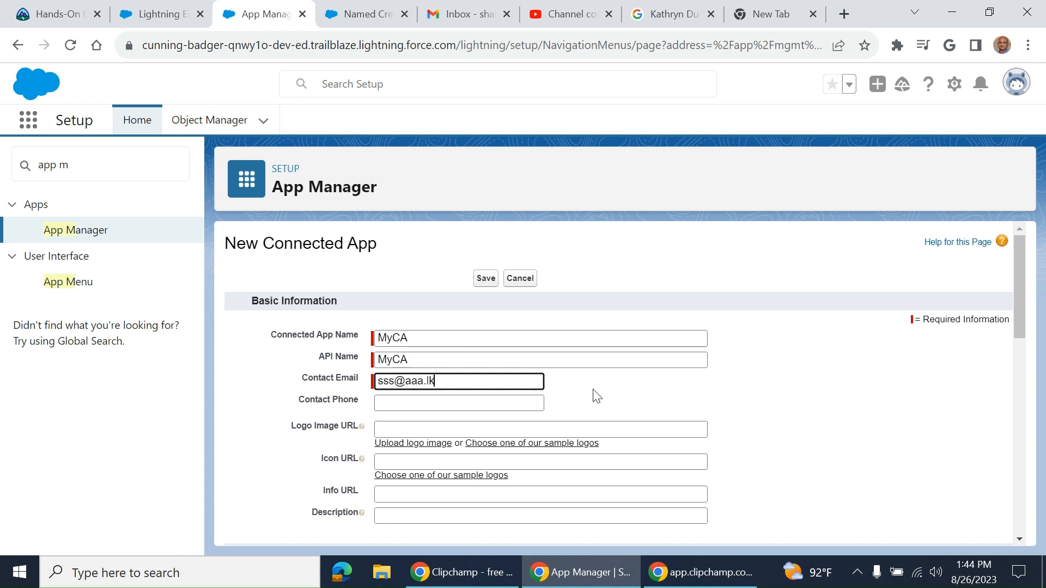
left_click(459, 402)
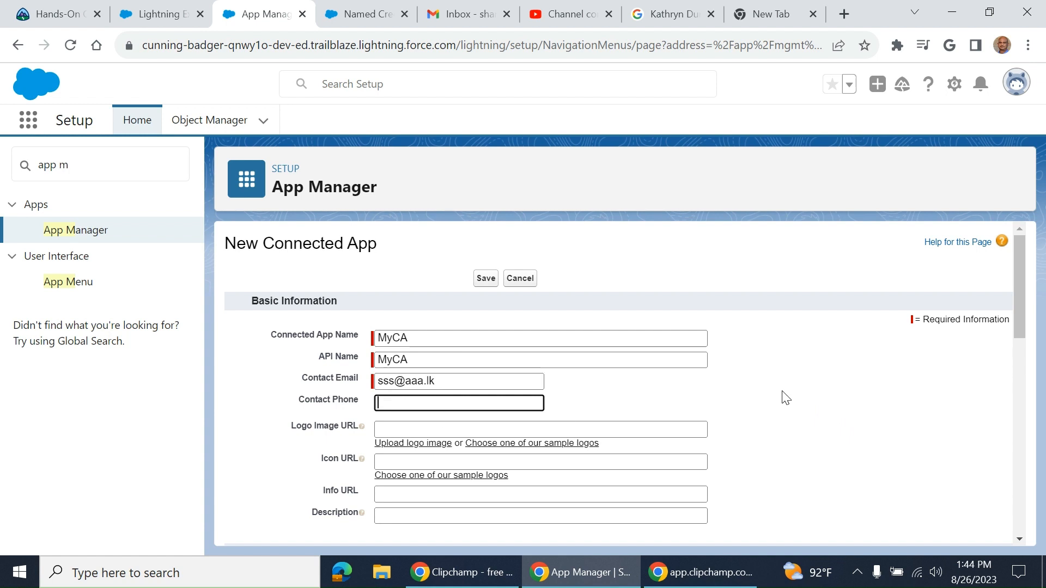
scroll("down", 3)
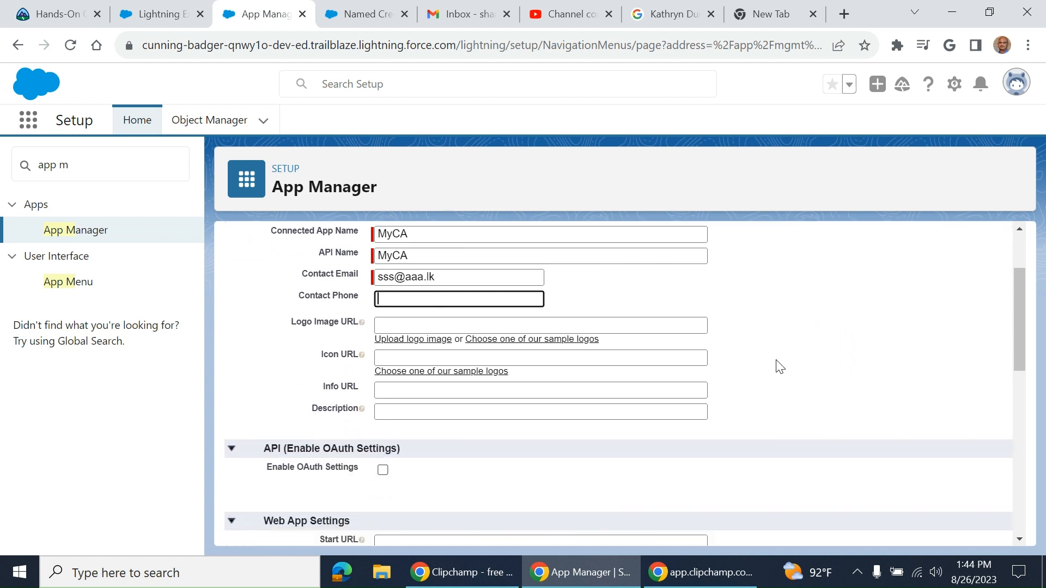
scroll("up", 3)
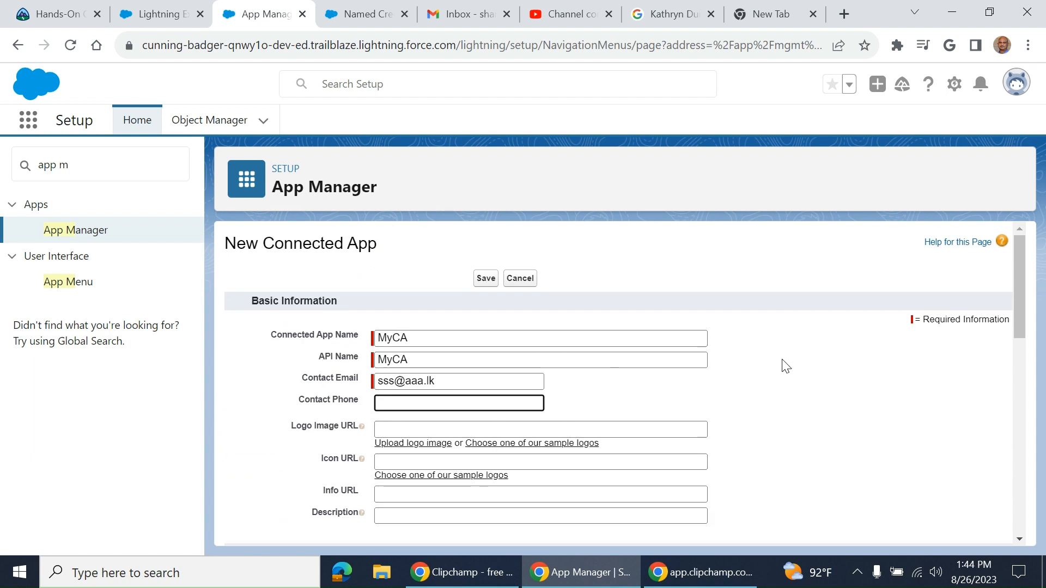
scroll("down", 3)
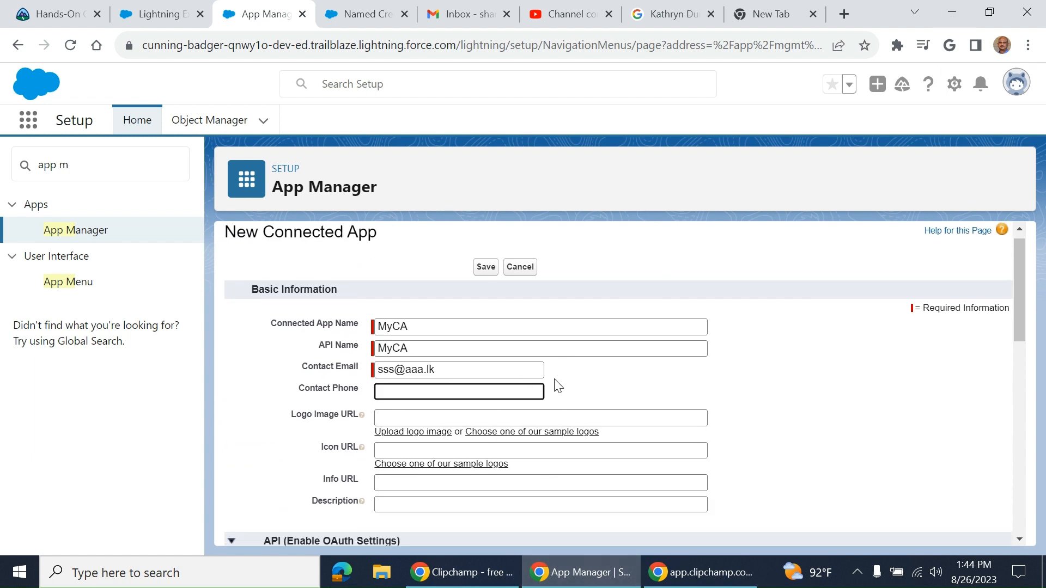
scroll("down", 3)
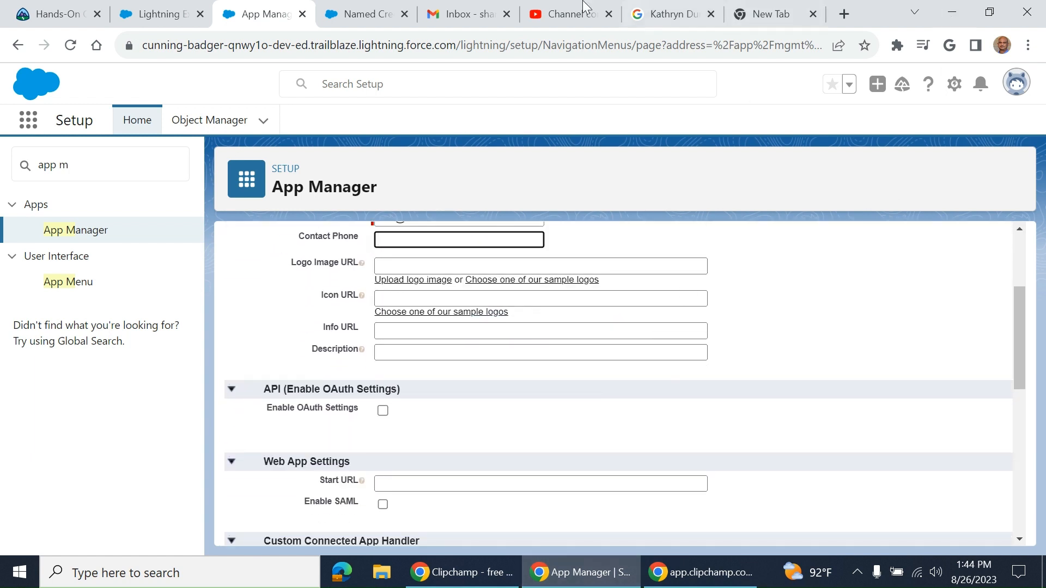
mouse_move(264, 407)
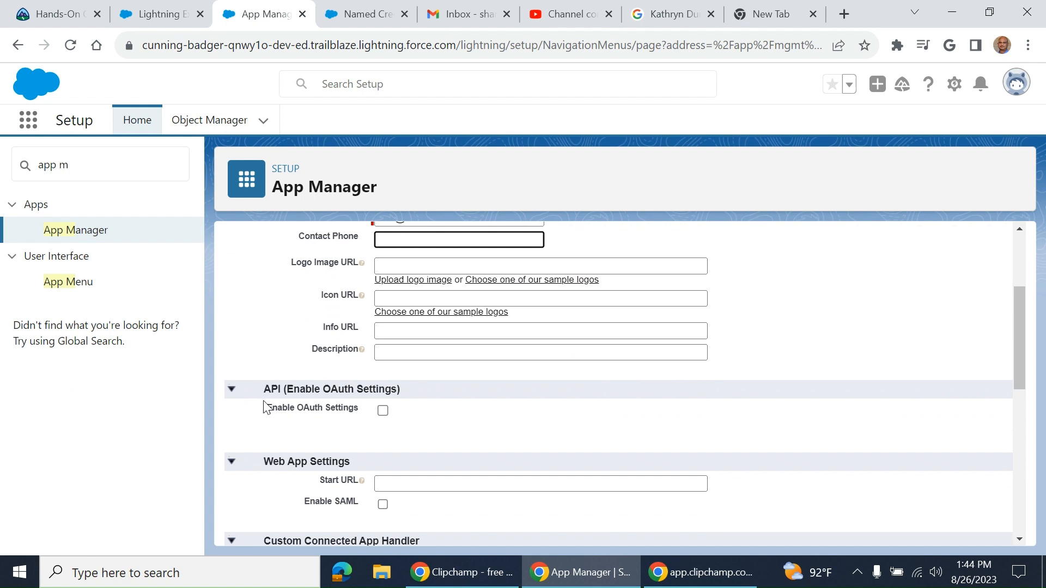
mouse_move(377, 419)
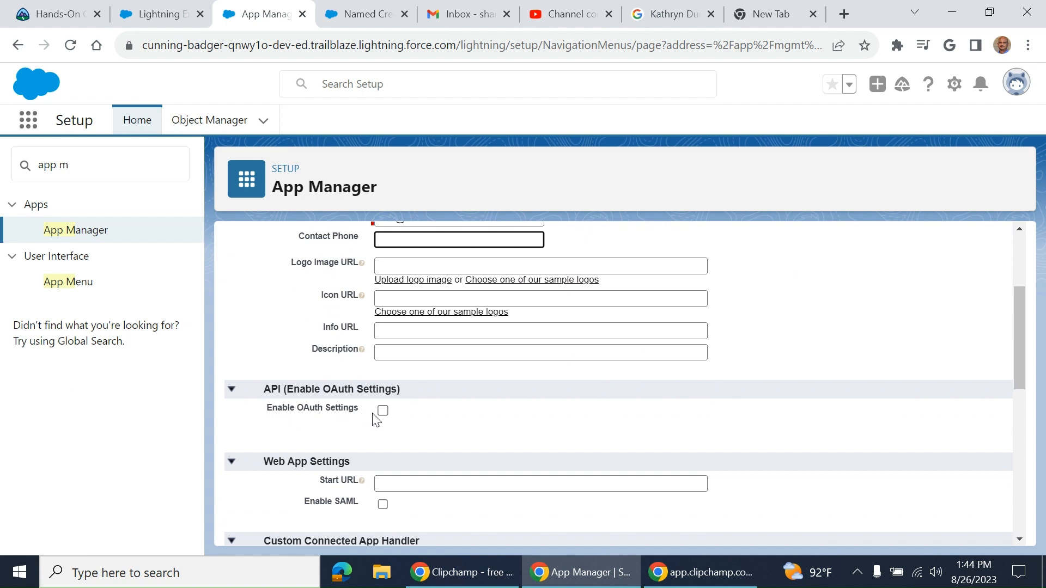
scroll("down", 3)
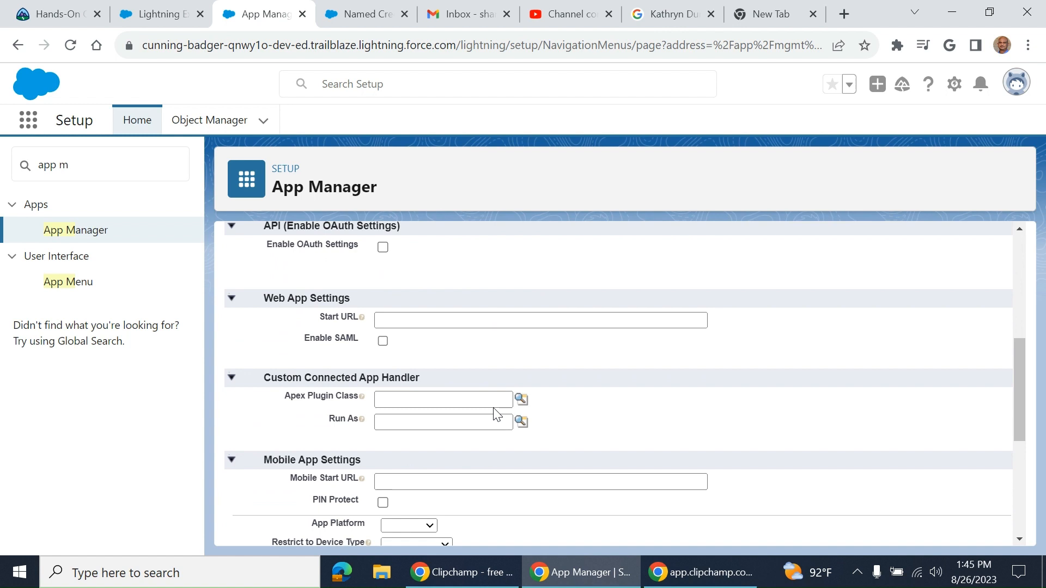
mouse_move(659, 363)
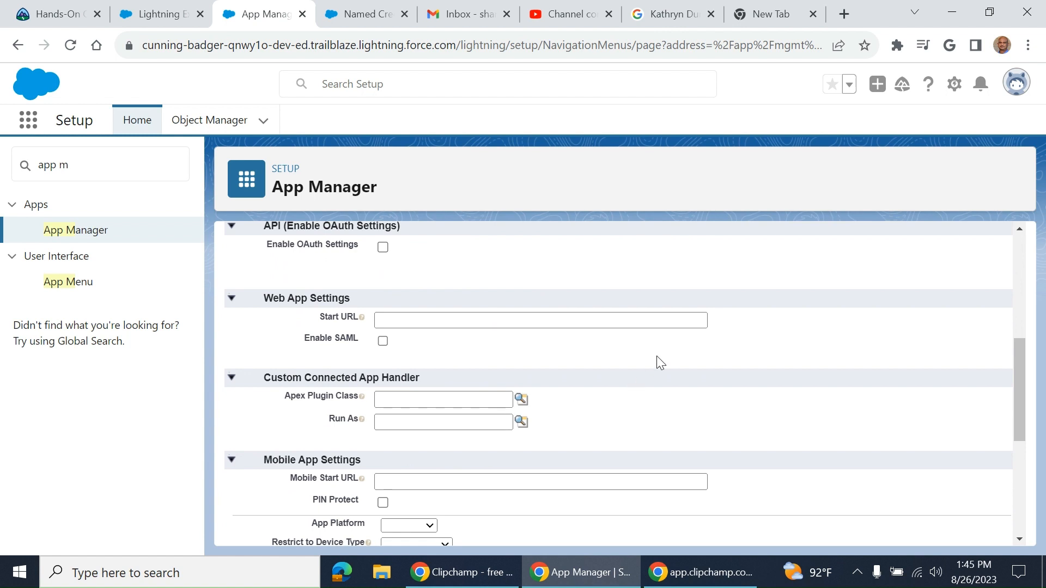
scroll("down", 3)
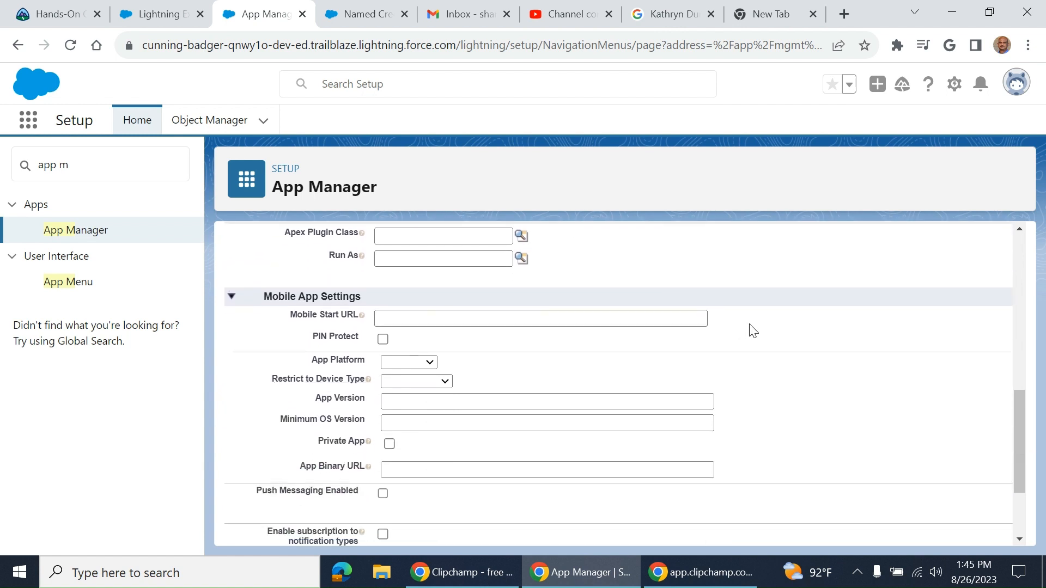
scroll("up", 3)
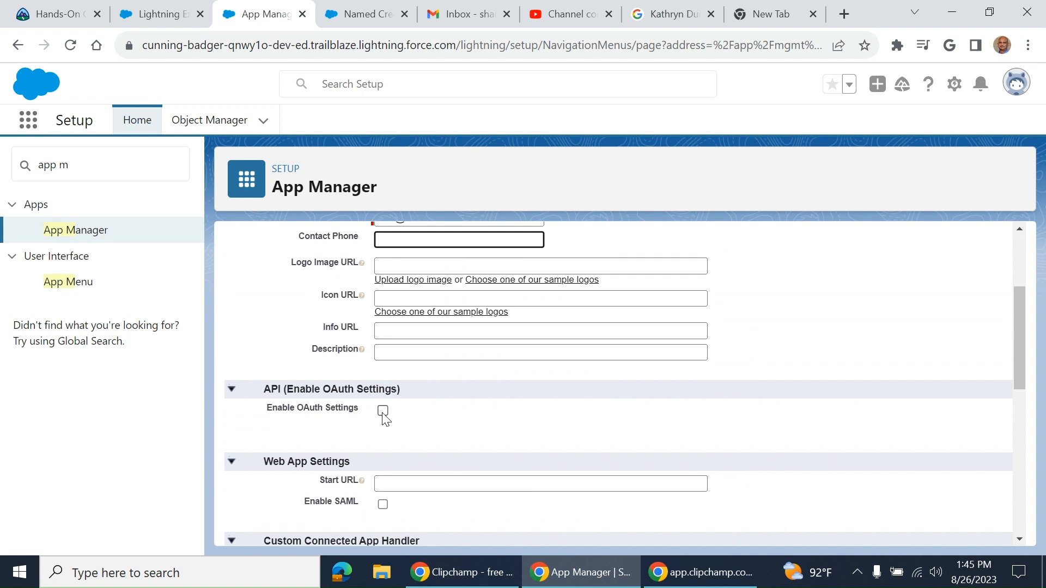
left_click(383, 410)
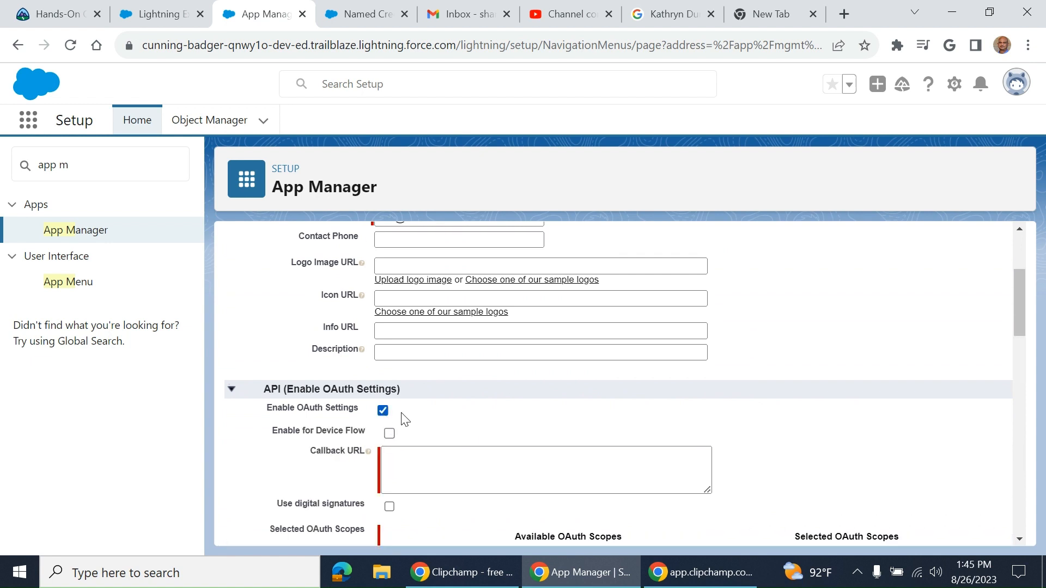
scroll("down", 3)
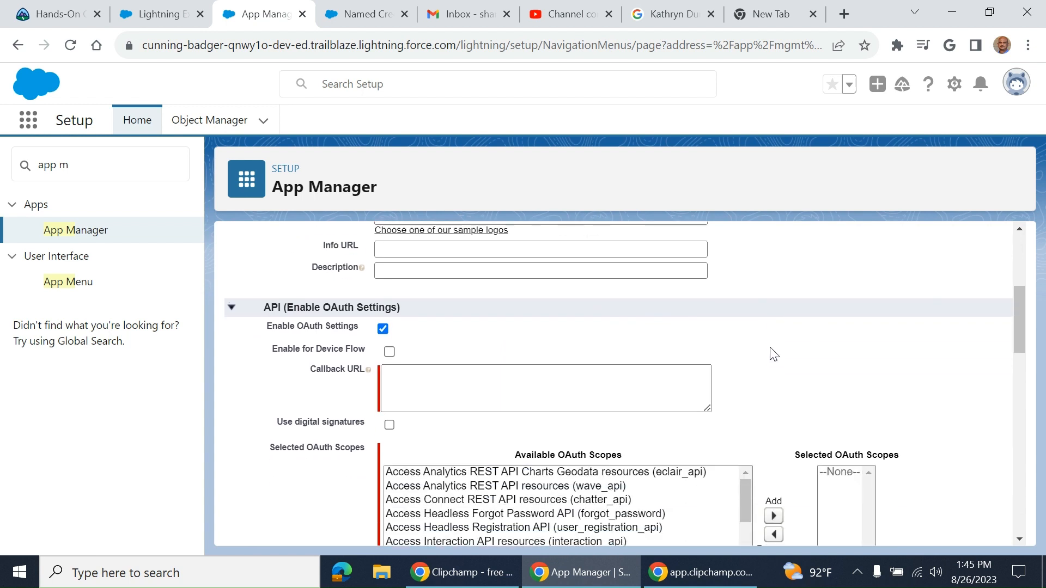
mouse_move(849, 298)
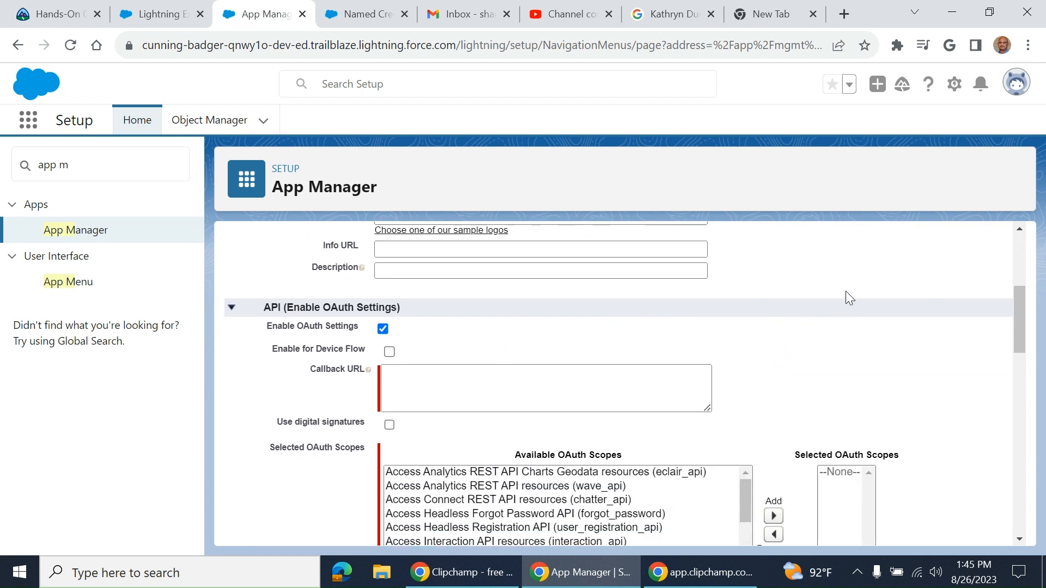
mouse_move(426, 482)
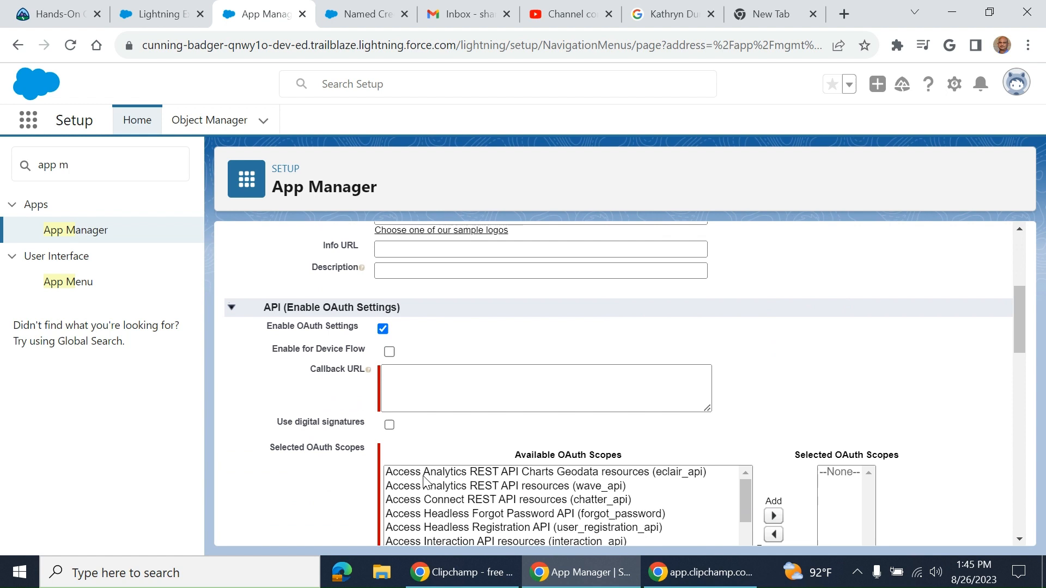
scroll("down", 3)
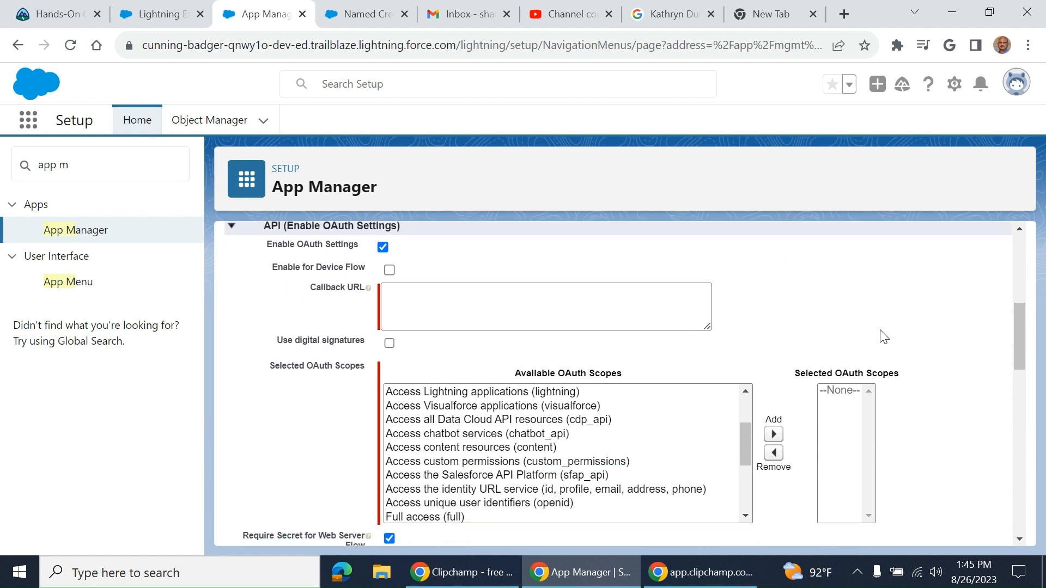
scroll("up", 3)
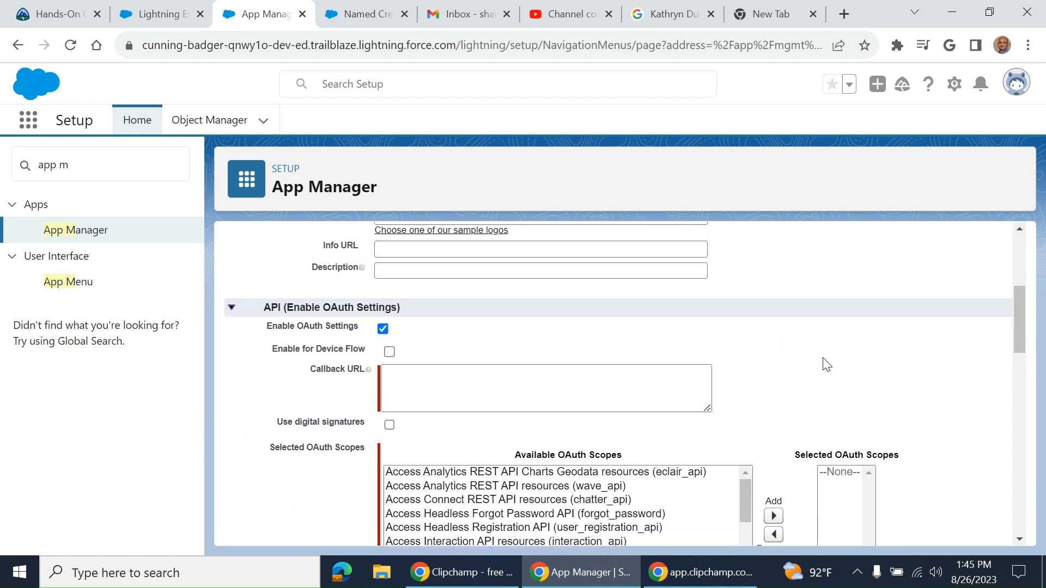
mouse_move(828, 342)
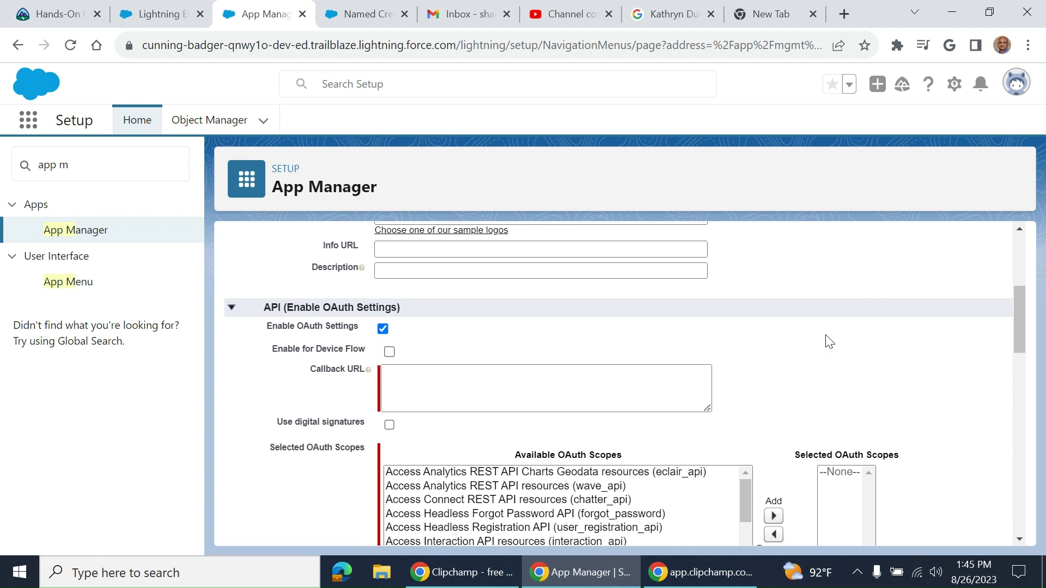
mouse_move(821, 338)
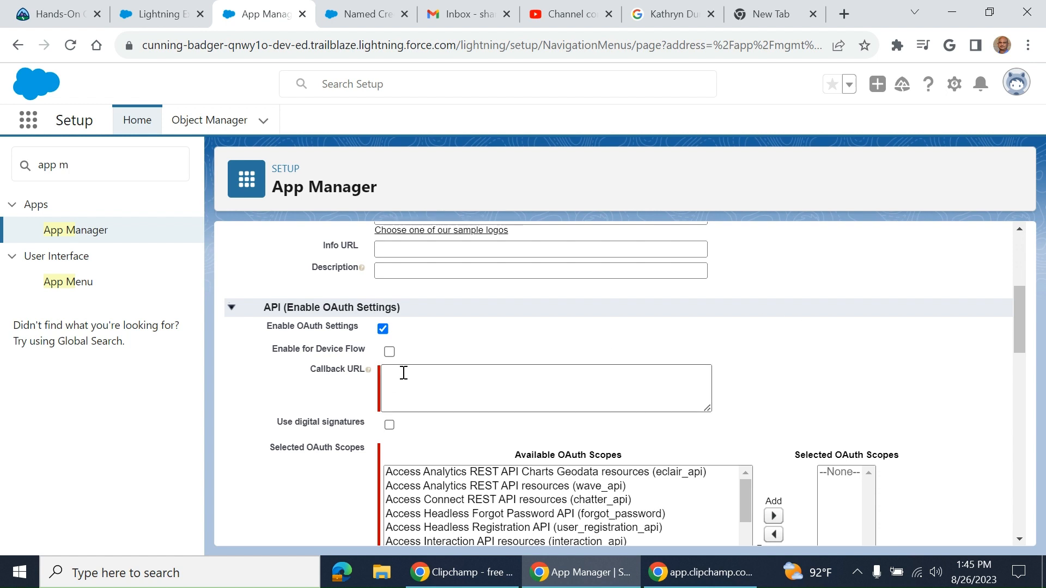
left_click(544, 387)
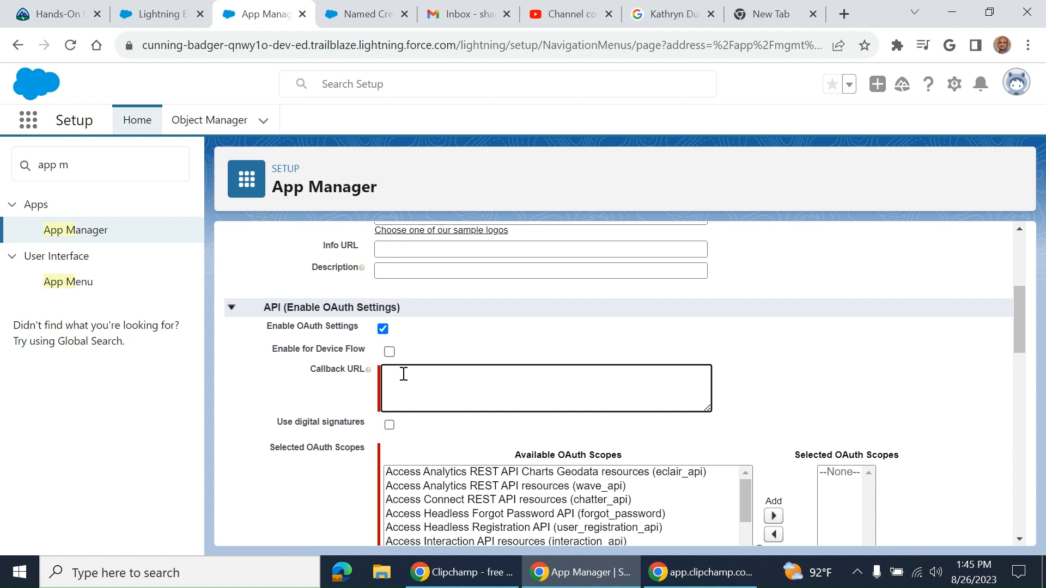
type("hhtp:")
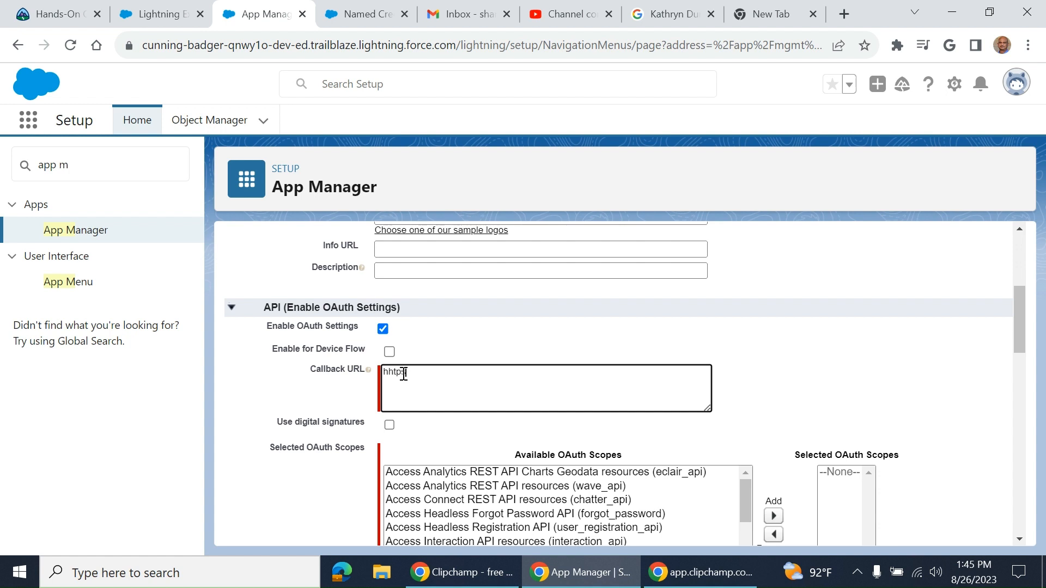
type("://")
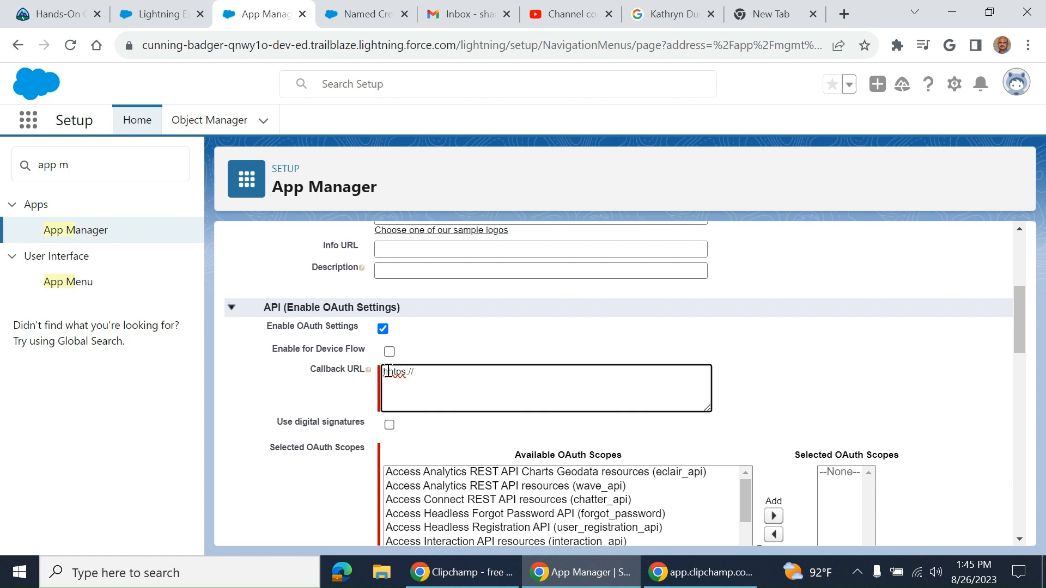
right_click(398, 372)
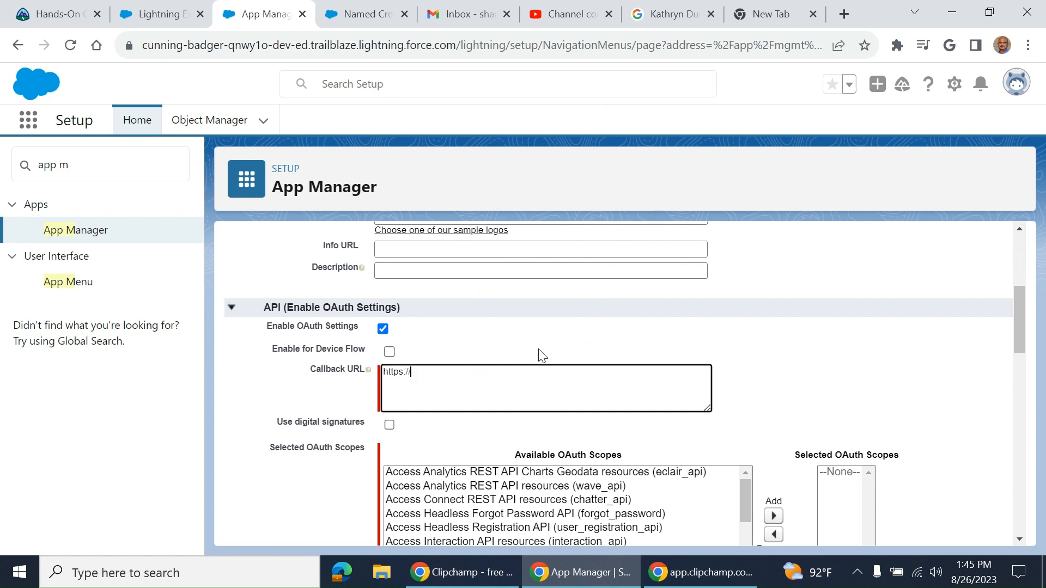
type("so")
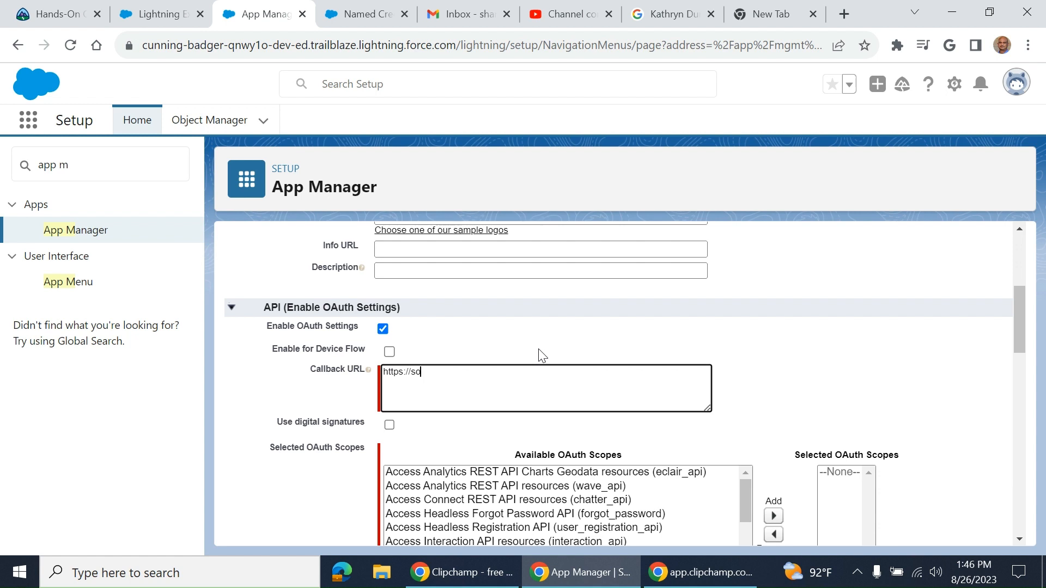
type("me")
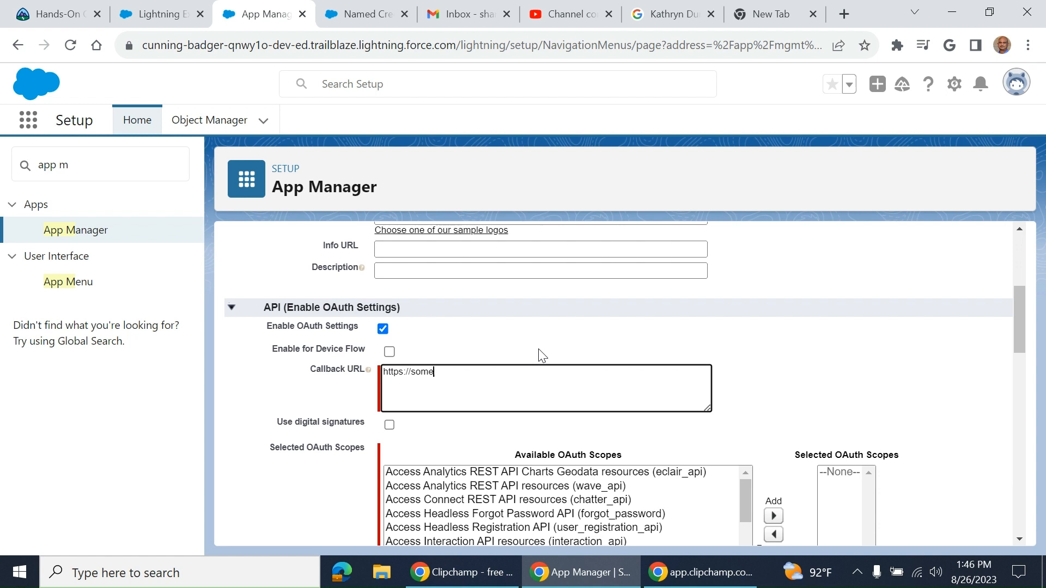
type(".lk")
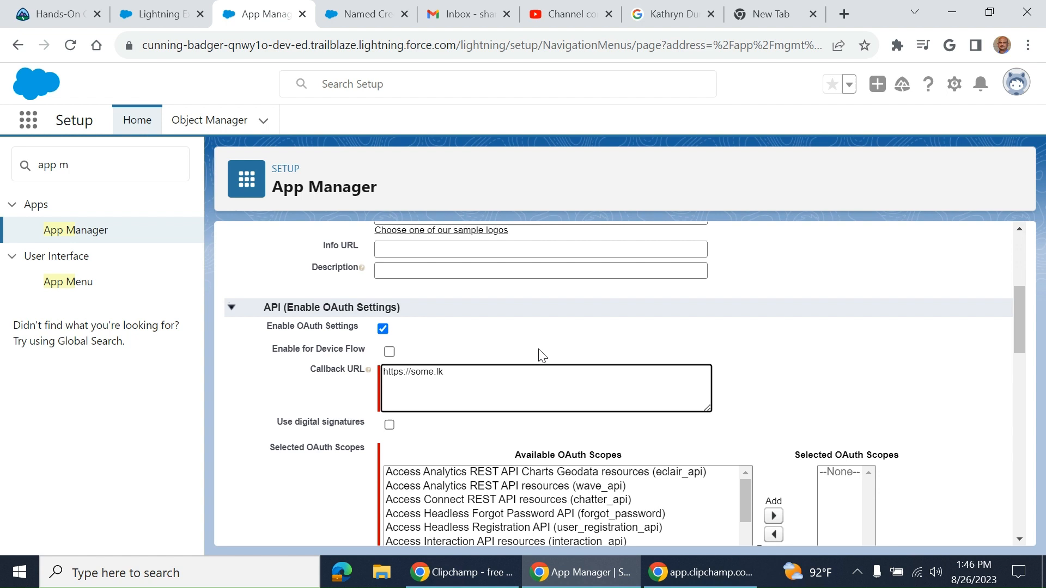
scroll("down", 3)
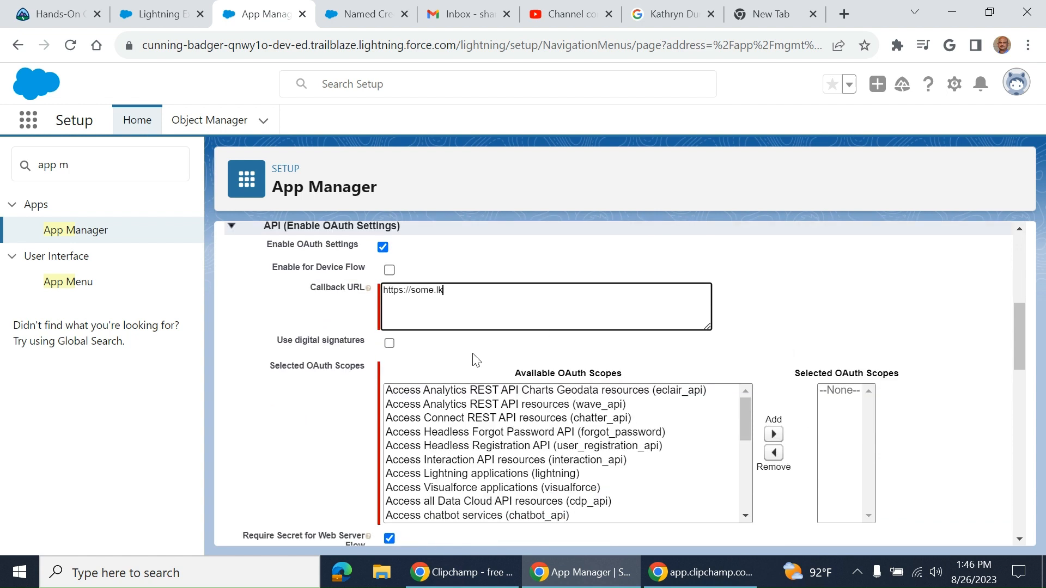
mouse_move(713, 347)
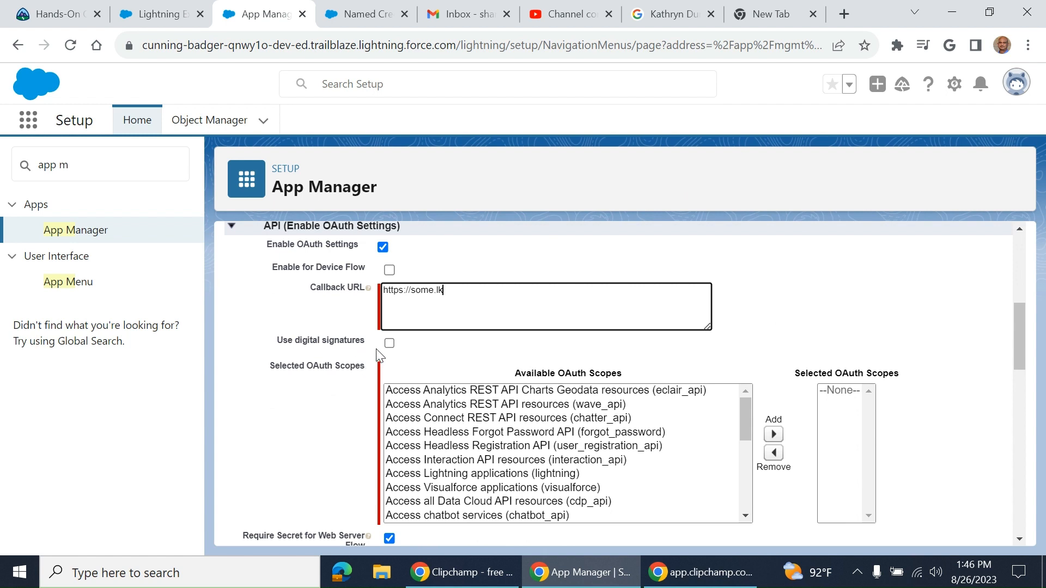
mouse_move(389, 343)
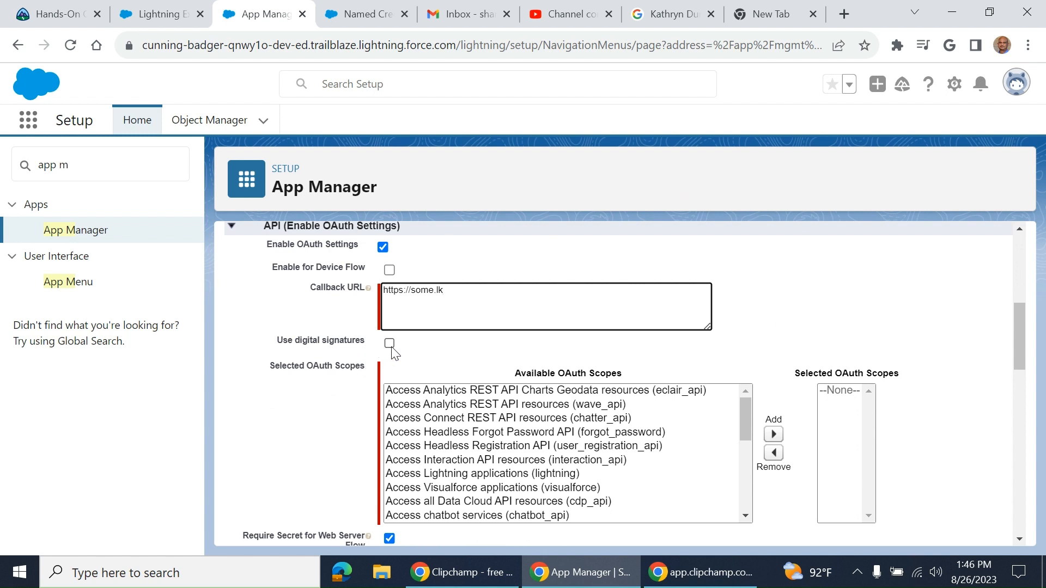
- Scroll through the Available OAuth Scopes list to reach Full access (full)
scroll("down", 3)
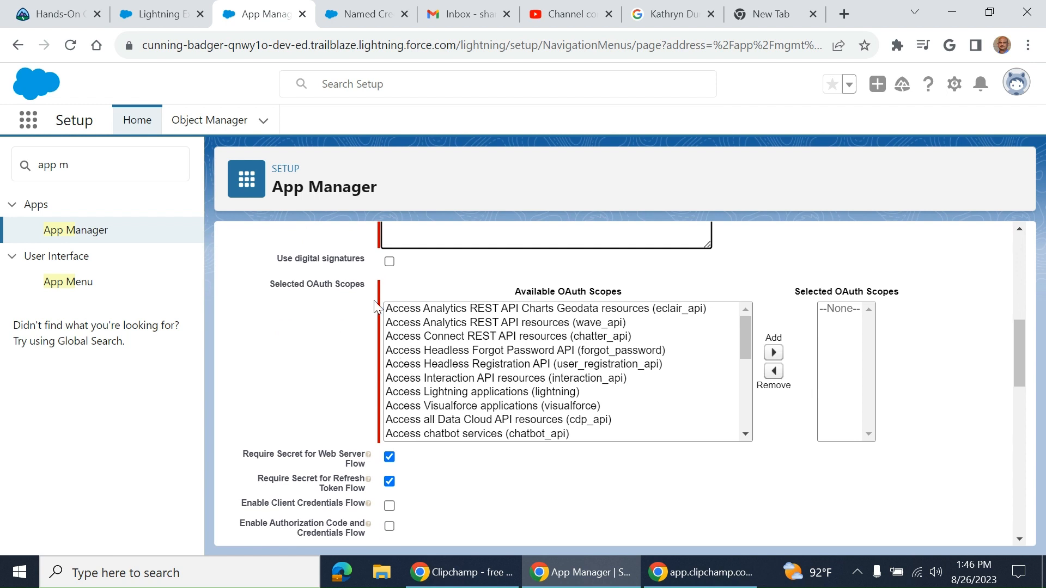
mouse_move(535, 312)
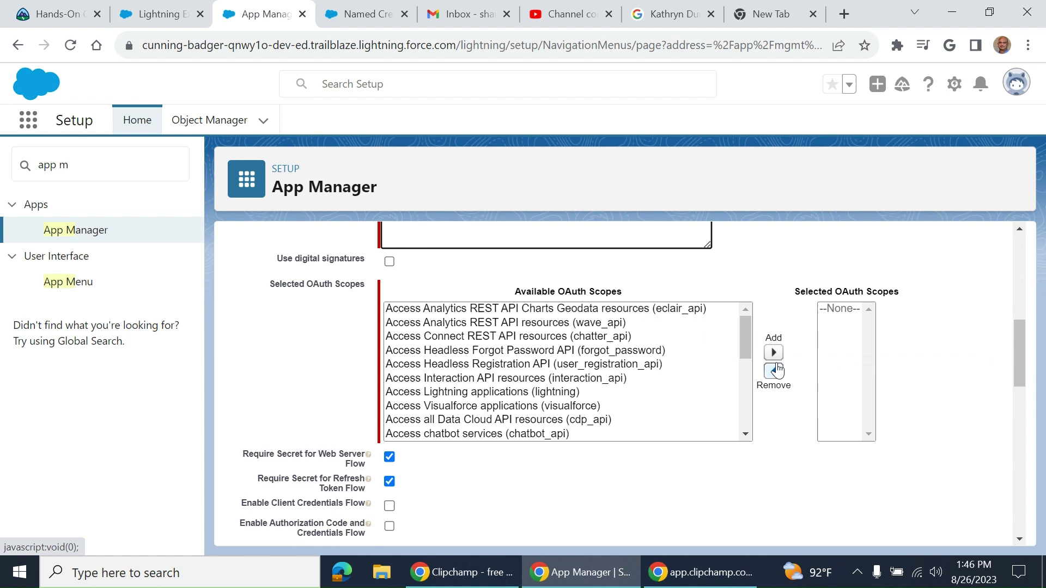
mouse_move(672, 372)
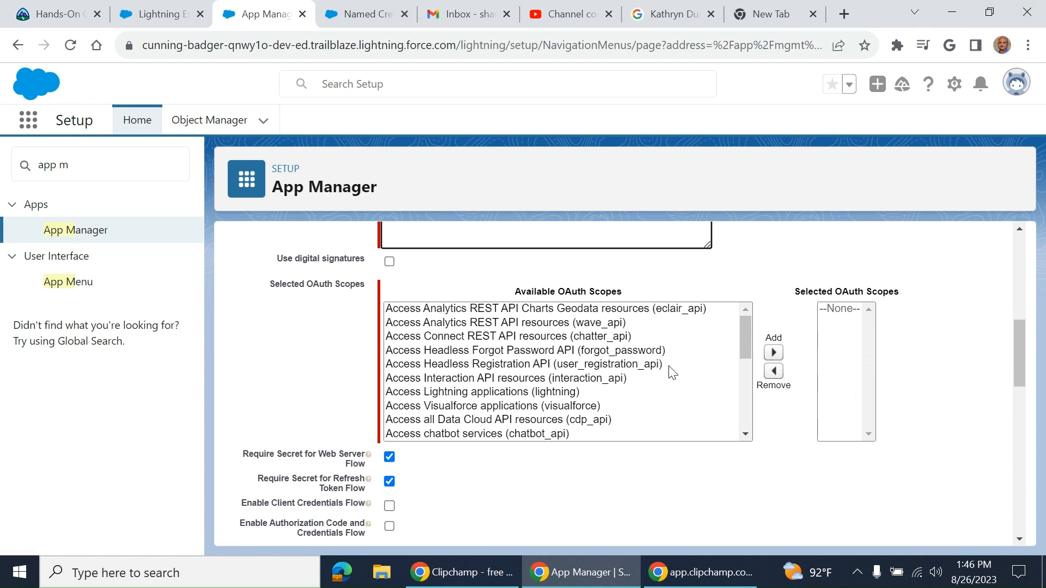
scroll("down", 3)
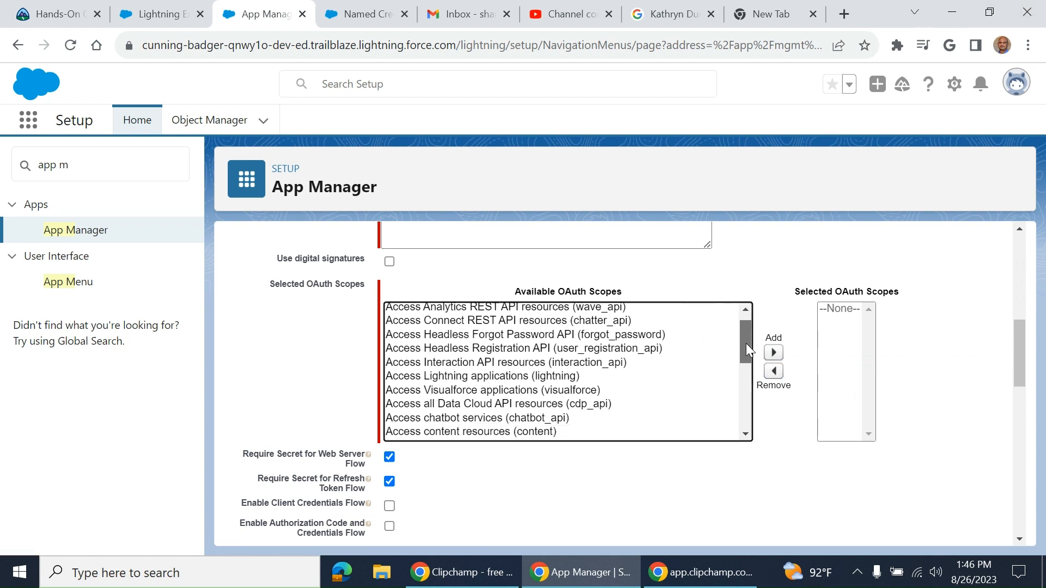
scroll("down", 3)
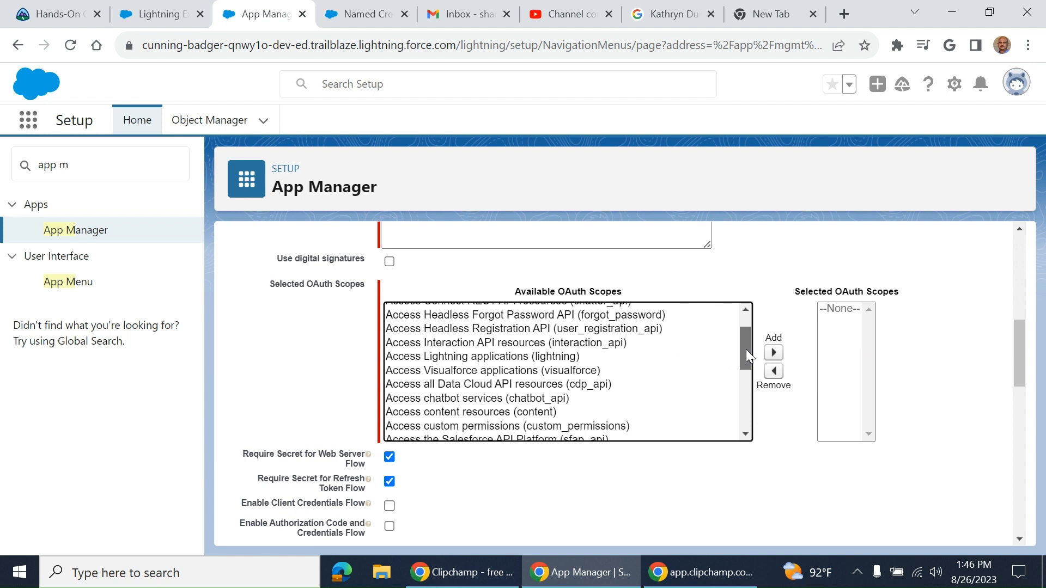
scroll("down", 3)
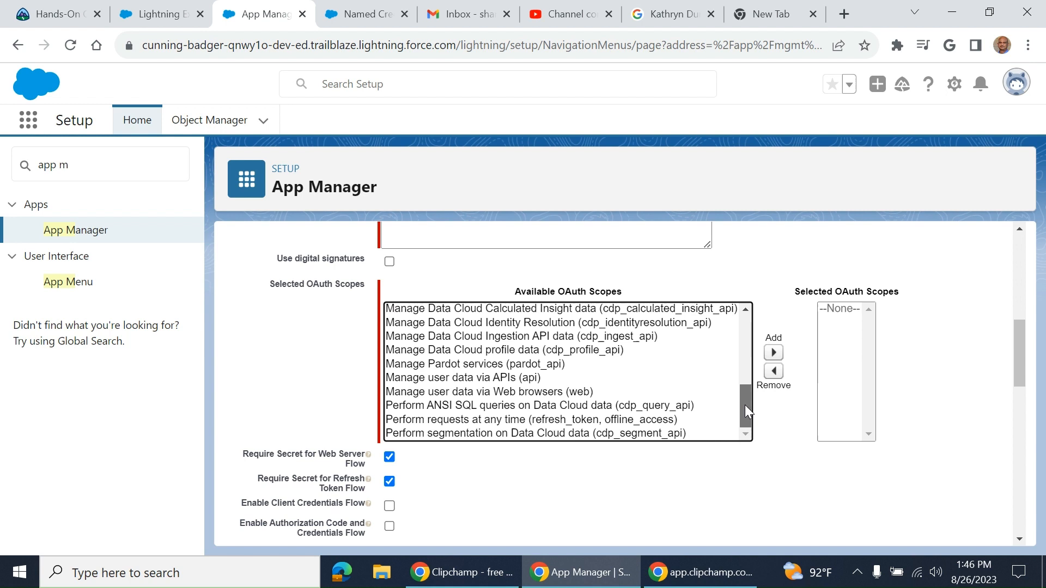
scroll("up", 3)
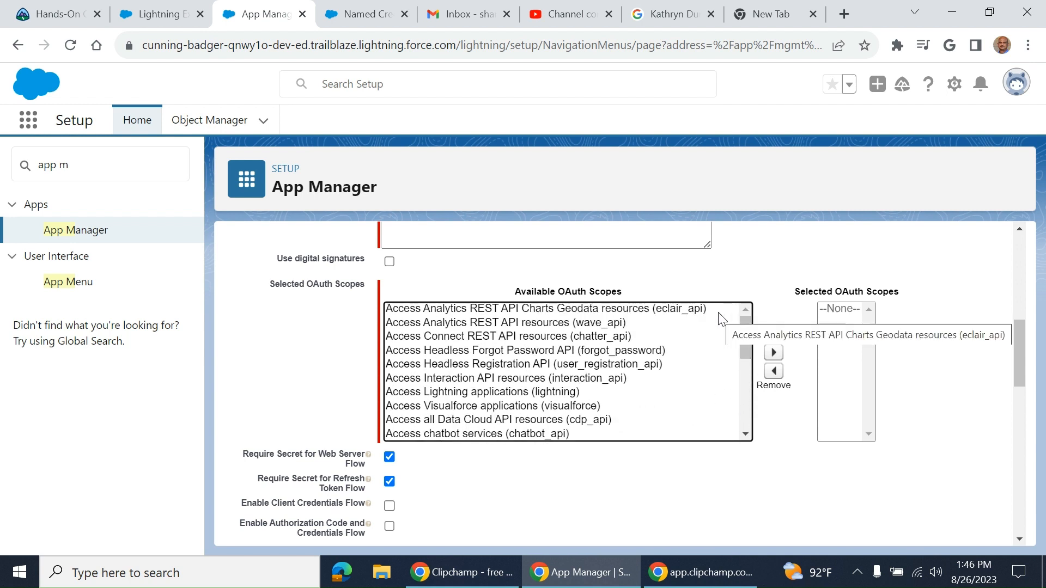
mouse_move(303, 371)
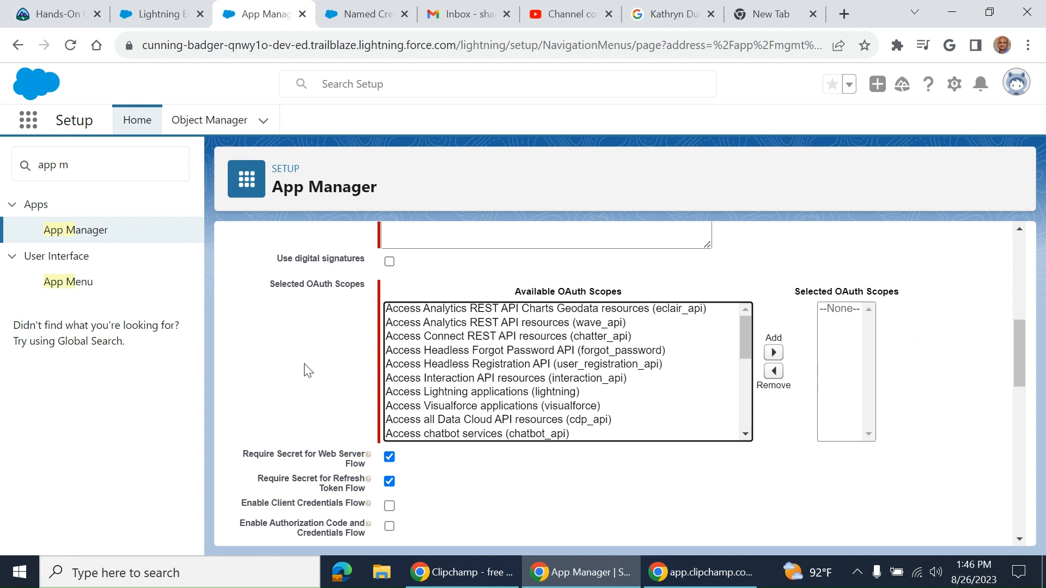
mouse_move(695, 315)
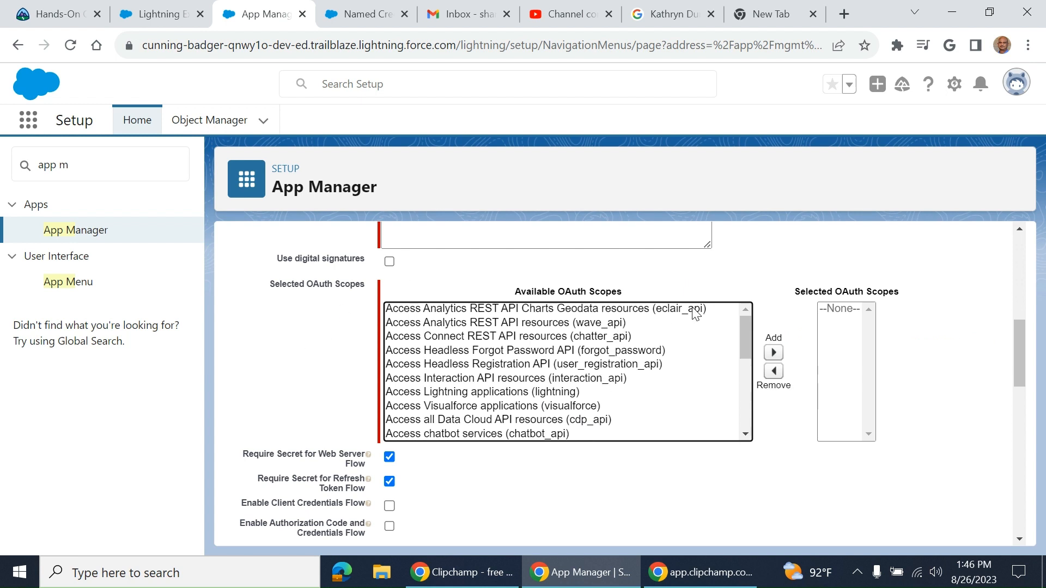
mouse_move(534, 414)
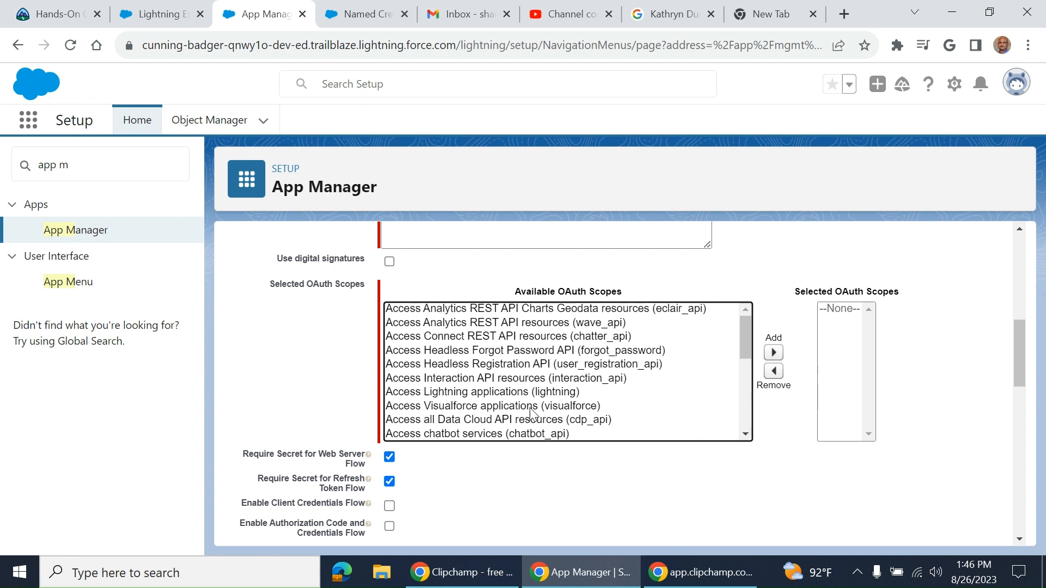
mouse_move(701, 354)
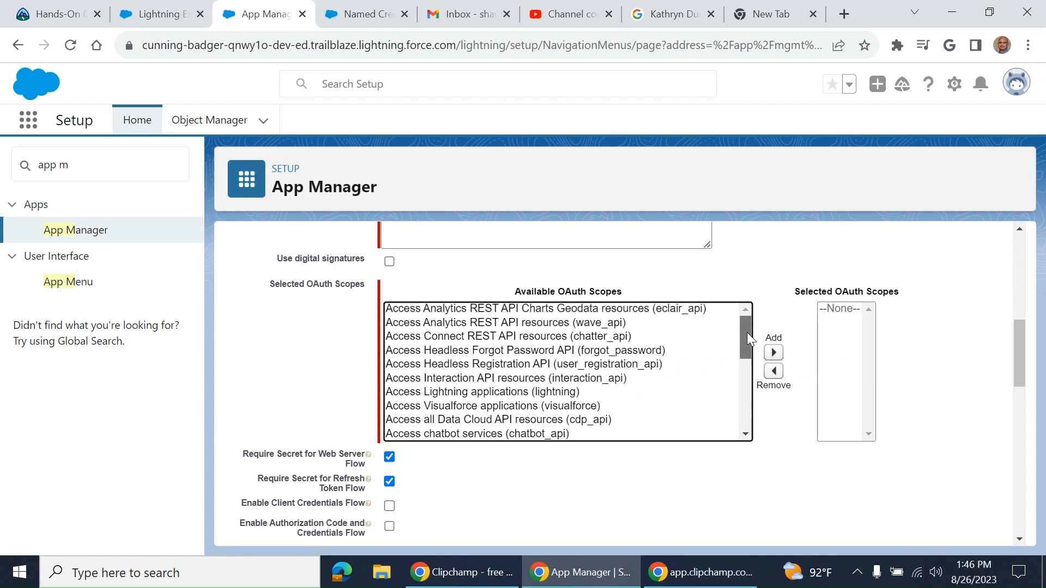
scroll("down", 3)
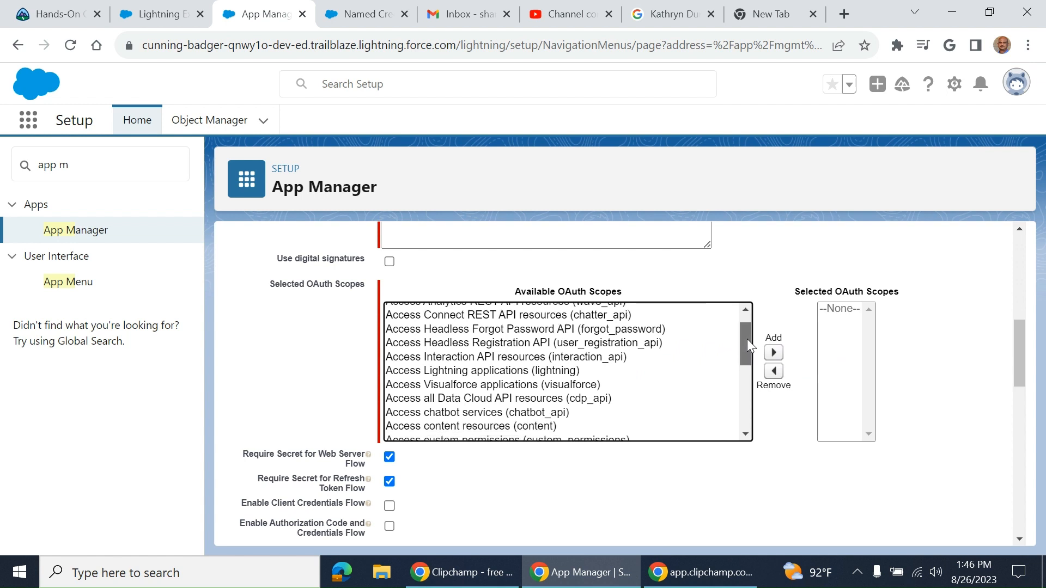
scroll("up", 3)
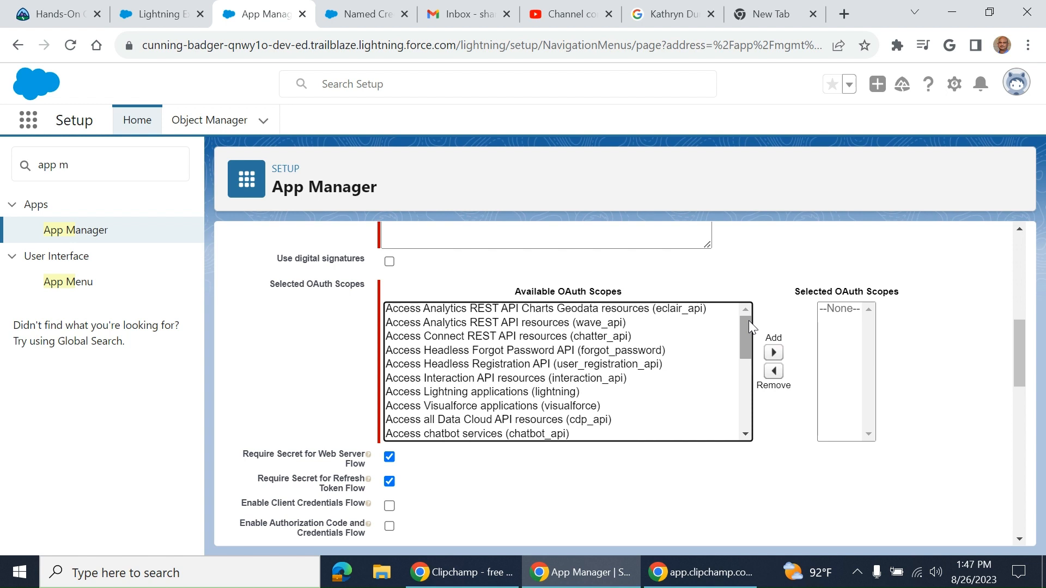
mouse_move(752, 337)
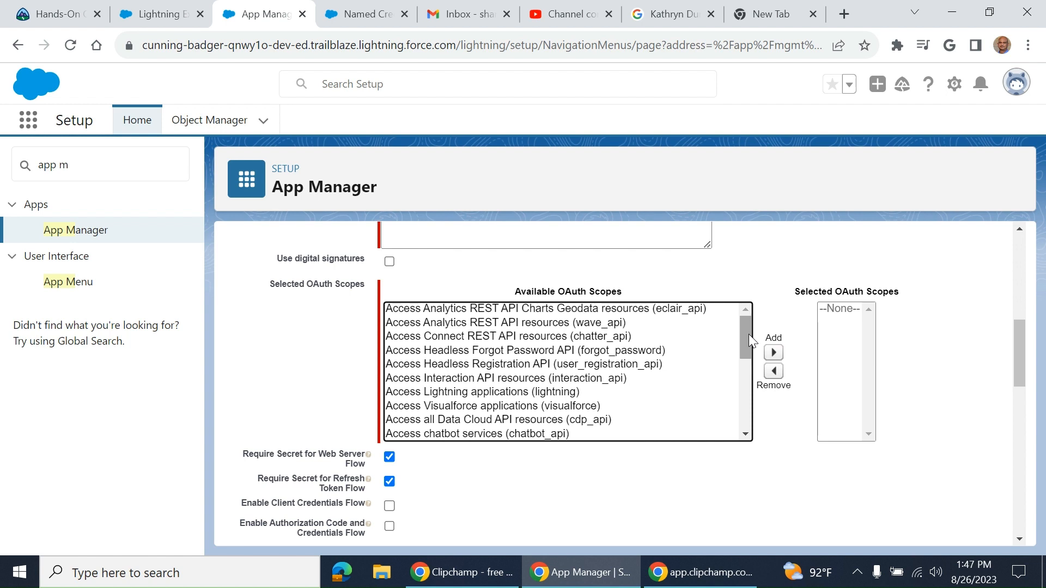
scroll("down", 3)
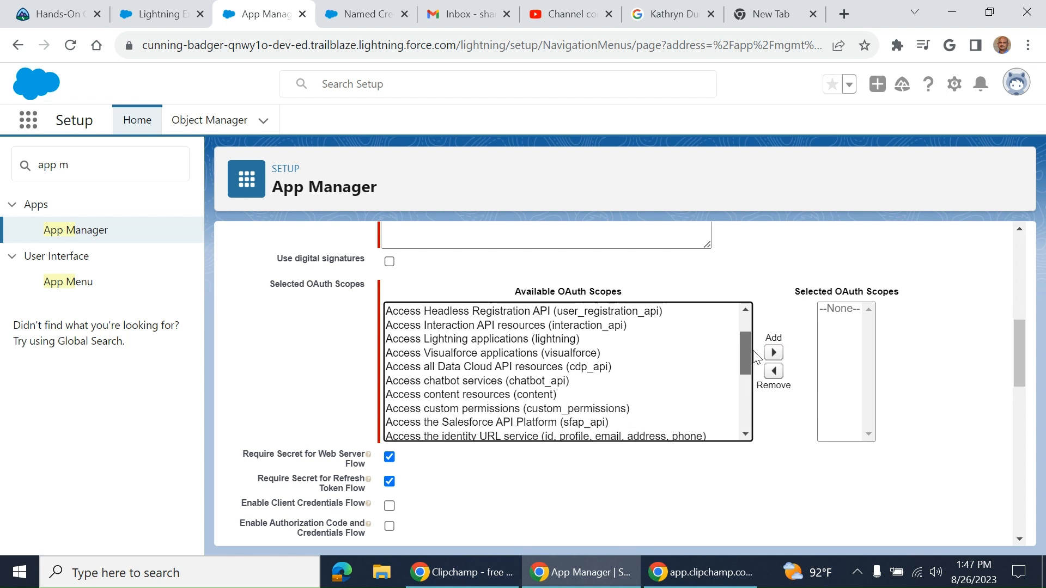
scroll("down", 3)
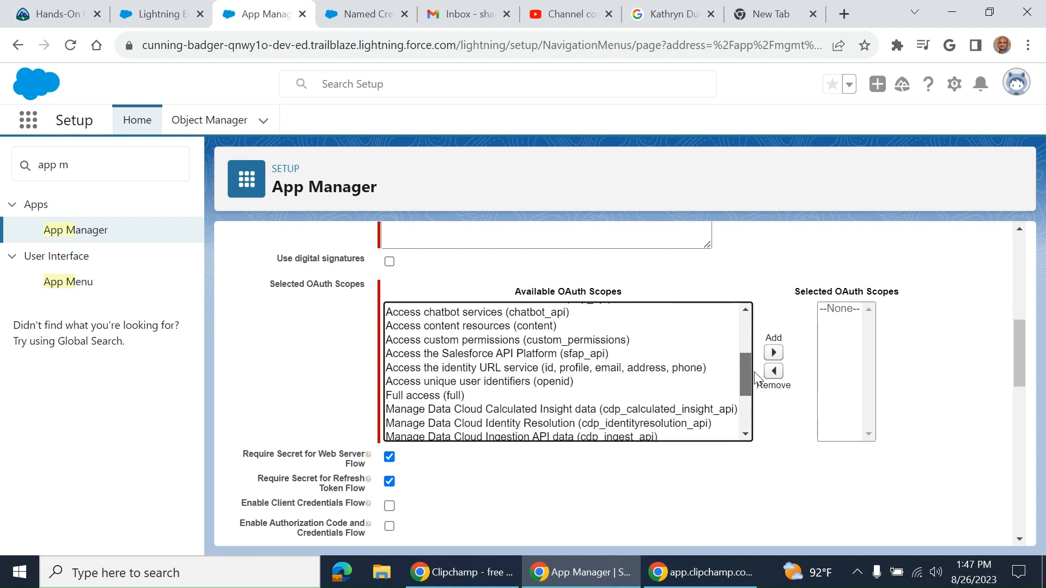
- Move 'Full access (full)' from Available to Selected OAuth Scopes
left_click(425, 395)
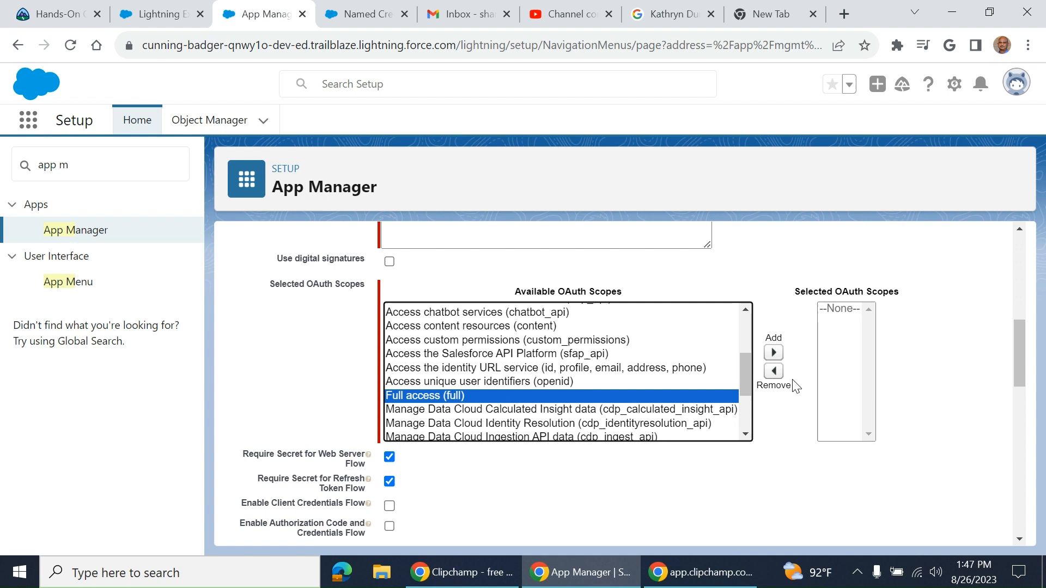
mouse_move(577, 374)
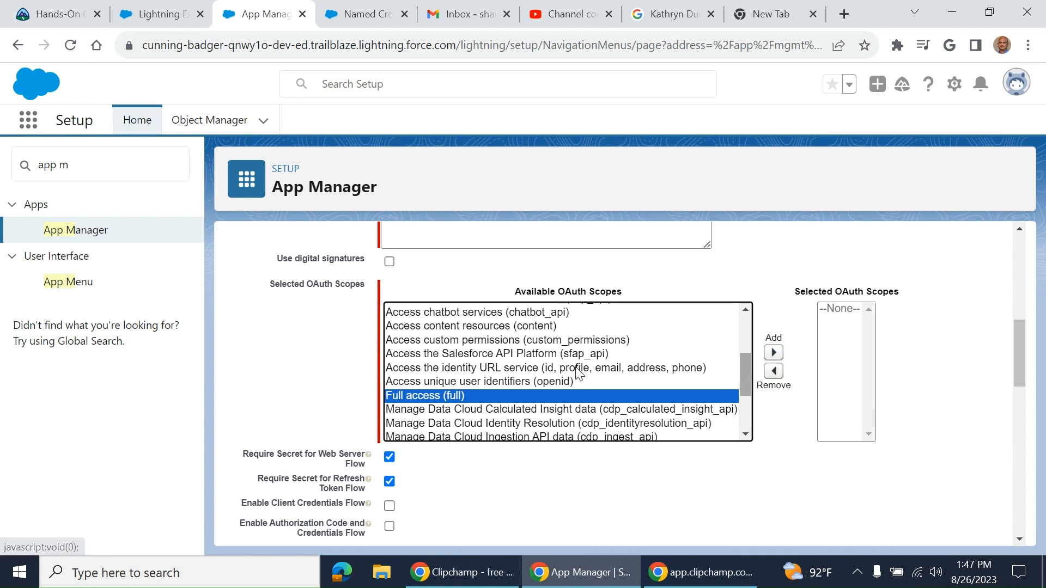
scroll("down", 3)
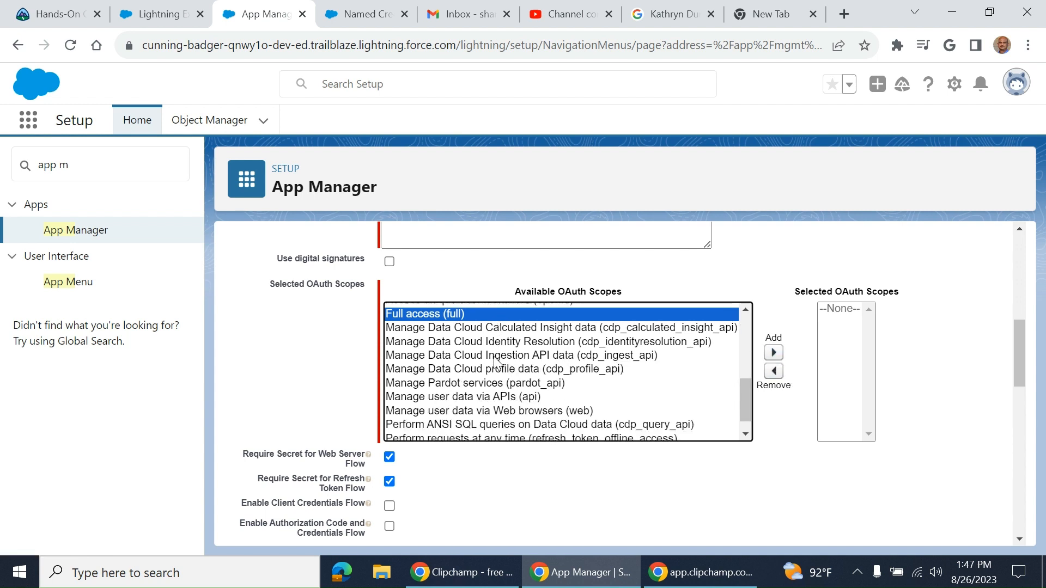
mouse_move(634, 374)
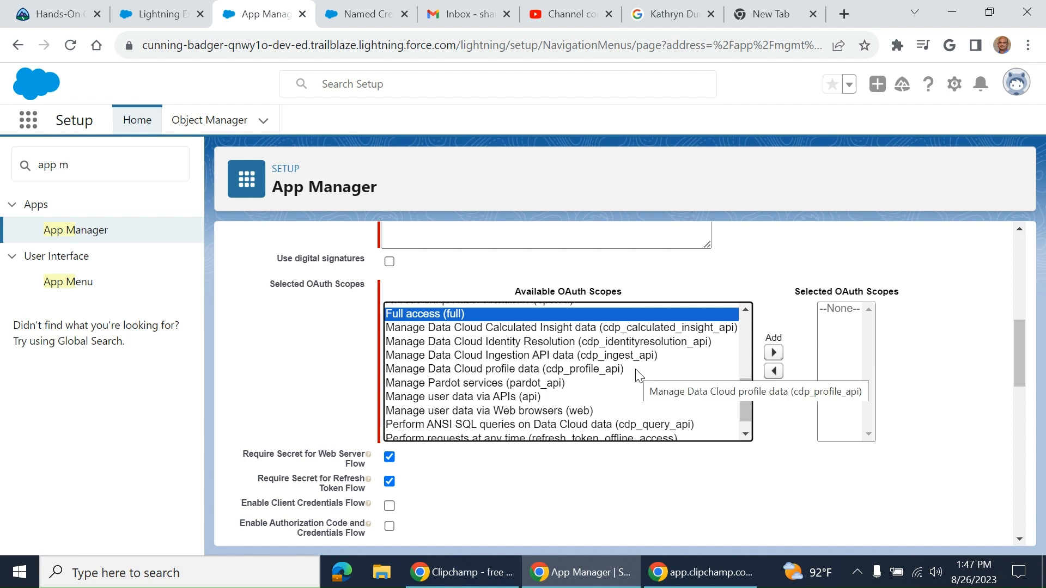
mouse_move(707, 379)
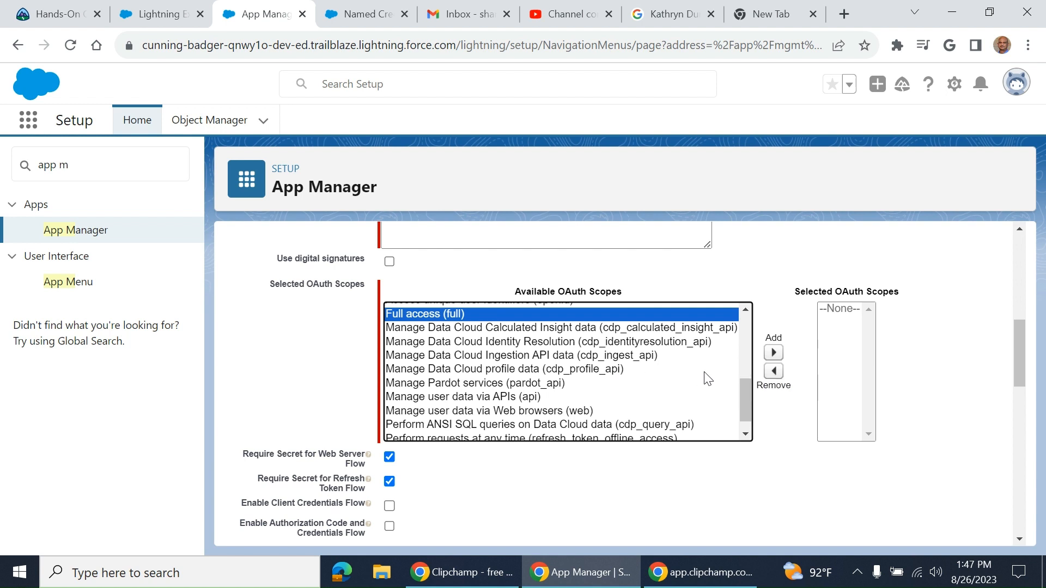
mouse_move(481, 372)
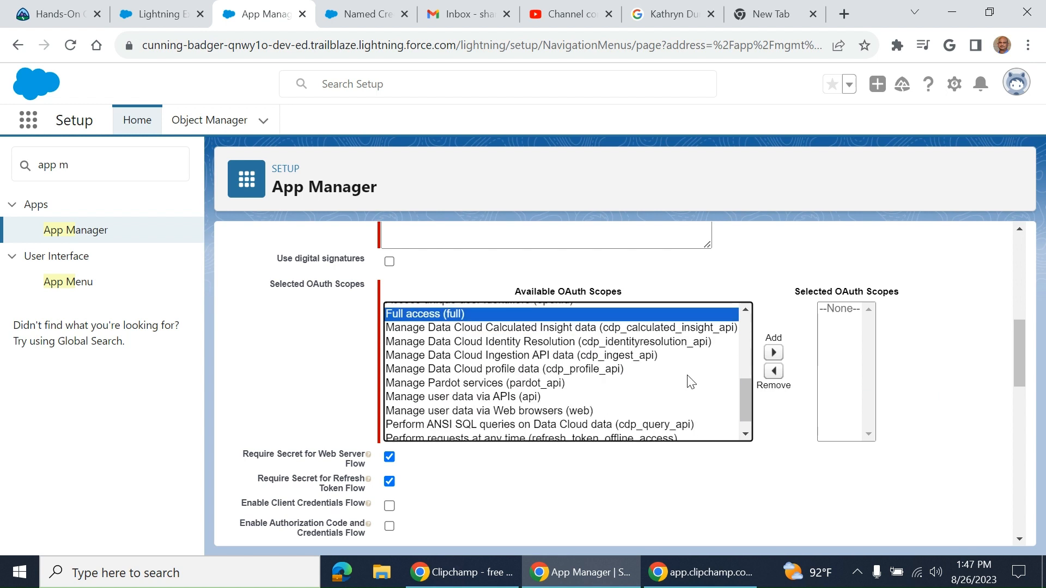
scroll("up", 3)
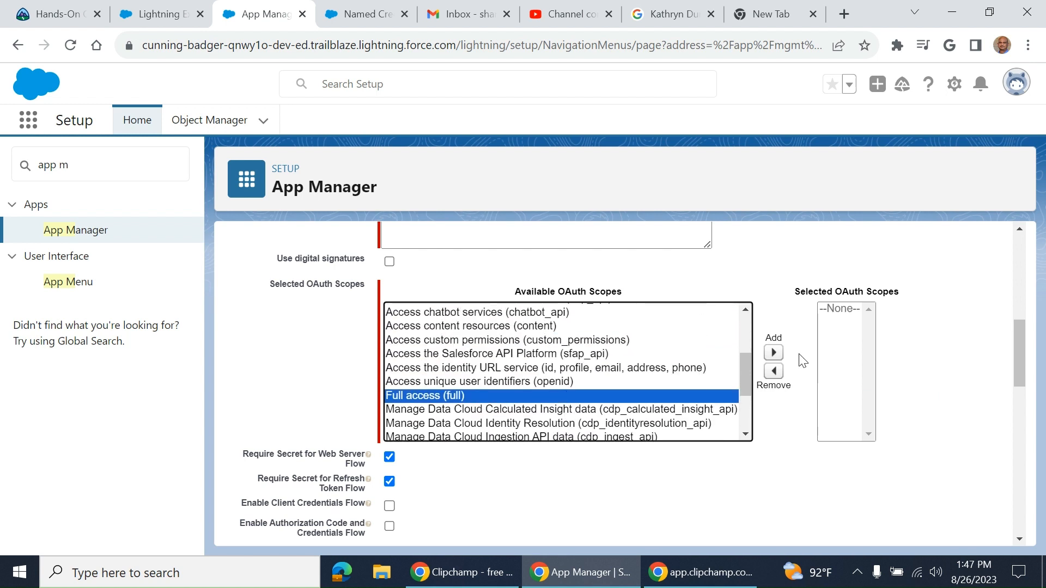
left_click(773, 353)
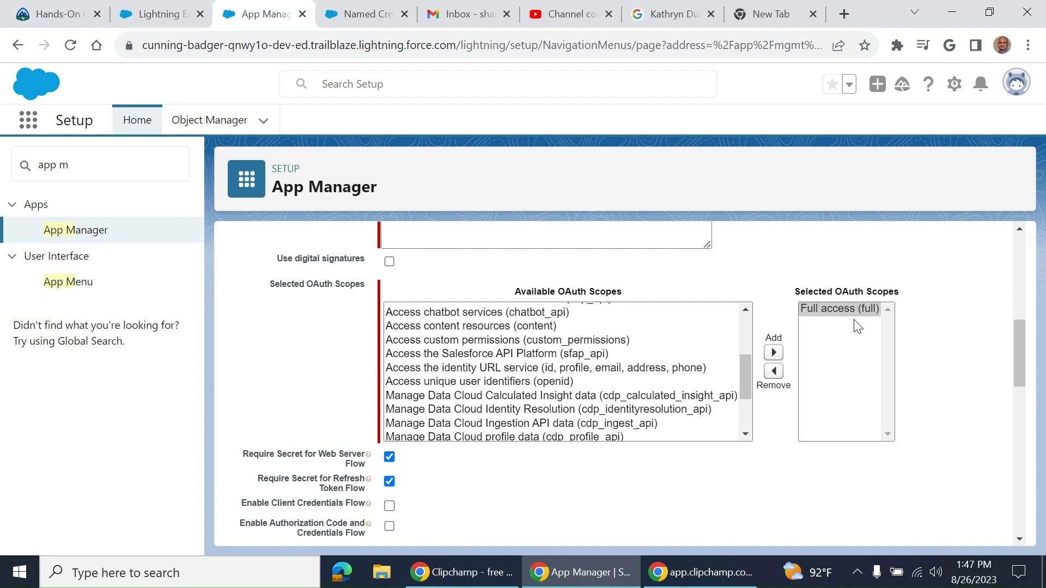
scroll("down", 3)
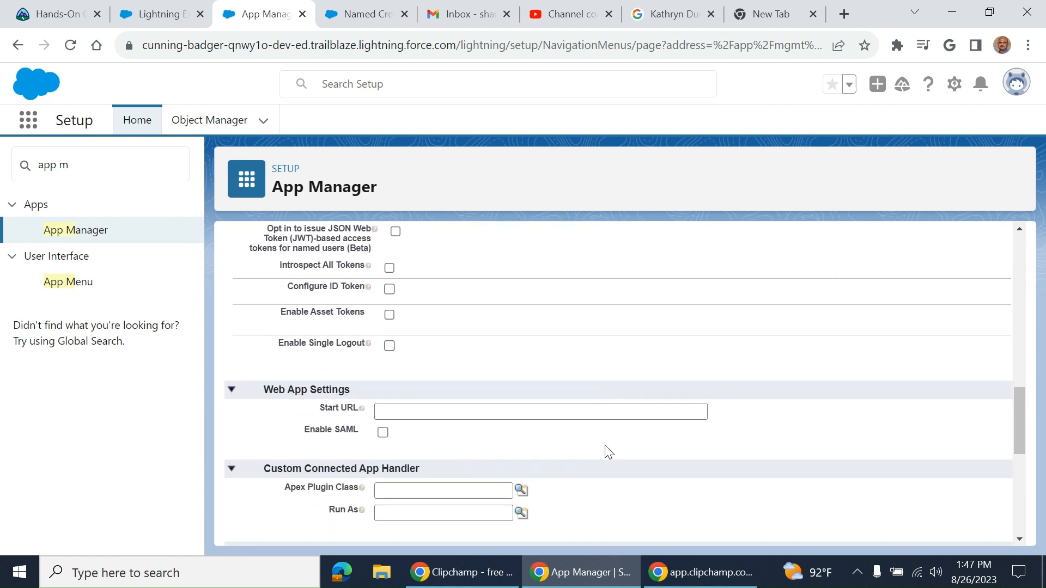
scroll("down", 3)
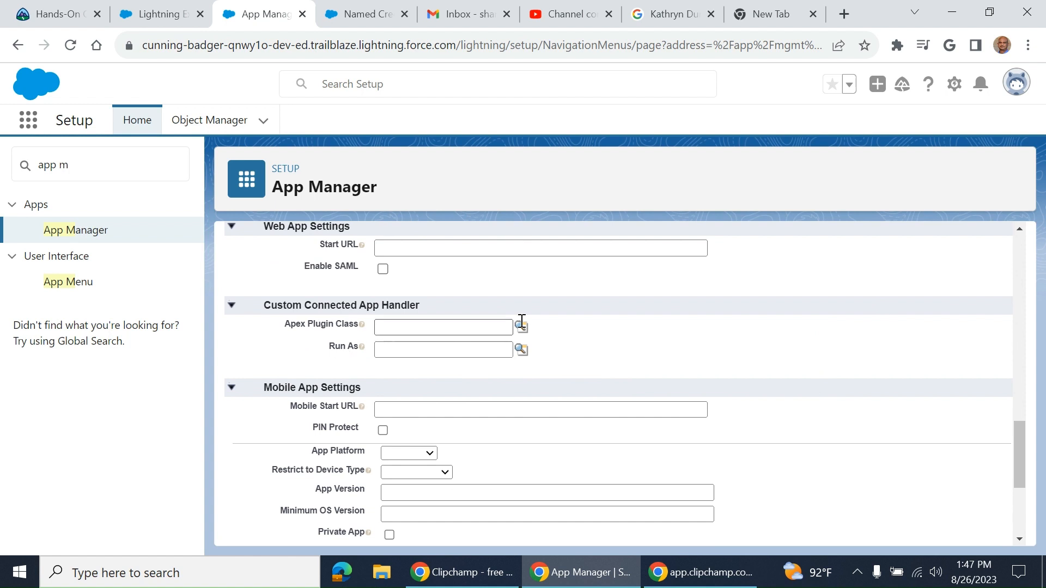
scroll("down", 3)
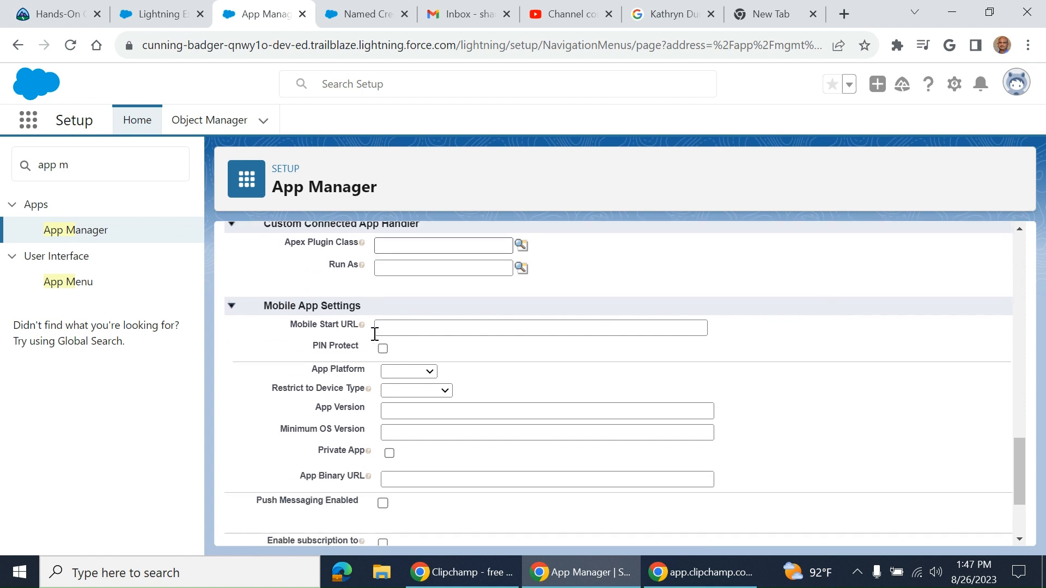
mouse_move(280, 345)
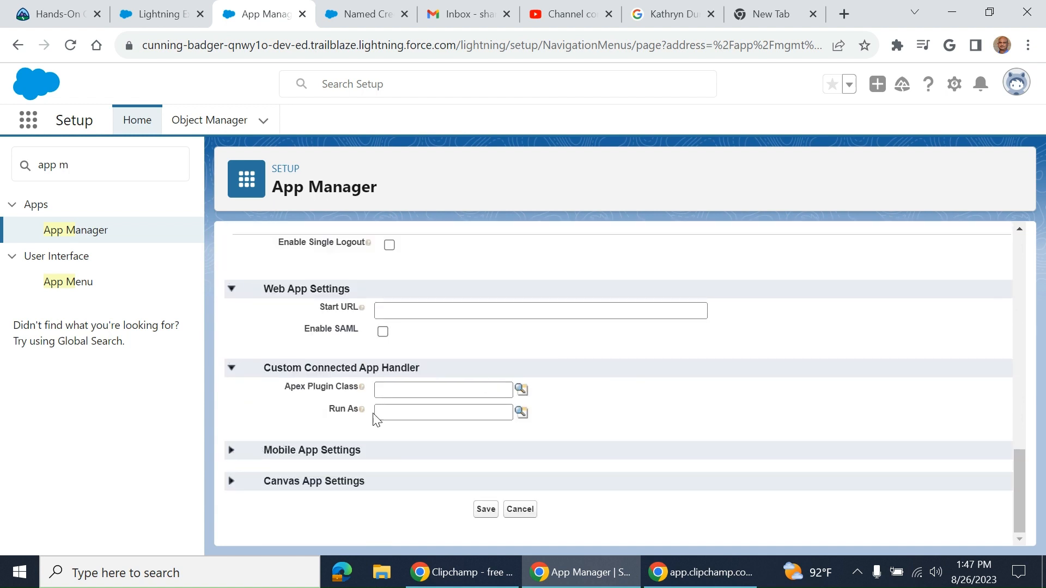
scroll("up", 3)
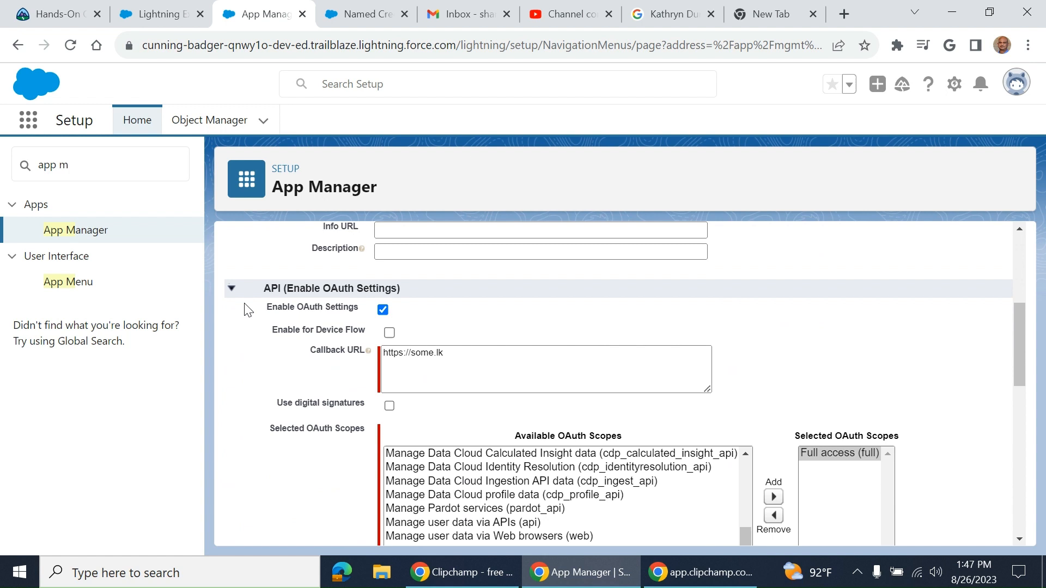
mouse_move(750, 322)
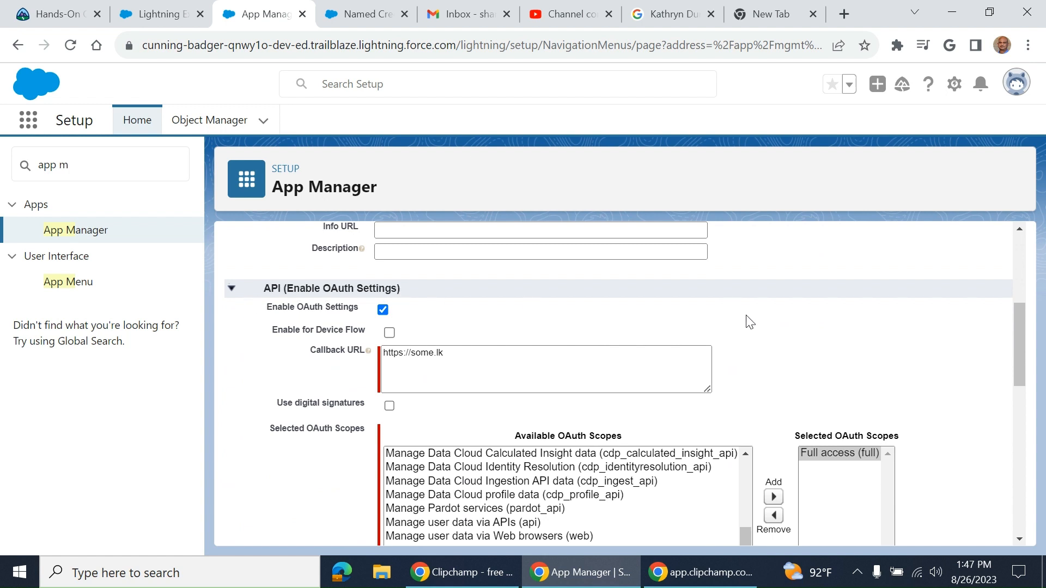
scroll("up", 3)
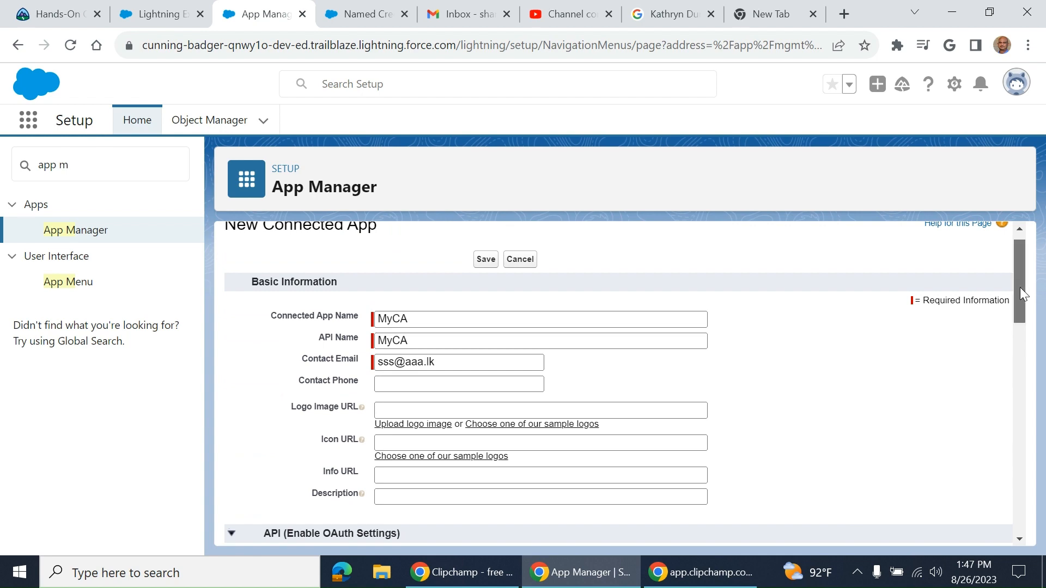
scroll("down", 3)
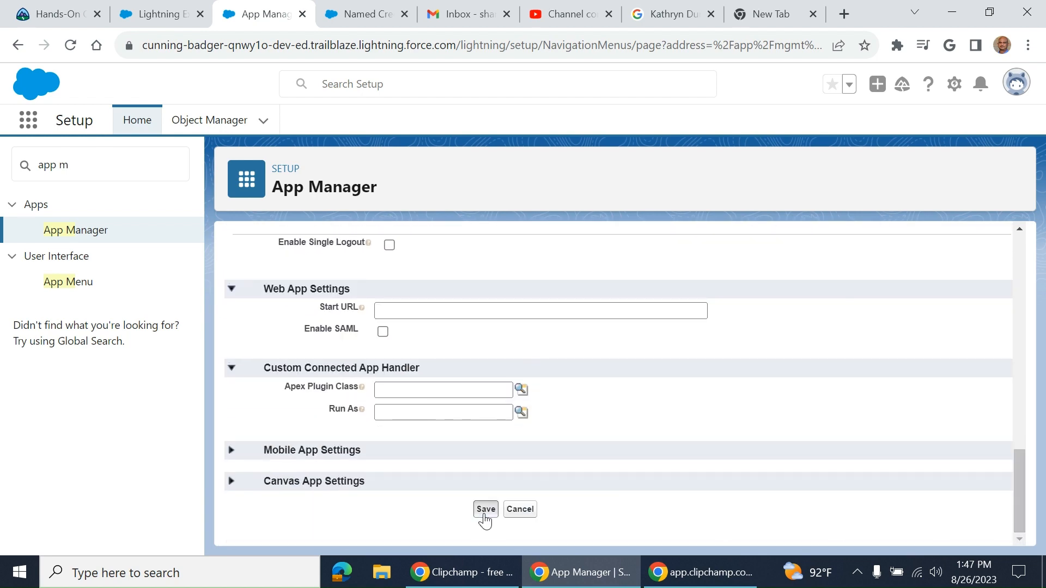
- Save the MyCA connected app and continue past the 10-minute change notice
left_click(485, 509)
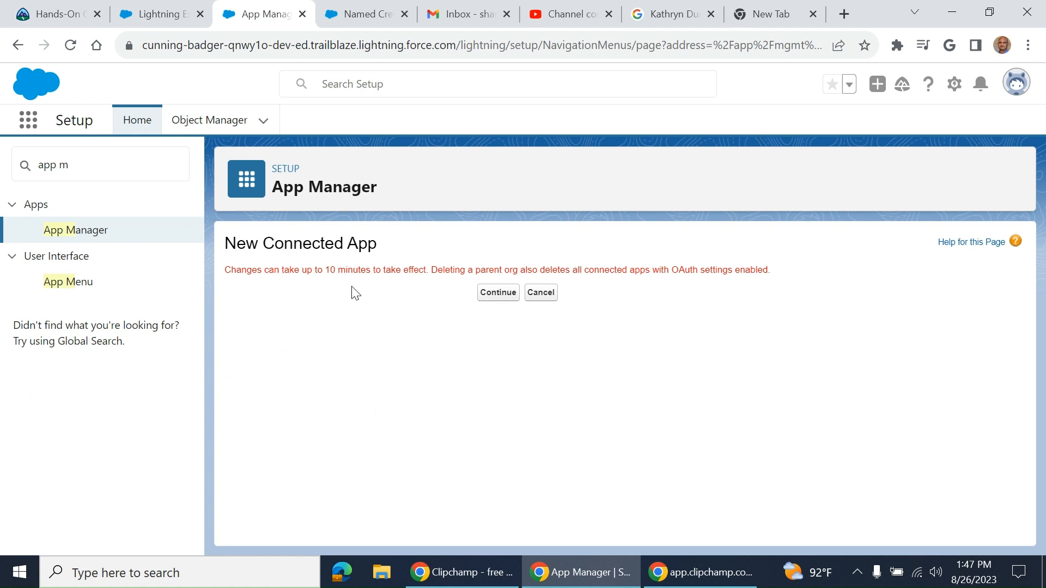
mouse_move(289, 284)
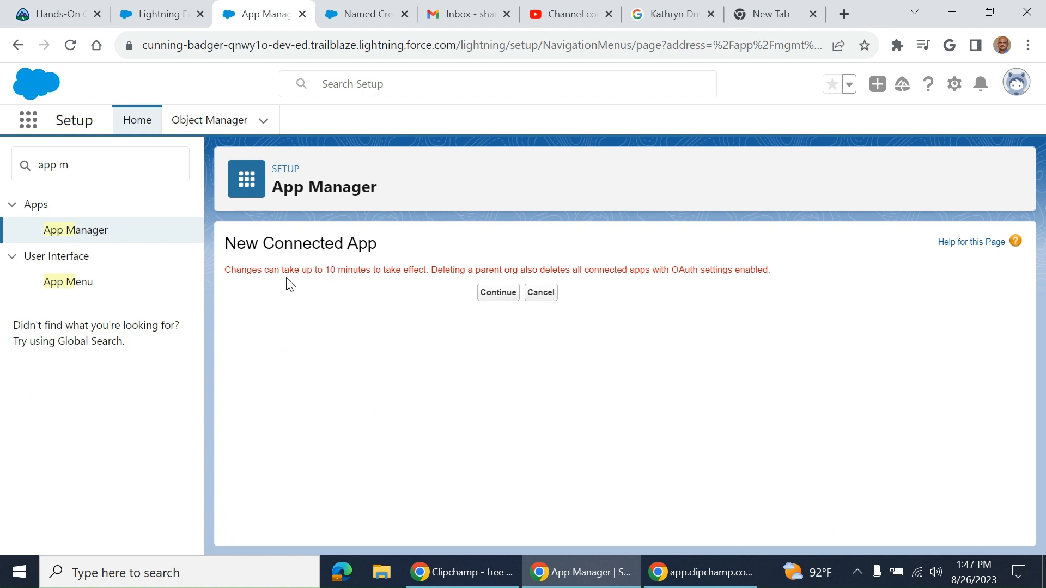
mouse_move(375, 285)
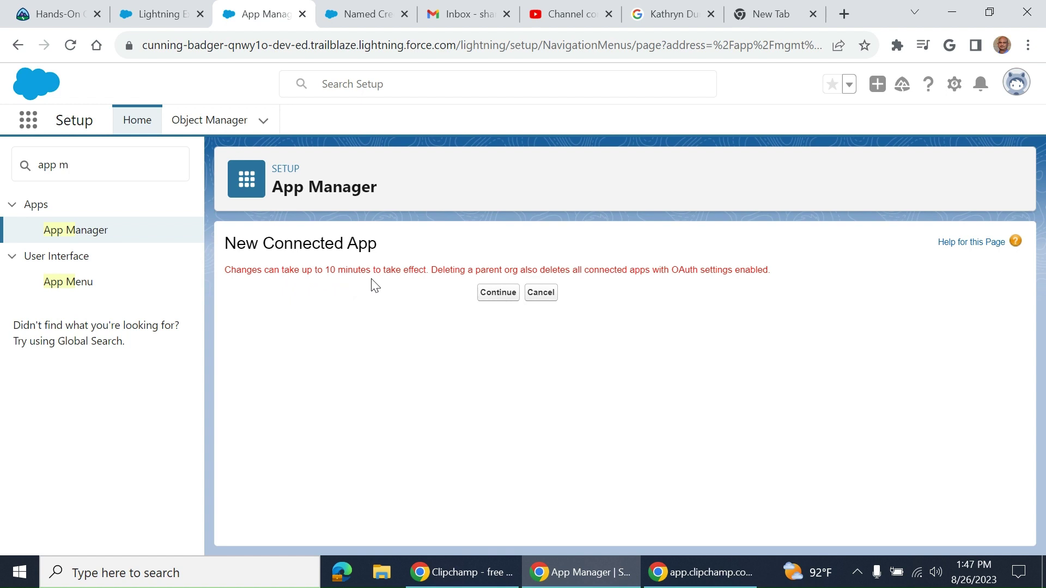
mouse_move(444, 285)
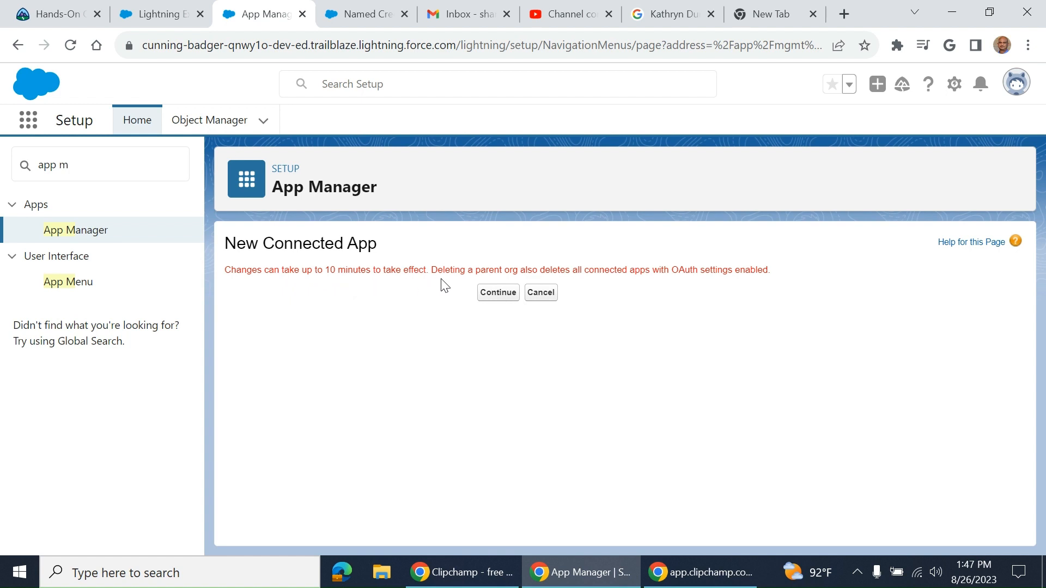
mouse_move(585, 288)
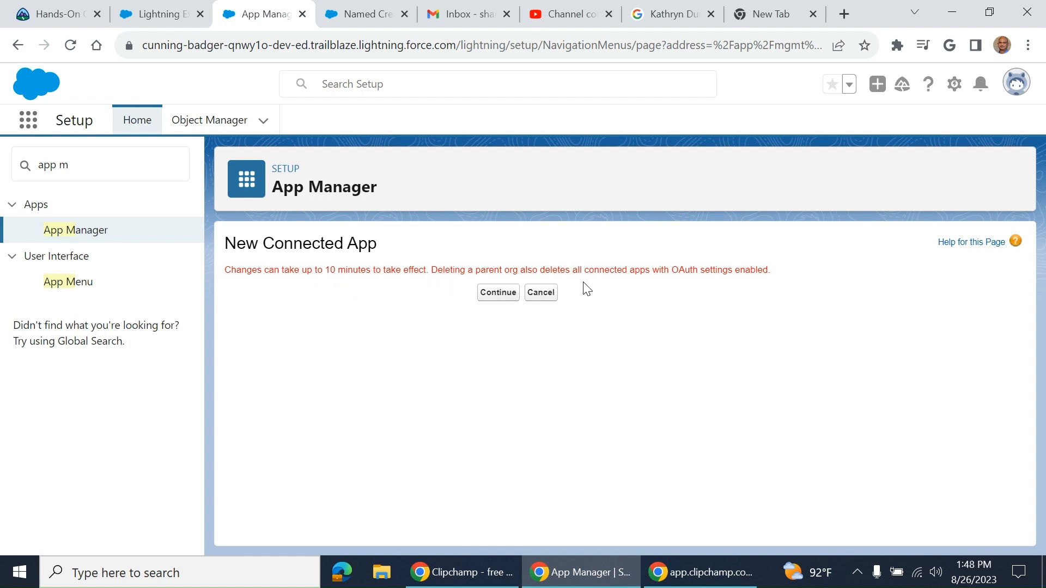
mouse_move(674, 285)
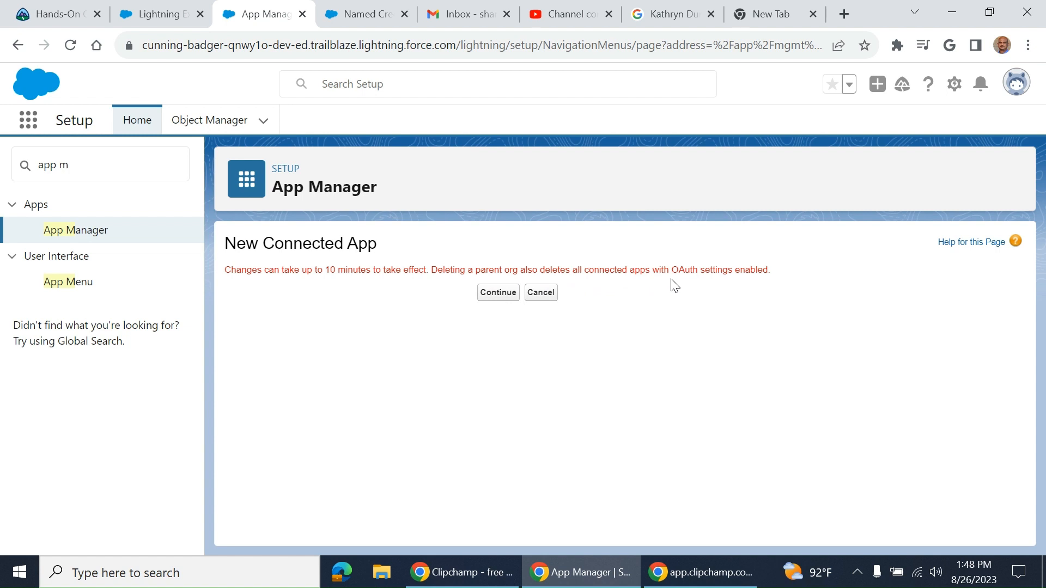
mouse_move(791, 283)
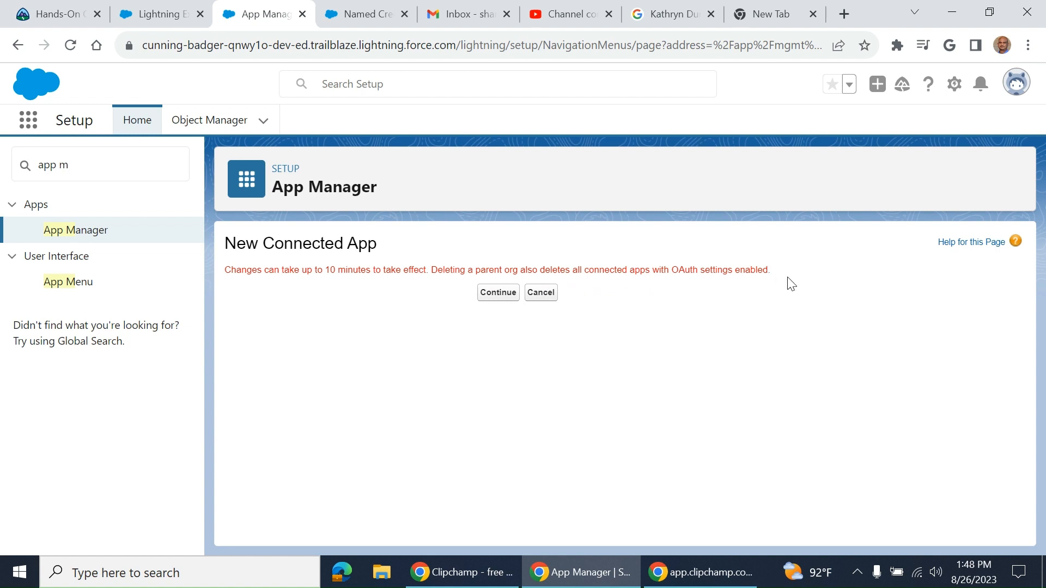
mouse_move(506, 321)
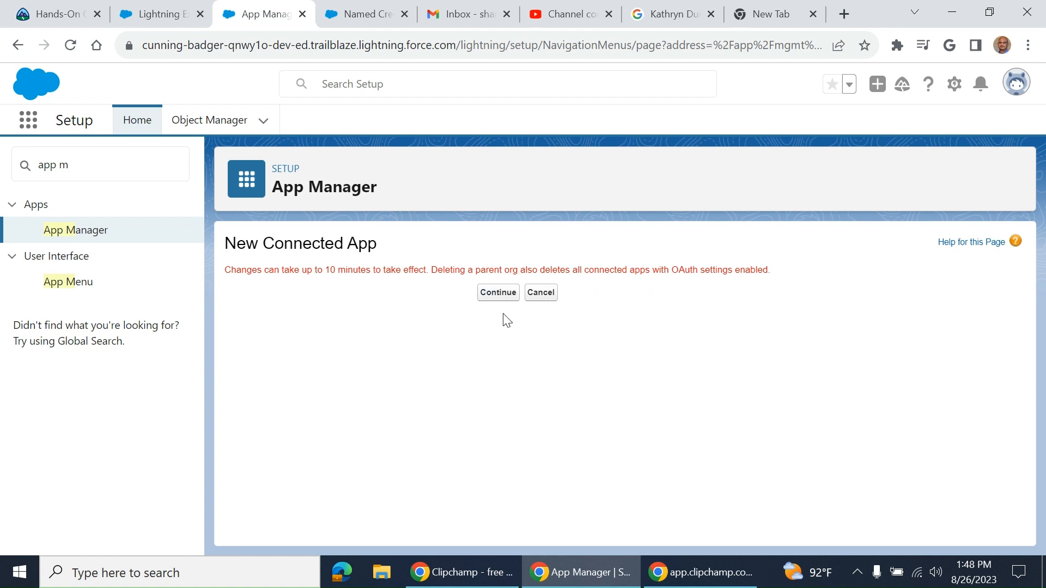
mouse_move(498, 292)
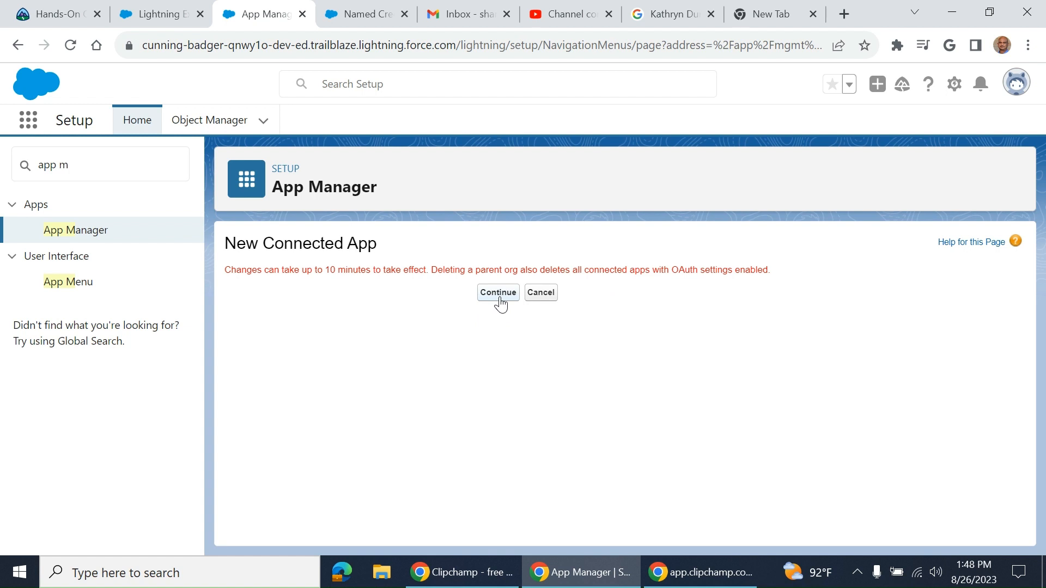
left_click(497, 292)
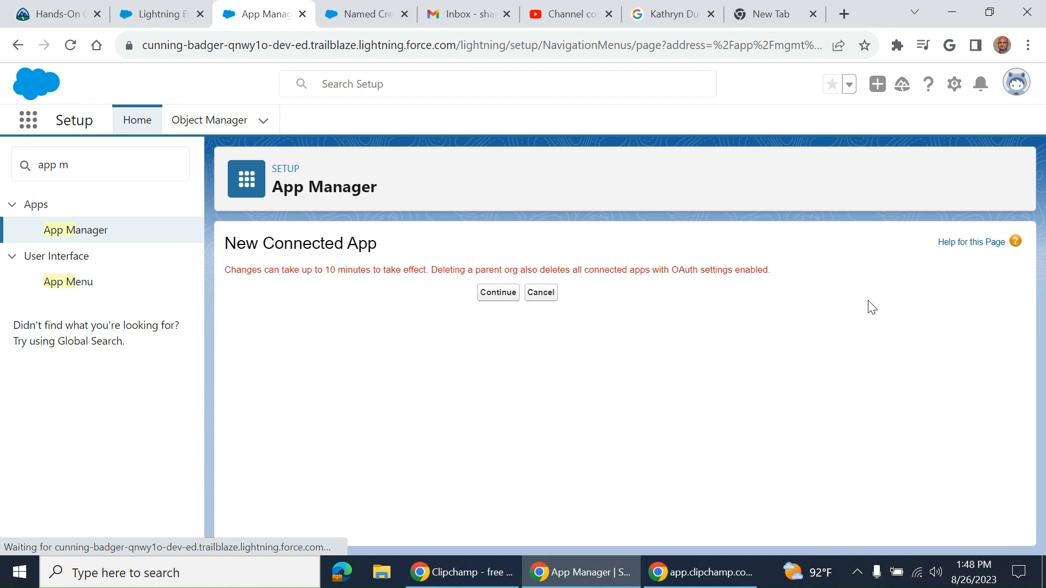
- Open MyCA's detail page and scroll to its API (Enable OAuth Settings) section
left_click(497, 292)
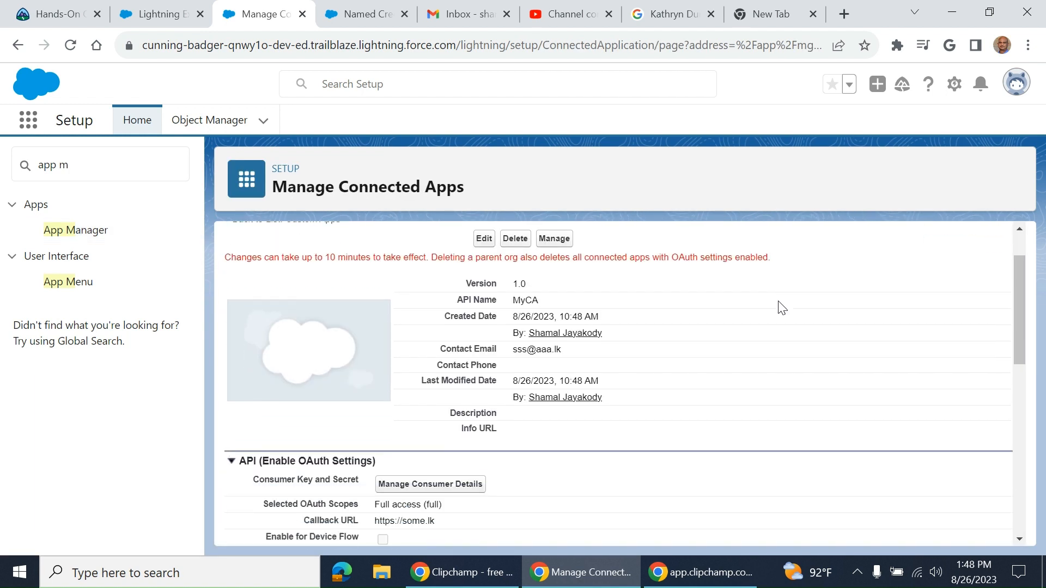
scroll("down", 3)
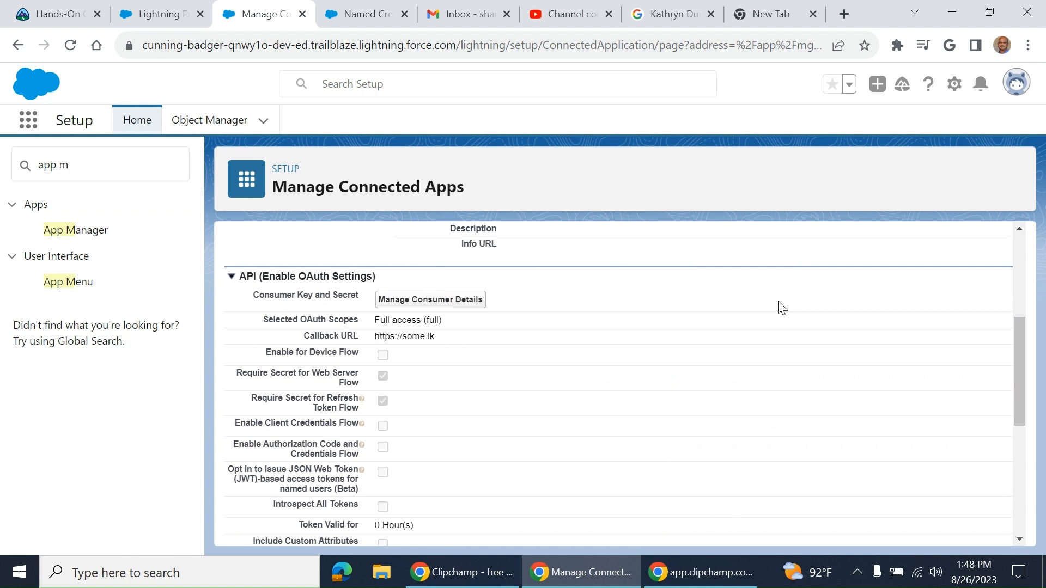
scroll("up", 3)
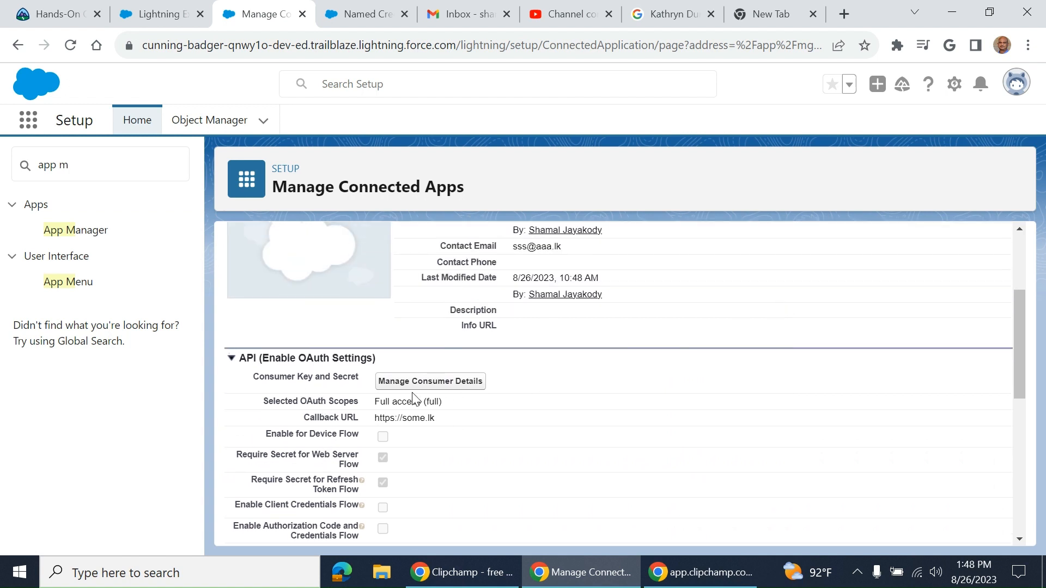
mouse_move(348, 387)
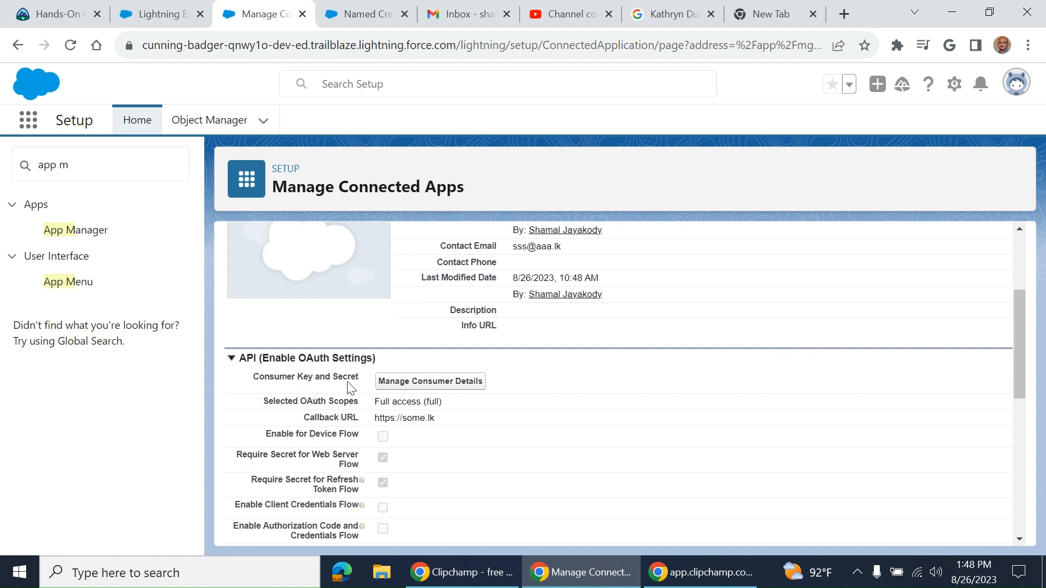
mouse_move(313, 393)
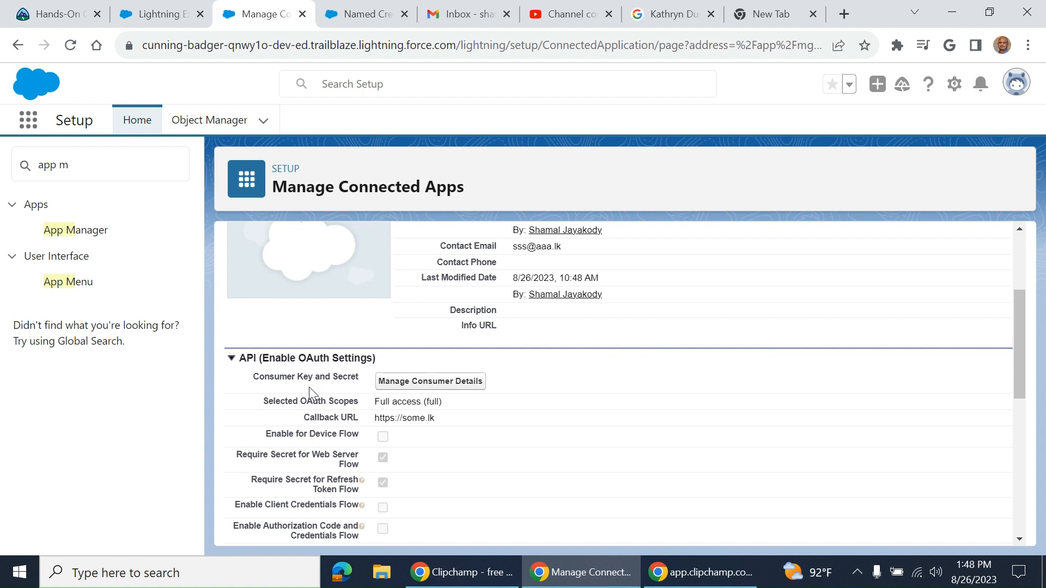
mouse_move(303, 400)
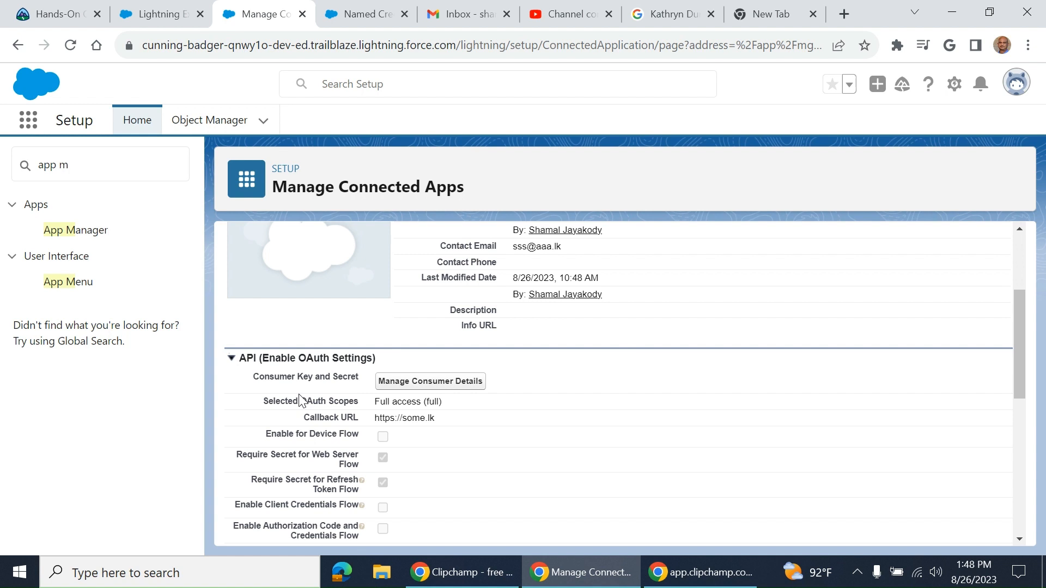
mouse_move(812, 394)
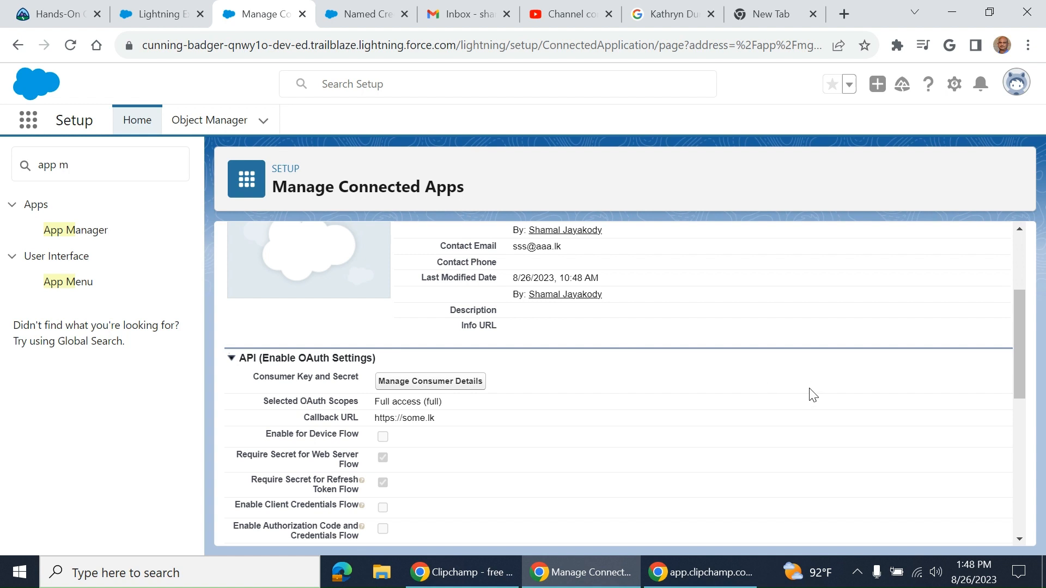
mouse_move(462, 389)
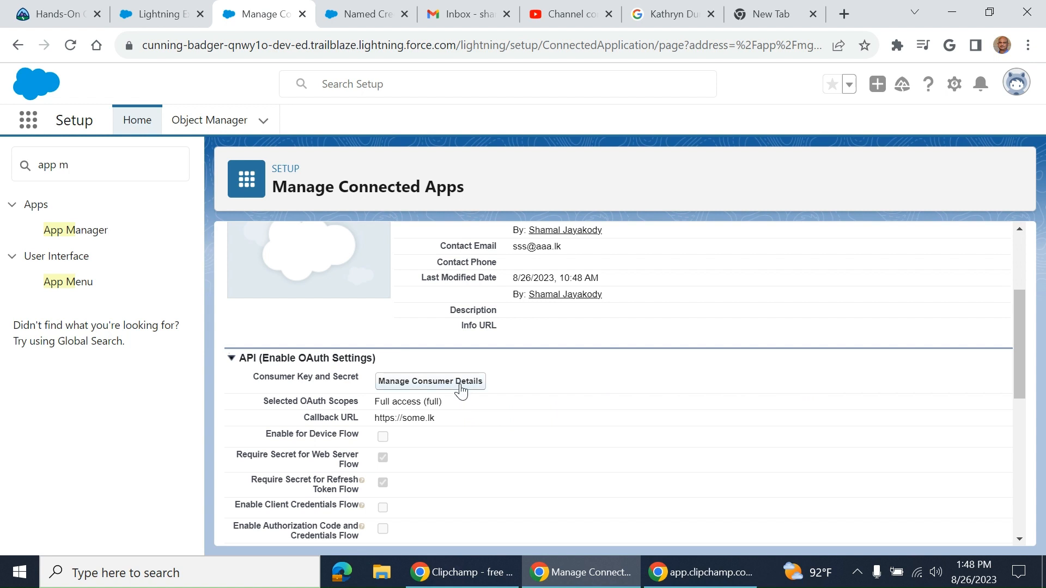
- Request MyCA's consumer details and submit the emailed verification code
left_click(429, 381)
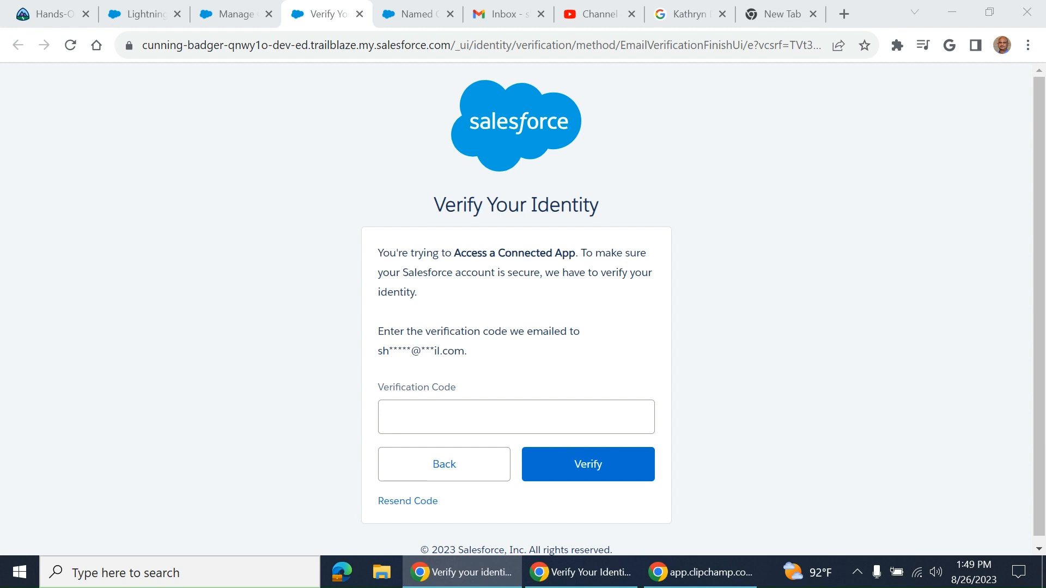
mouse_move(352, 477)
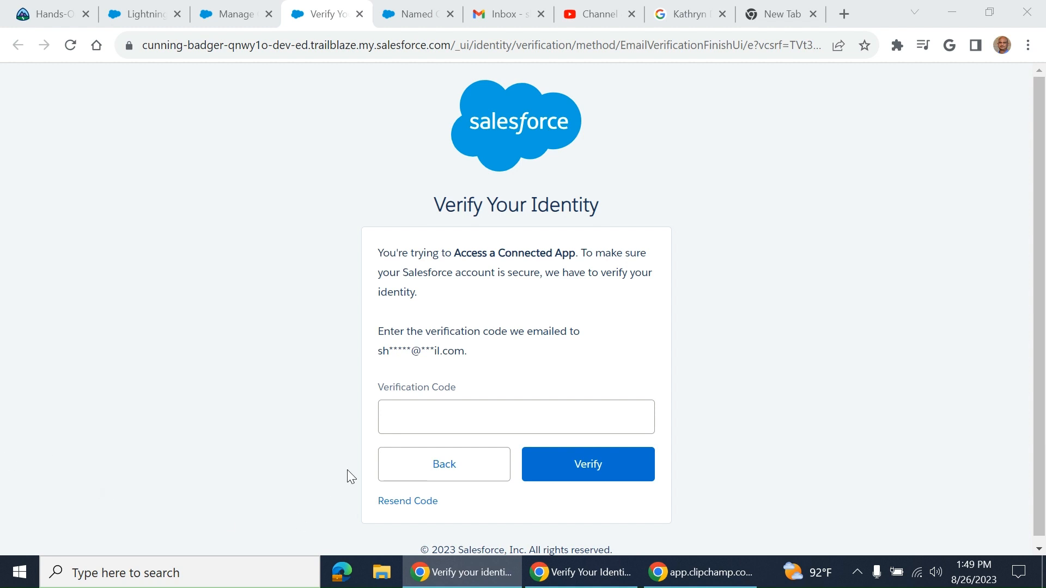
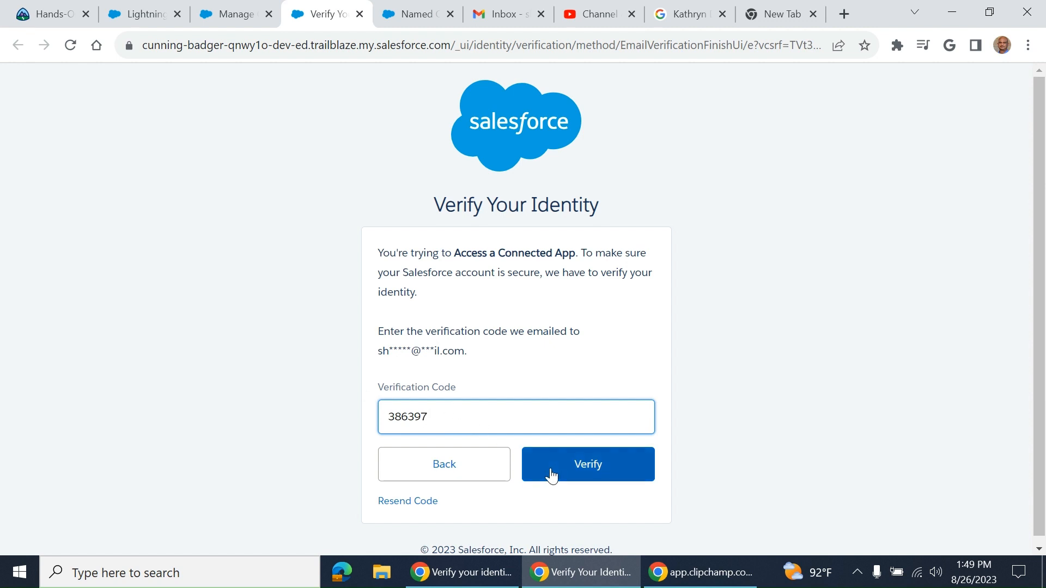
left_click(586, 464)
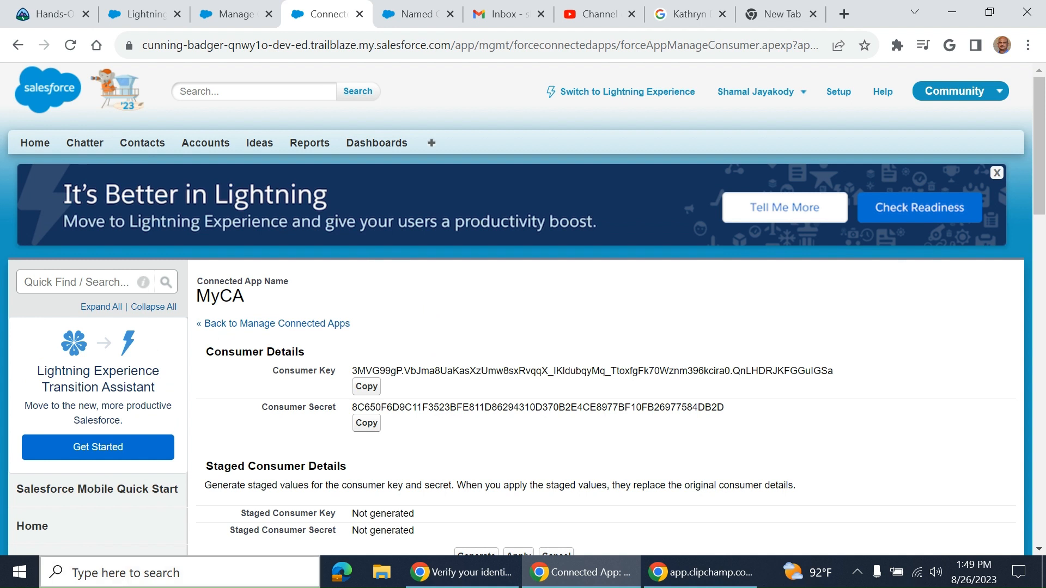
mouse_move(278, 573)
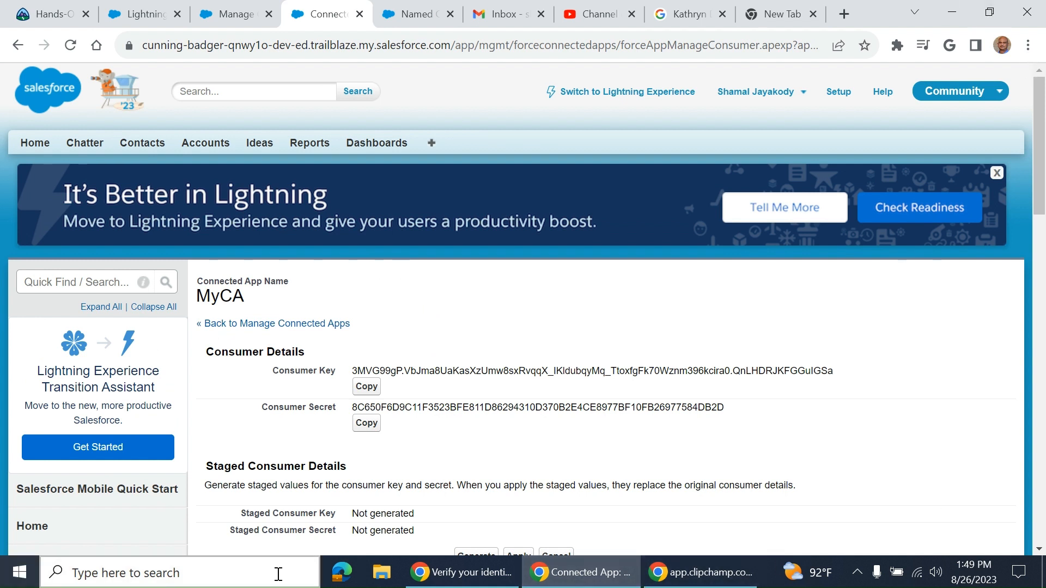
- Review and select MyCA's consumer key and secret, then switch to the OAuth 2.0 article
scroll("down", 3)
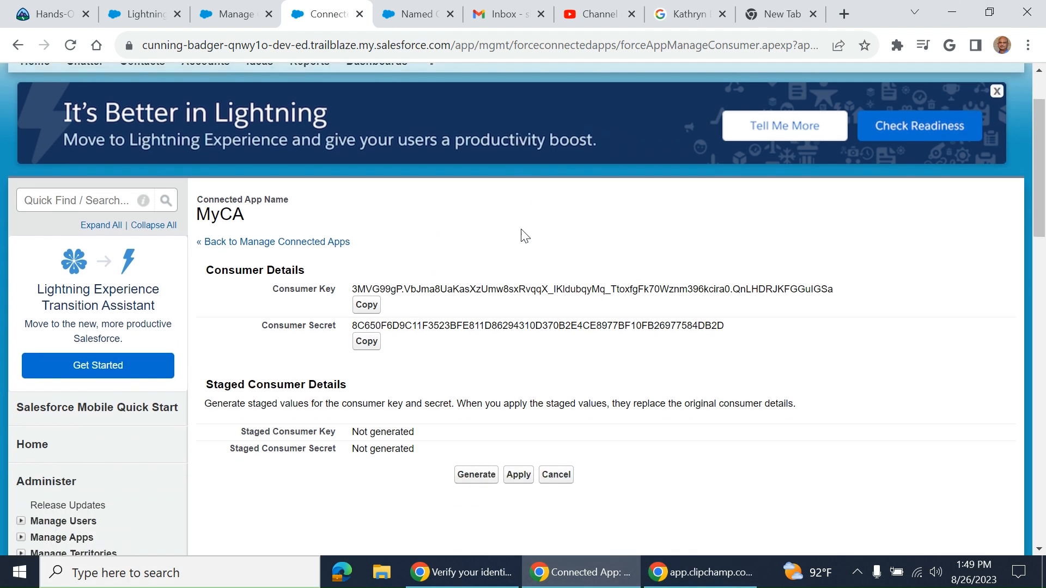
mouse_move(333, 301)
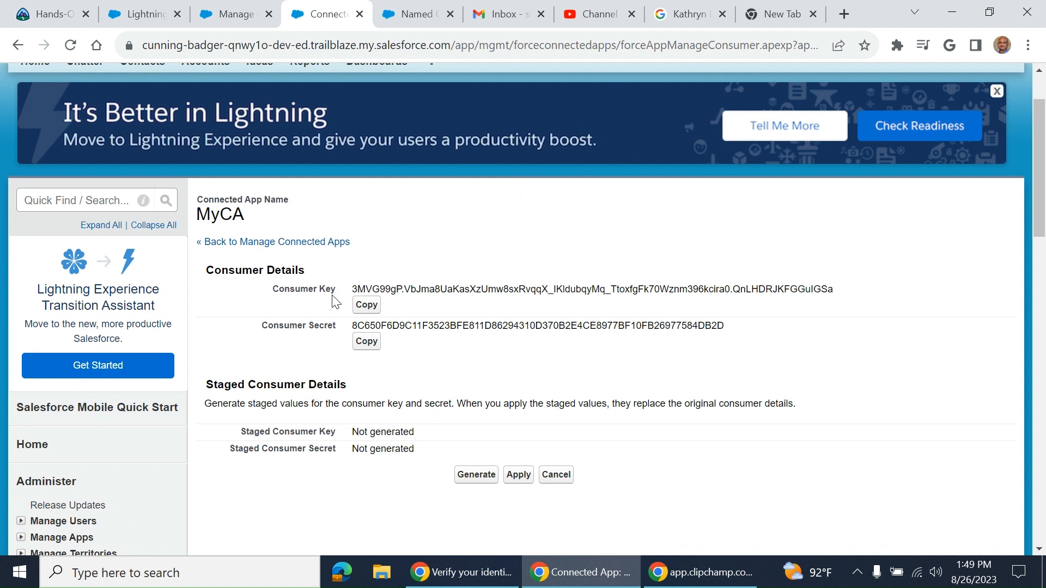
mouse_move(272, 333)
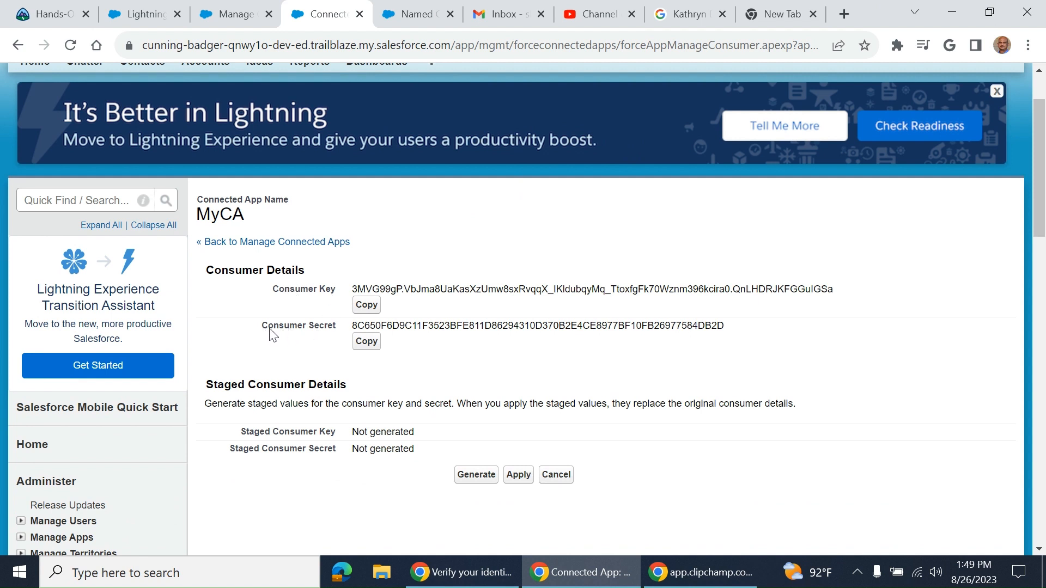
scroll("up", 3)
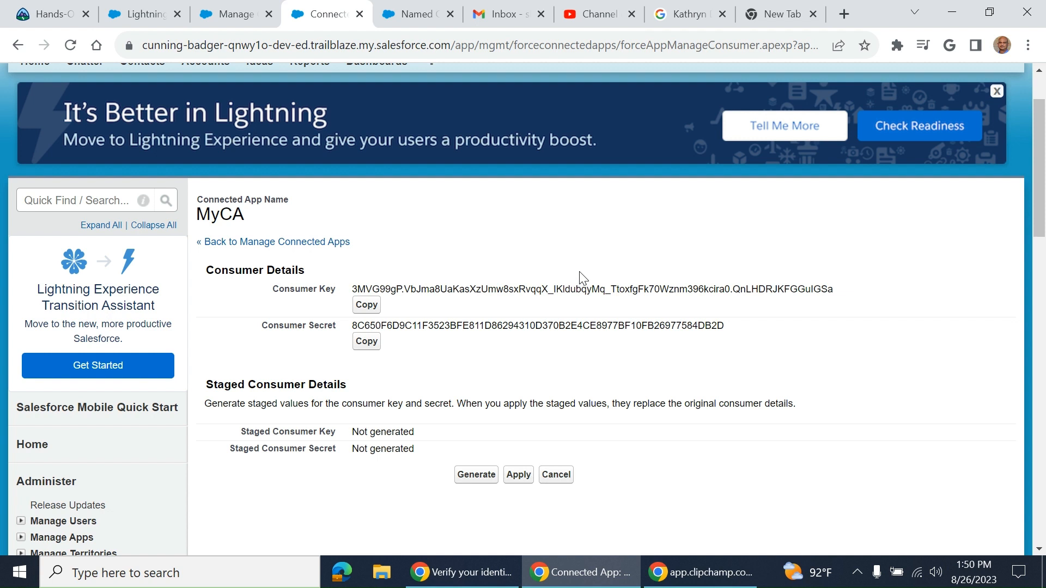
double_click(303, 289)
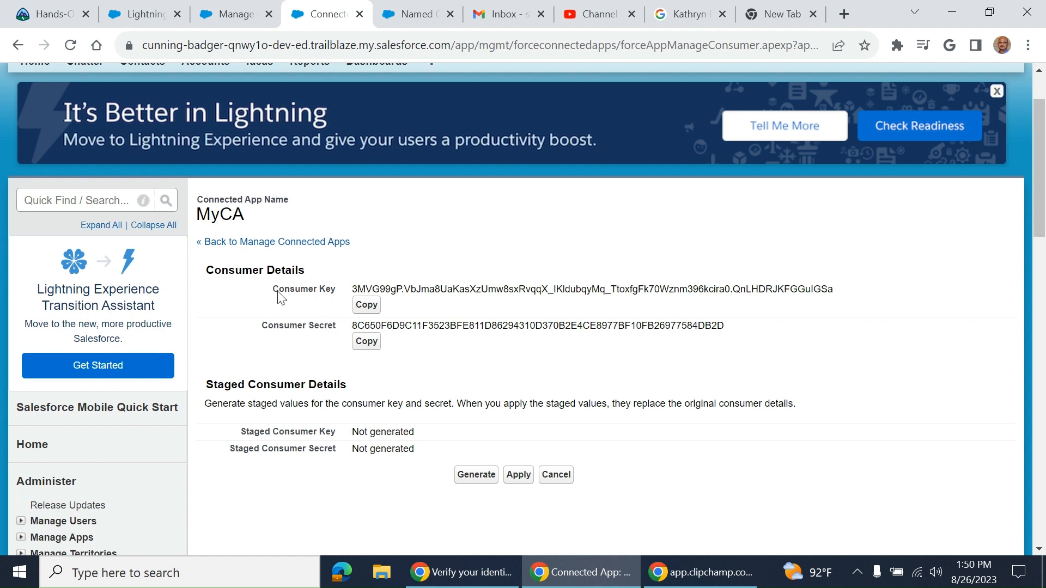
double_click(300, 326)
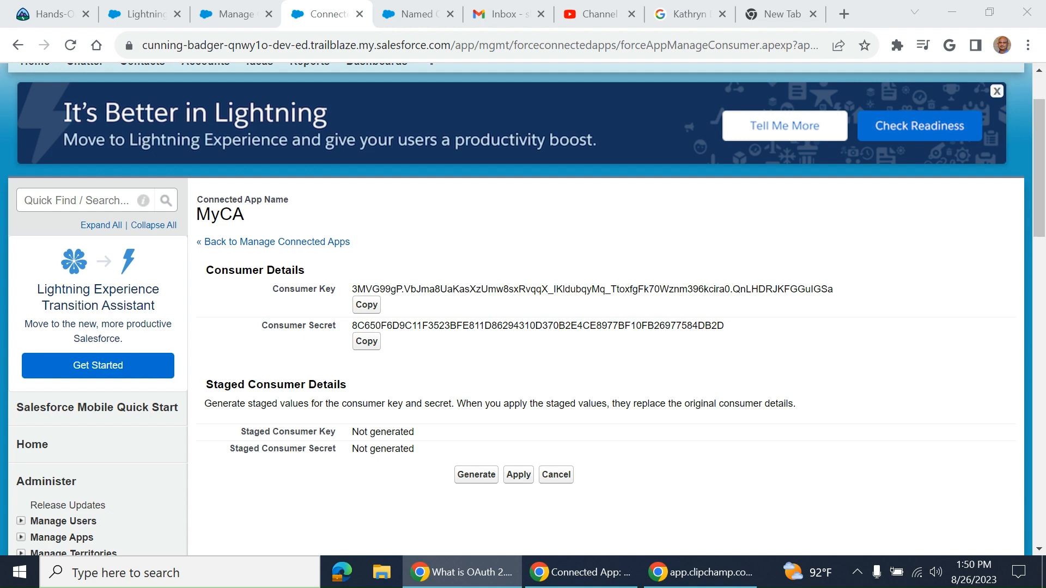
left_click(372, 13)
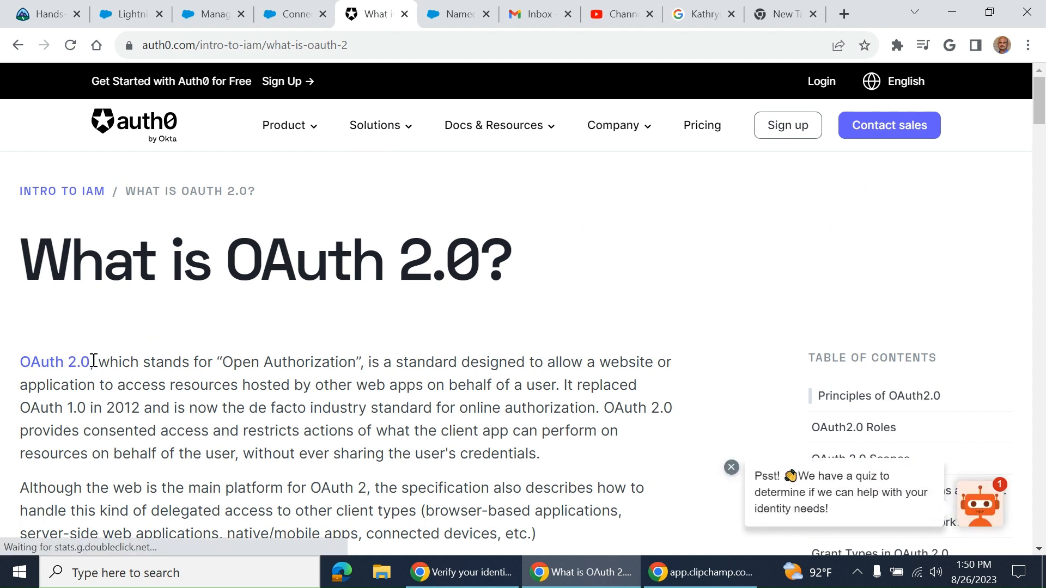
- Scroll through Auth0's 'What is OAuth 2.0?' article, then switch to the Named Credentials help article
scroll("down", 3)
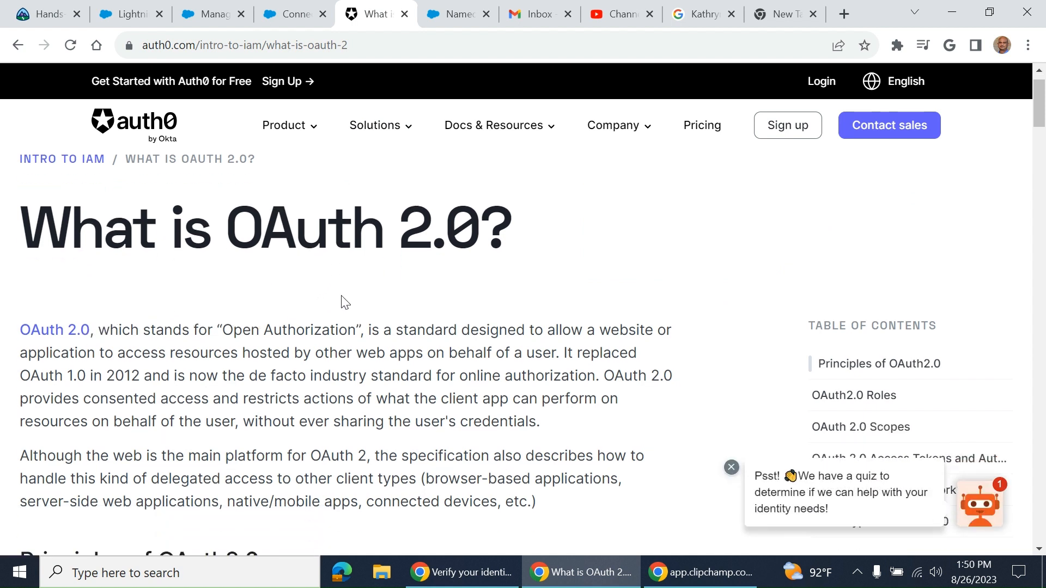
scroll("down", 3)
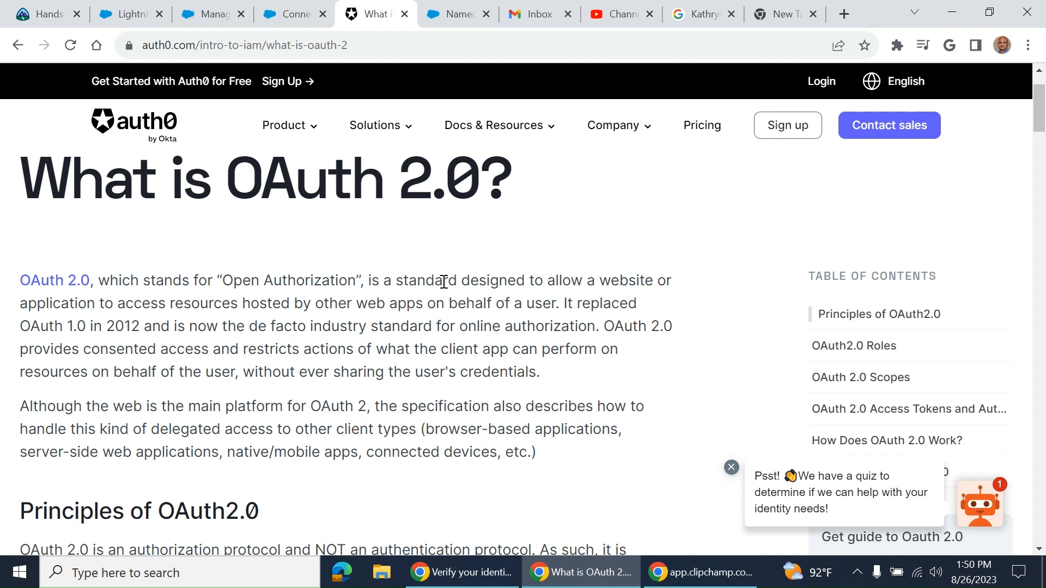
mouse_move(143, 334)
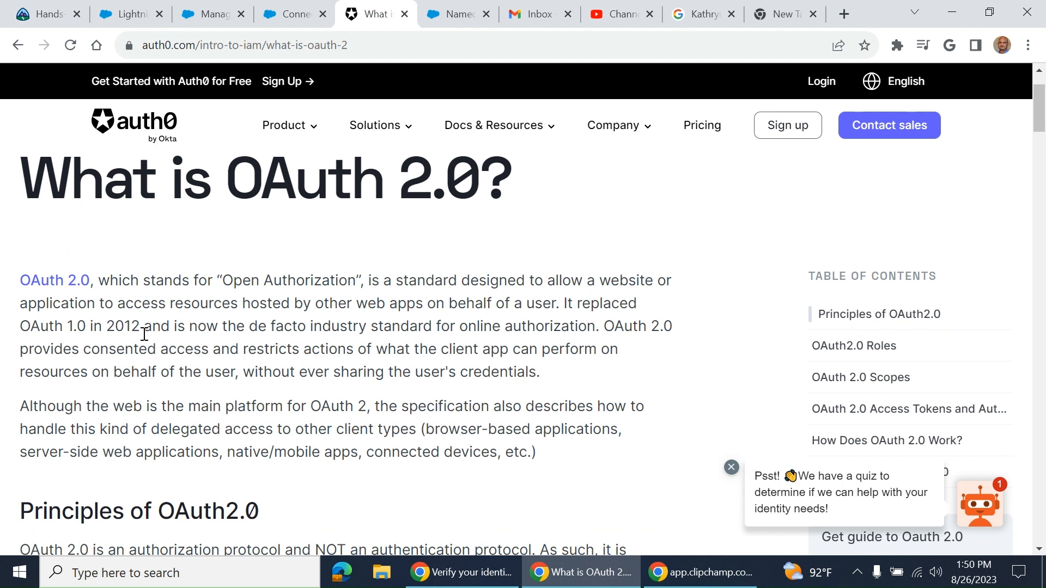
mouse_move(717, 311)
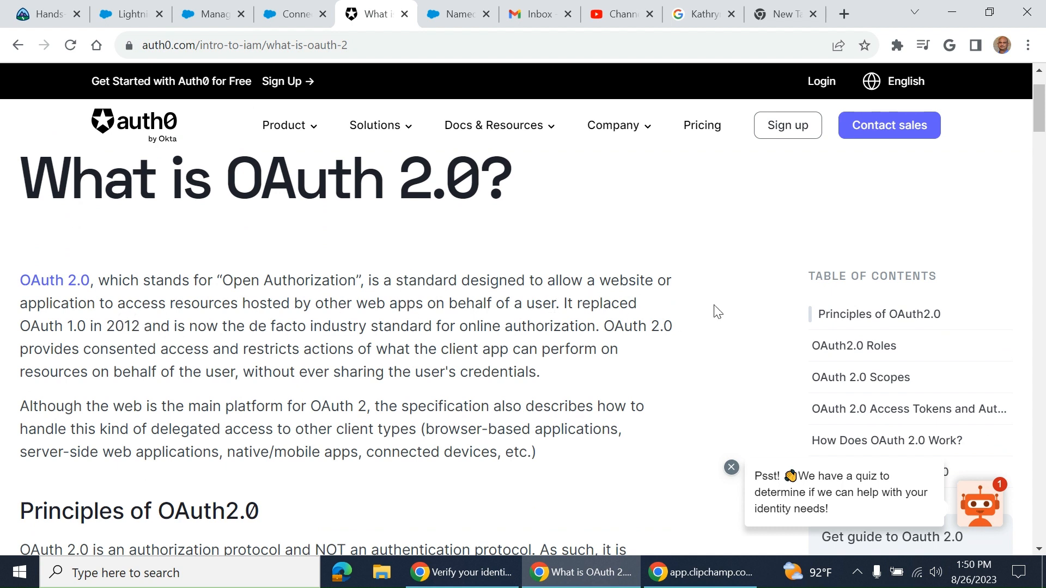
mouse_move(726, 240)
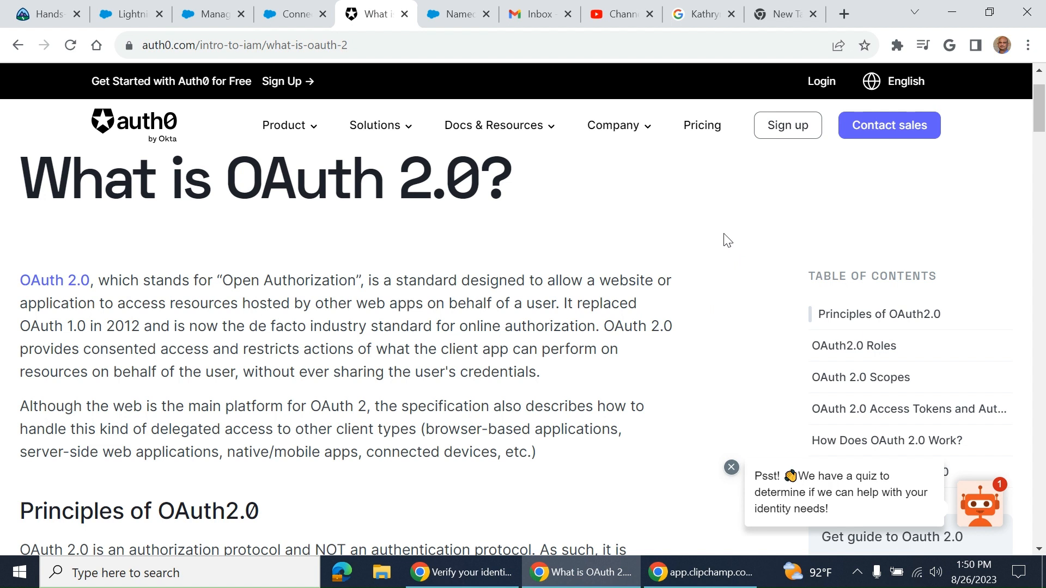
mouse_move(748, 241)
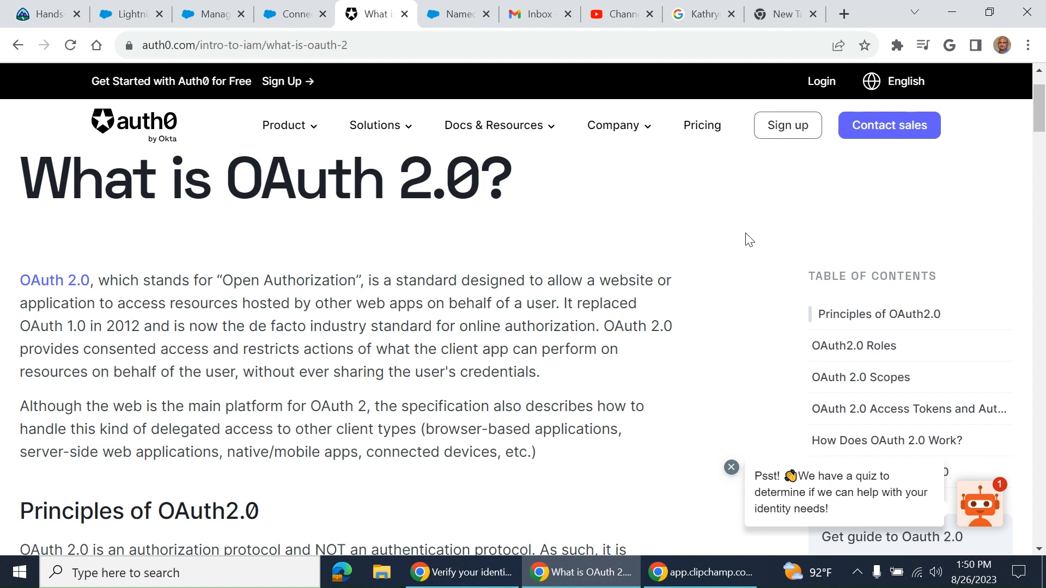
mouse_move(158, 347)
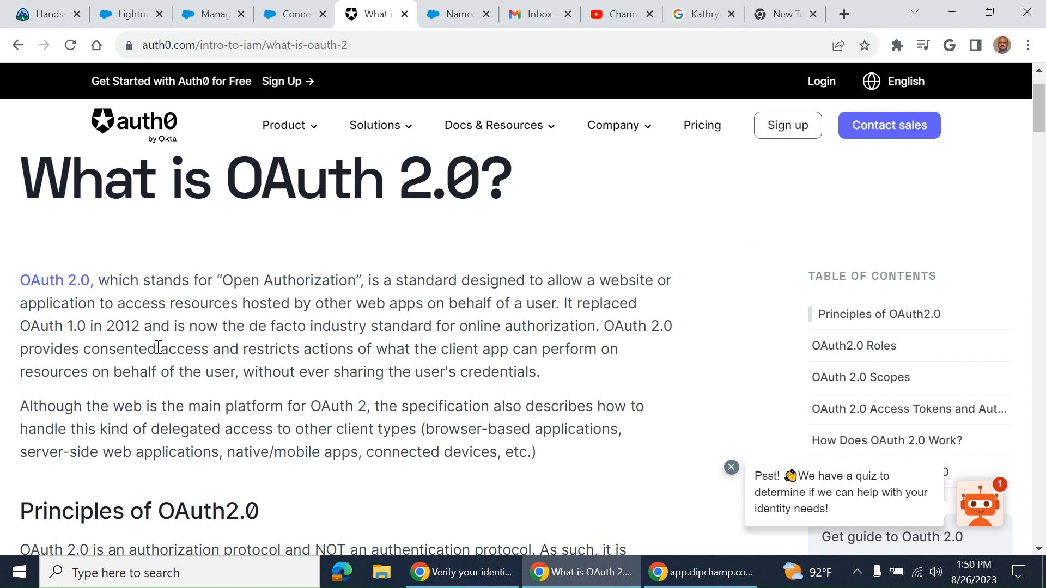
mouse_move(427, 344)
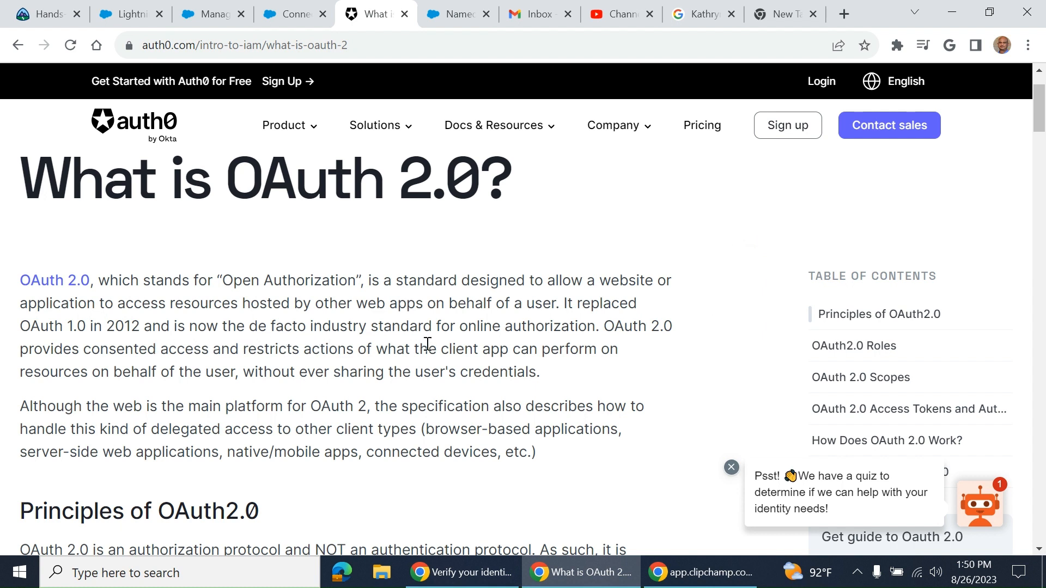
mouse_move(678, 353)
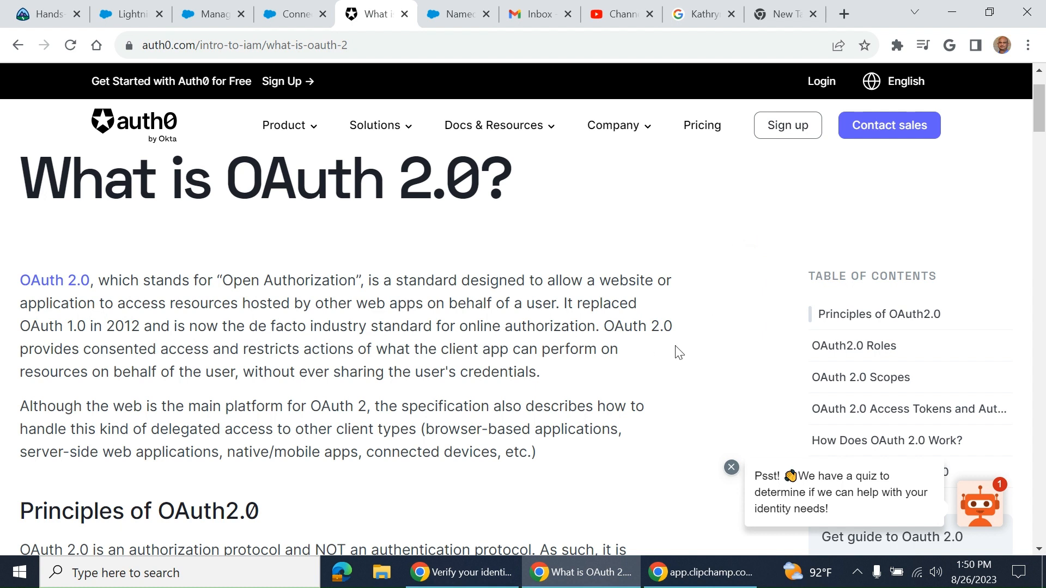
mouse_move(690, 346)
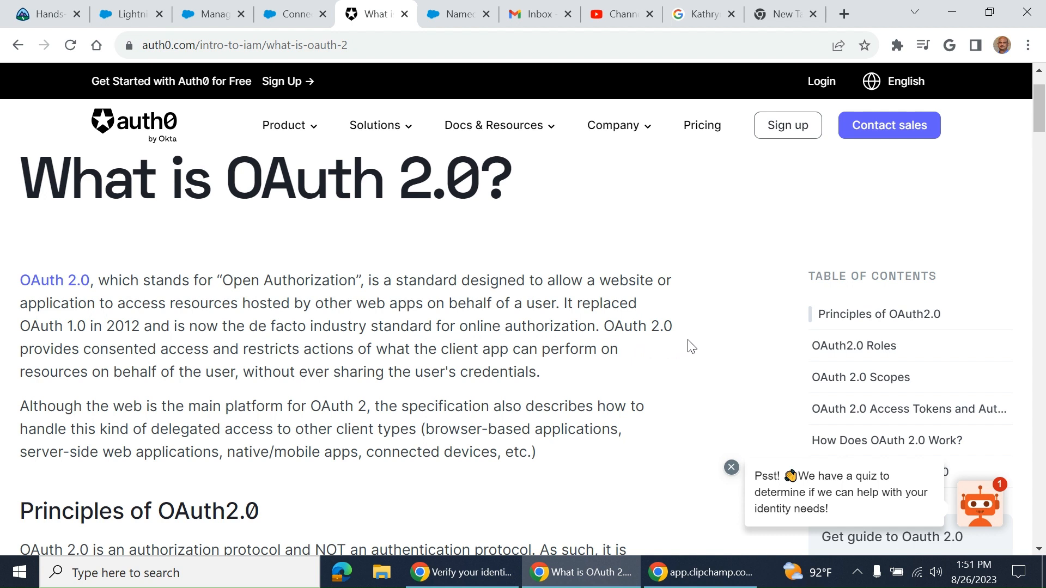
mouse_move(500, 366)
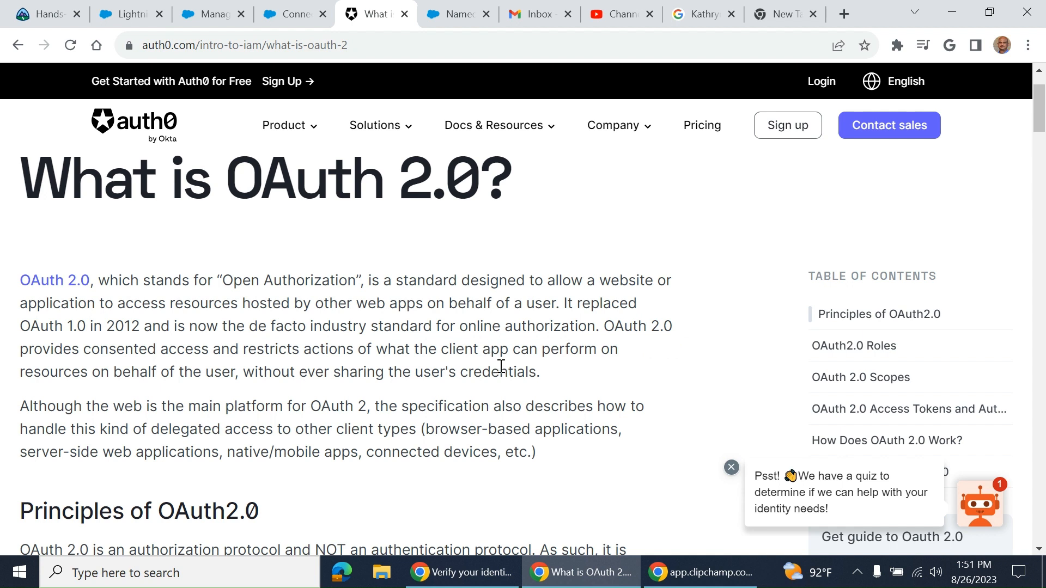
mouse_move(210, 391)
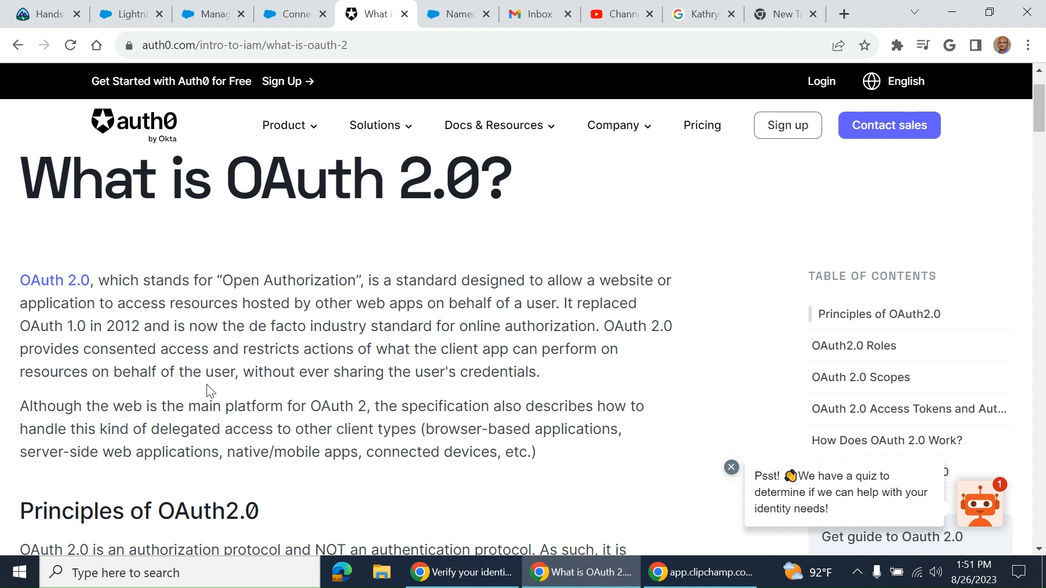
mouse_move(324, 398)
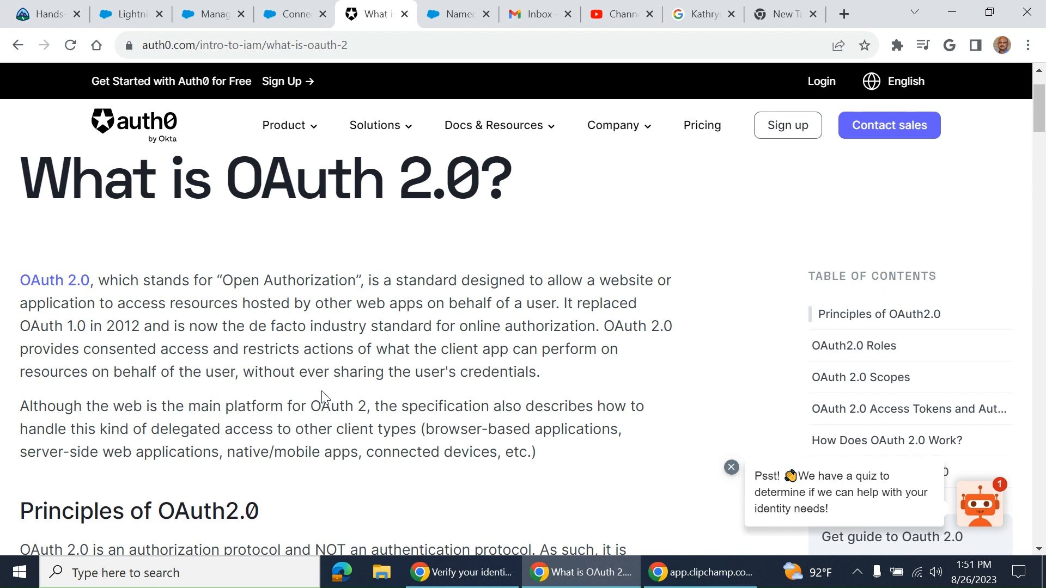
mouse_move(657, 447)
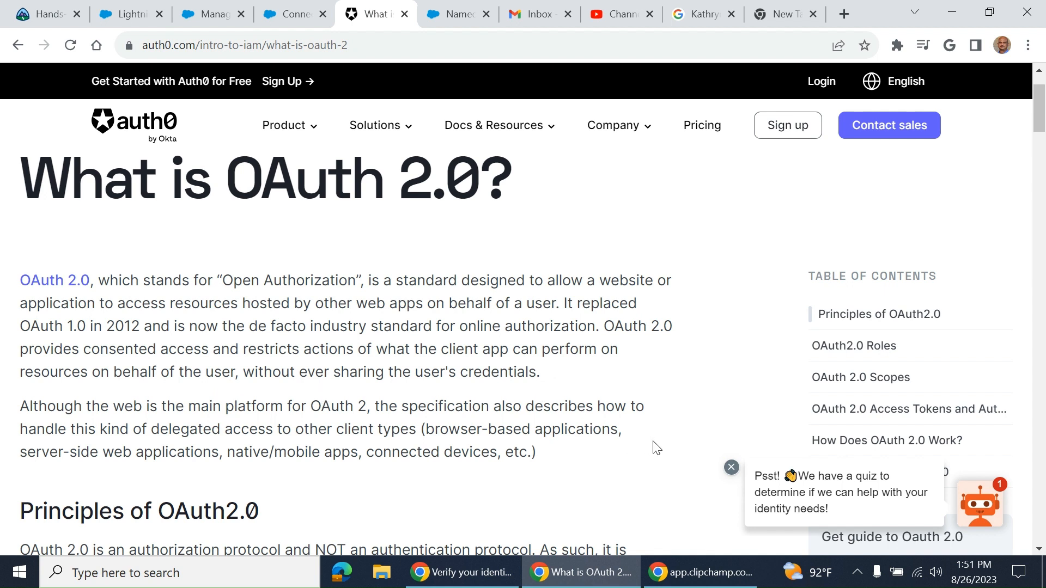
mouse_move(223, 433)
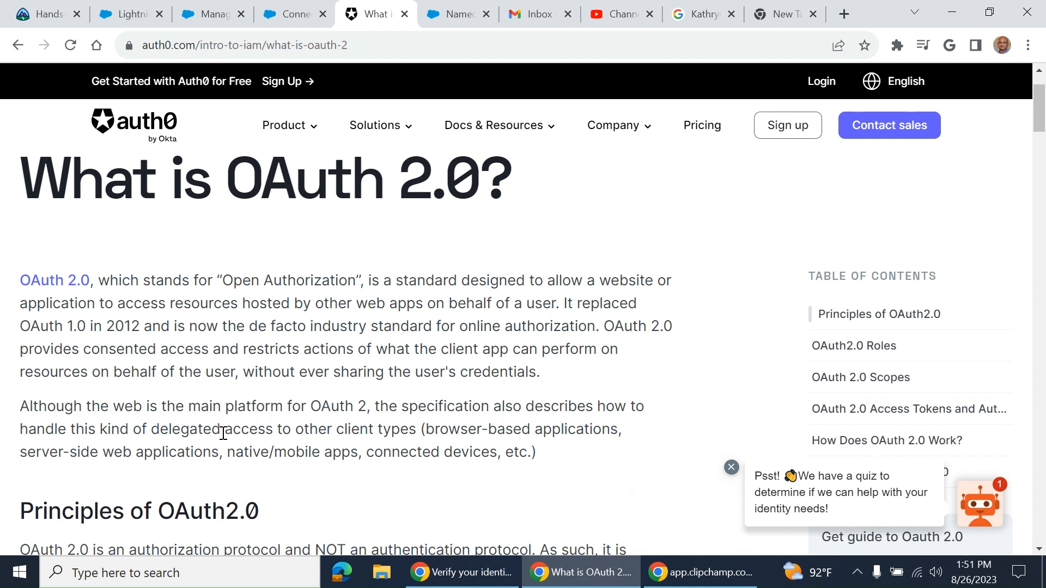
mouse_move(208, 423)
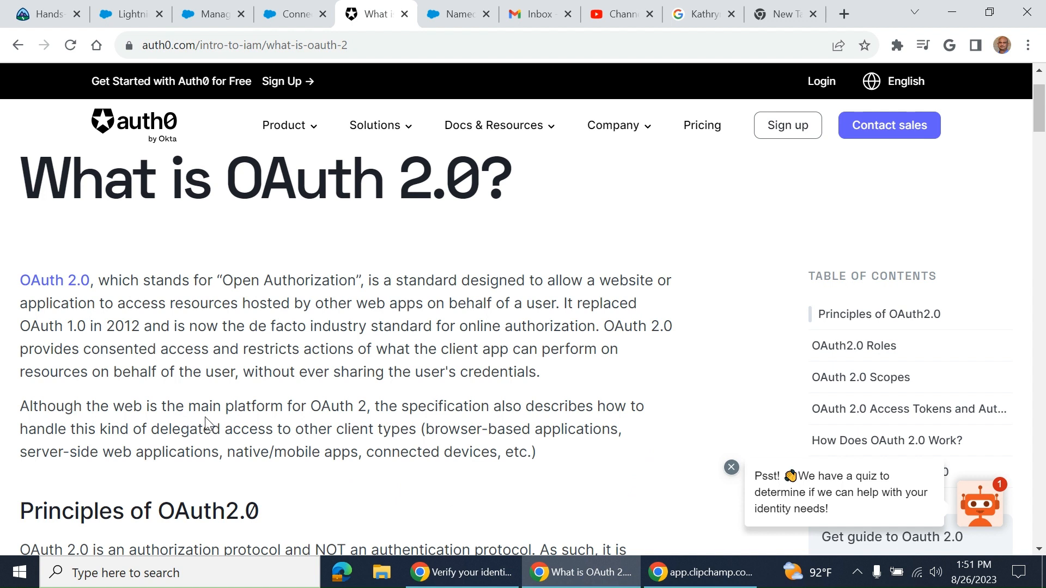
mouse_move(398, 420)
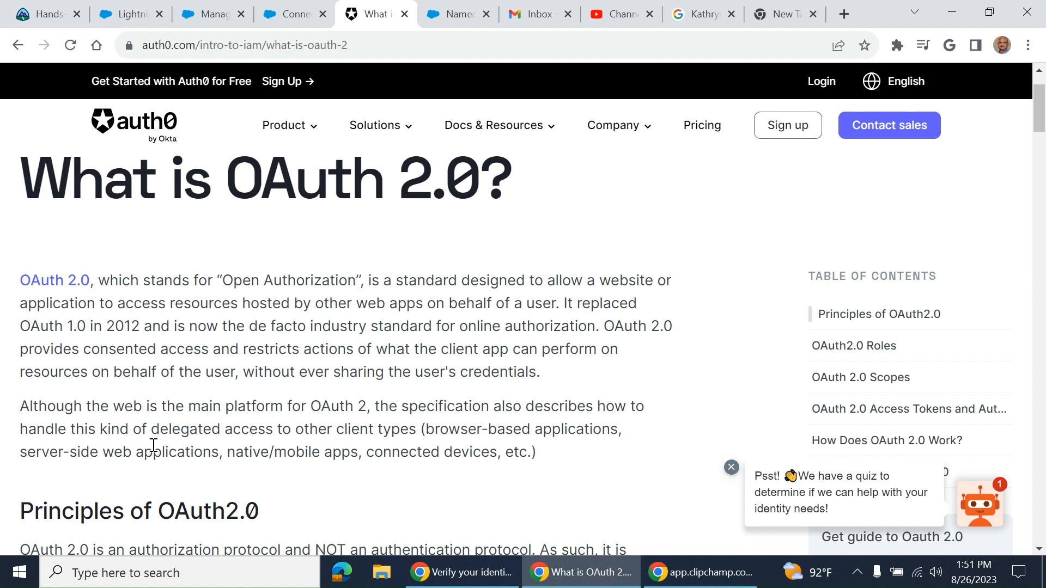
mouse_move(466, 434)
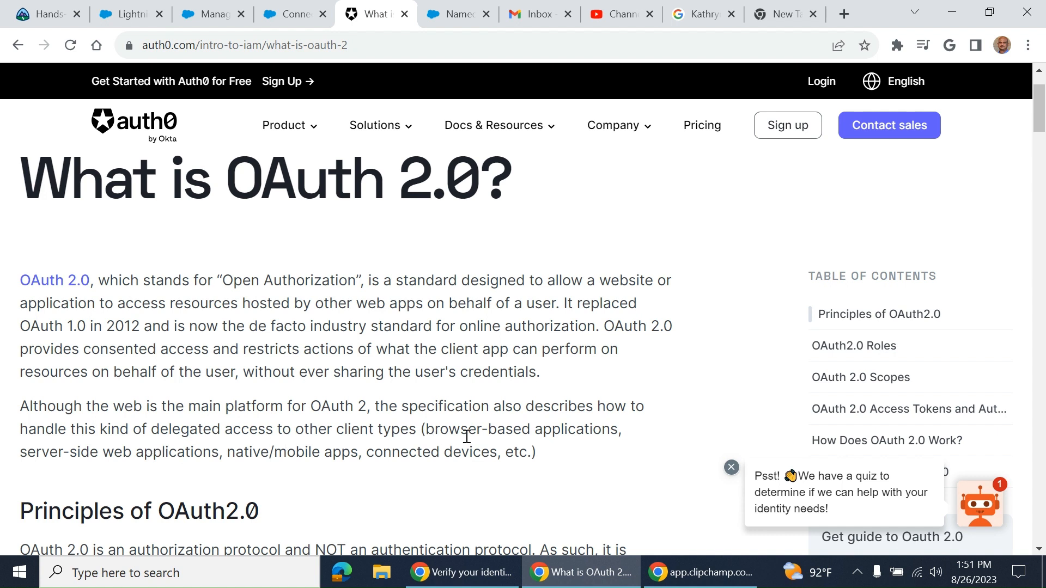
mouse_move(596, 447)
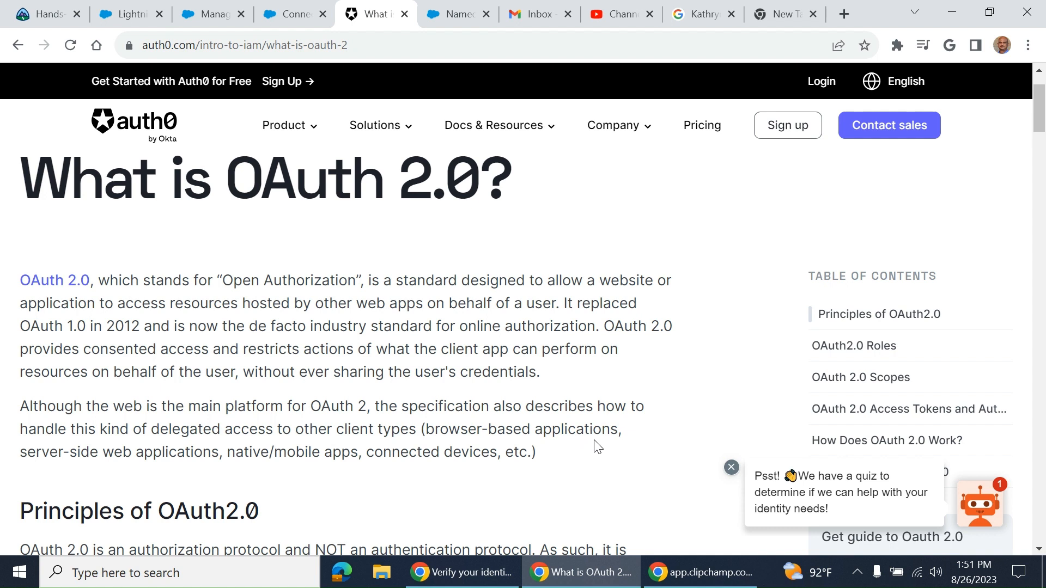
mouse_move(546, 496)
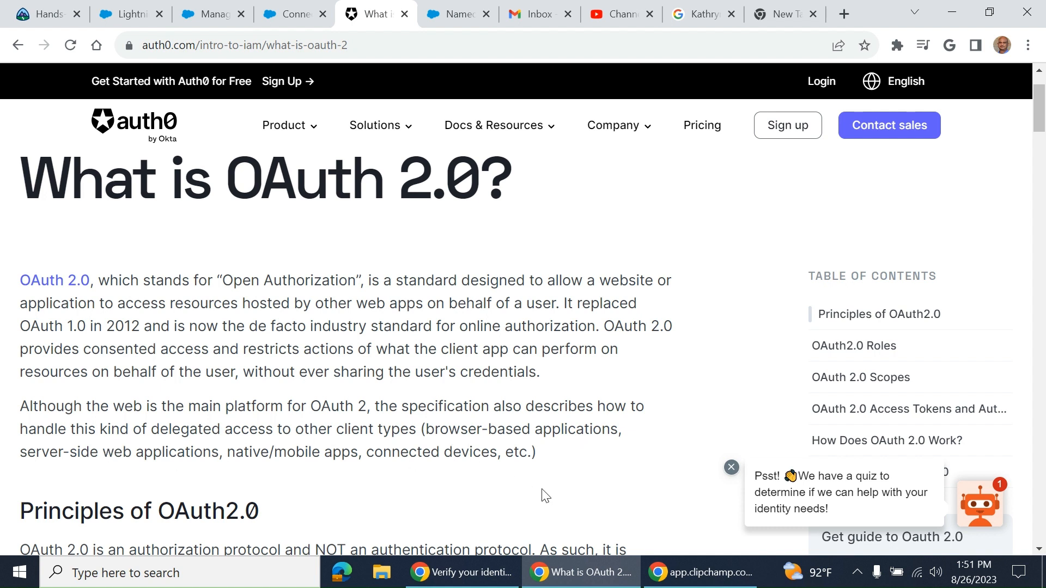
mouse_move(1010, 508)
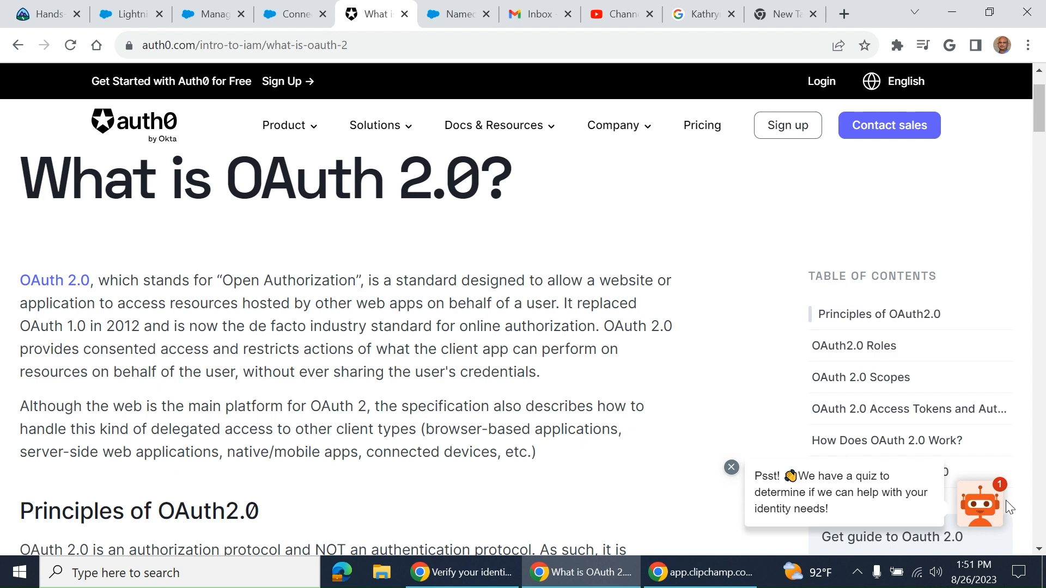
mouse_move(708, 503)
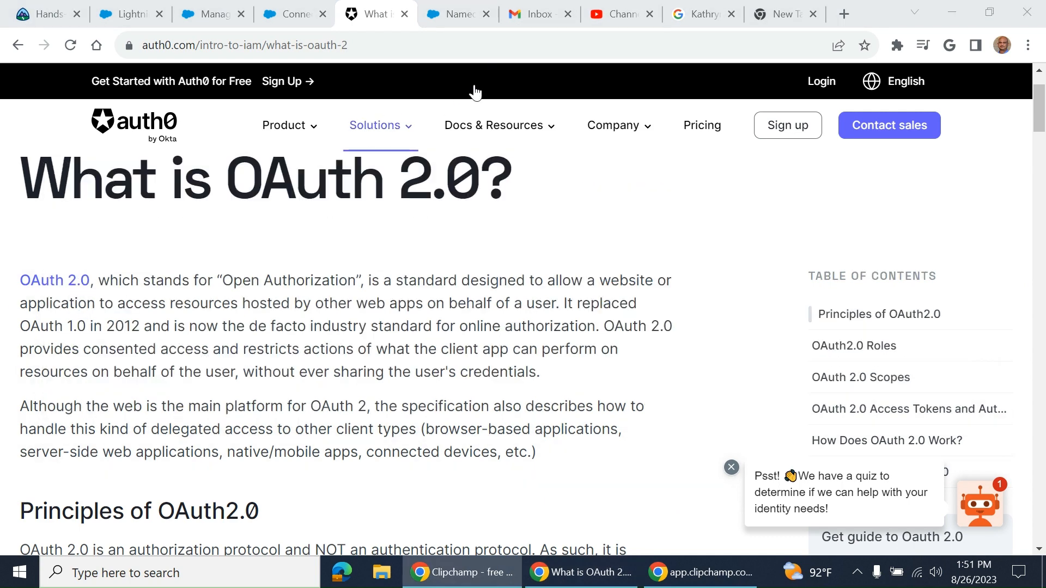
left_click(456, 14)
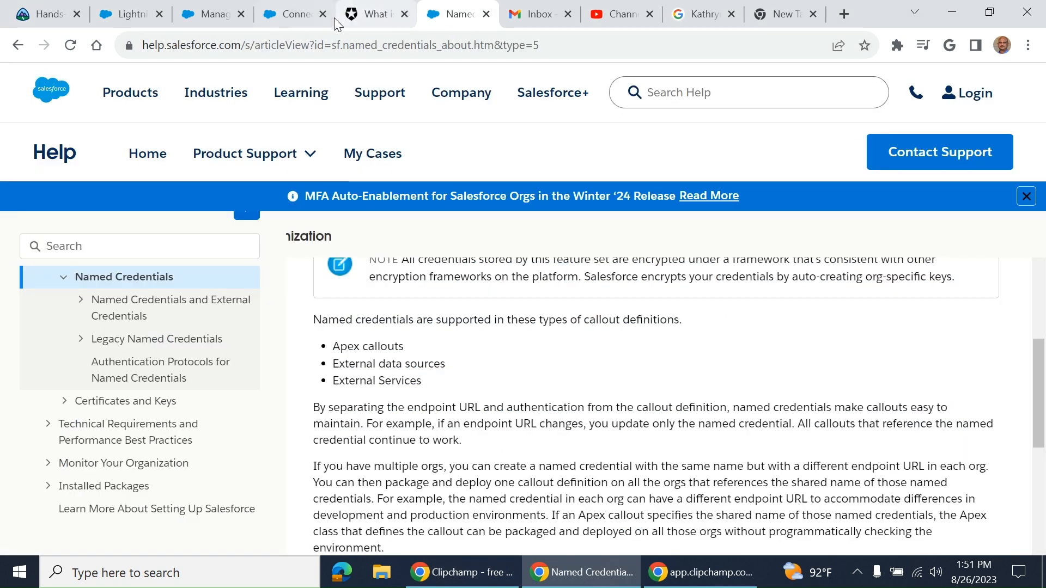
- View MyCA's consumer key and secret, then return to the App Manager list of 29 apps
left_click(288, 13)
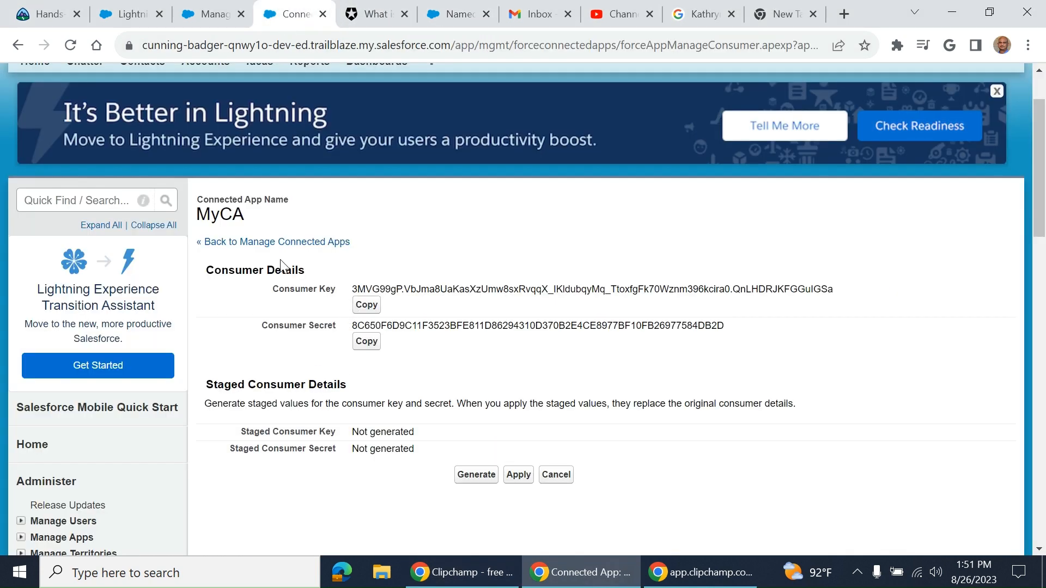
mouse_move(258, 221)
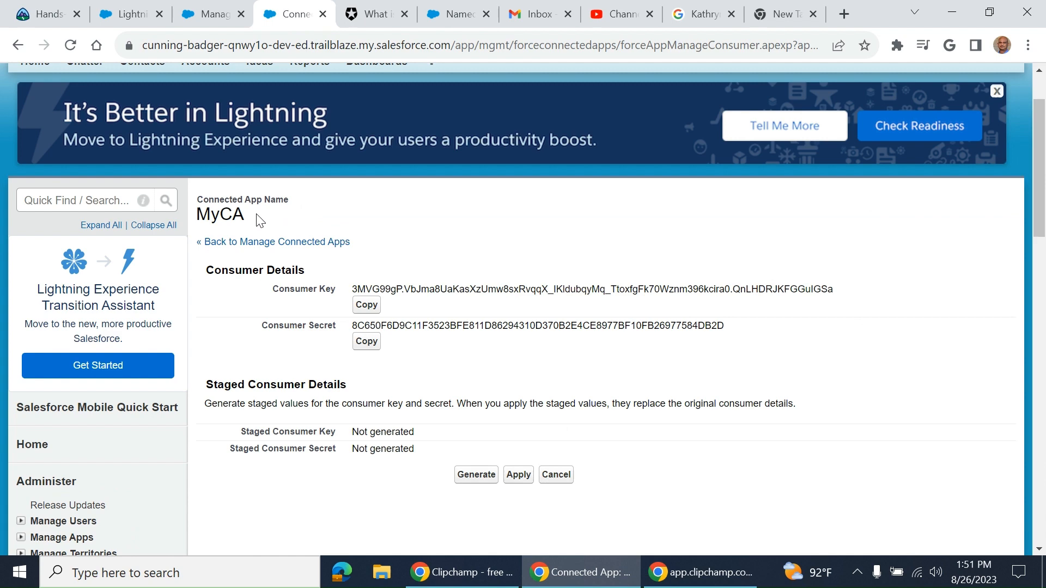
mouse_move(241, 32)
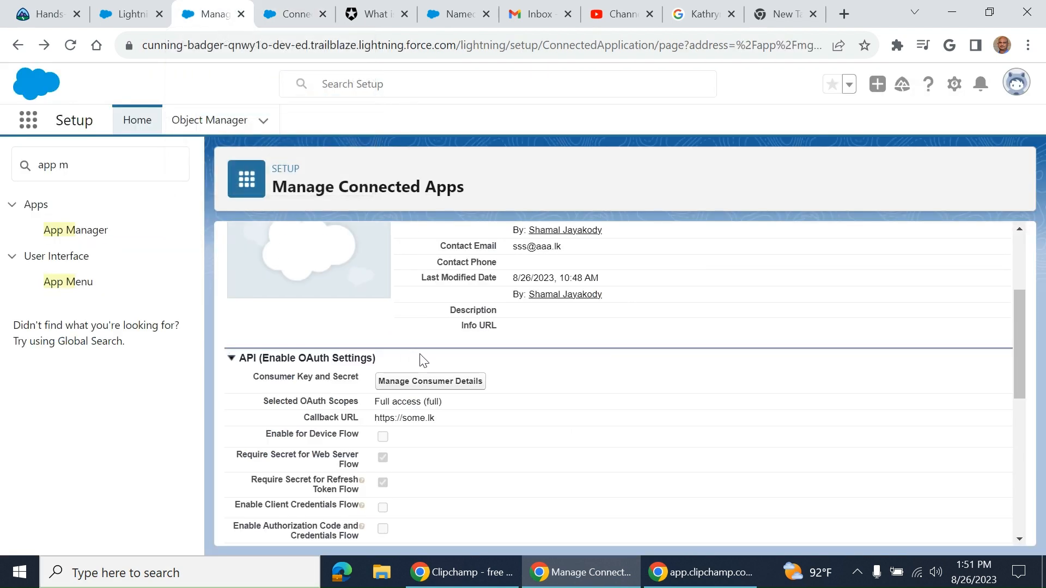
left_click(75, 229)
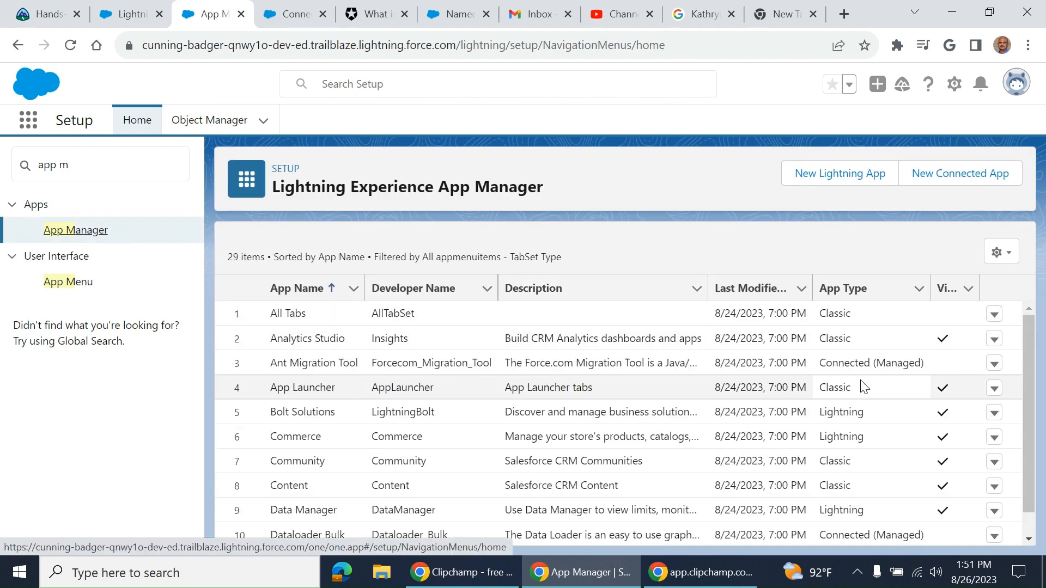
- Locate MyCA in the App Manager list and open its View/Edit/Manage action menu
scroll("down", 3)
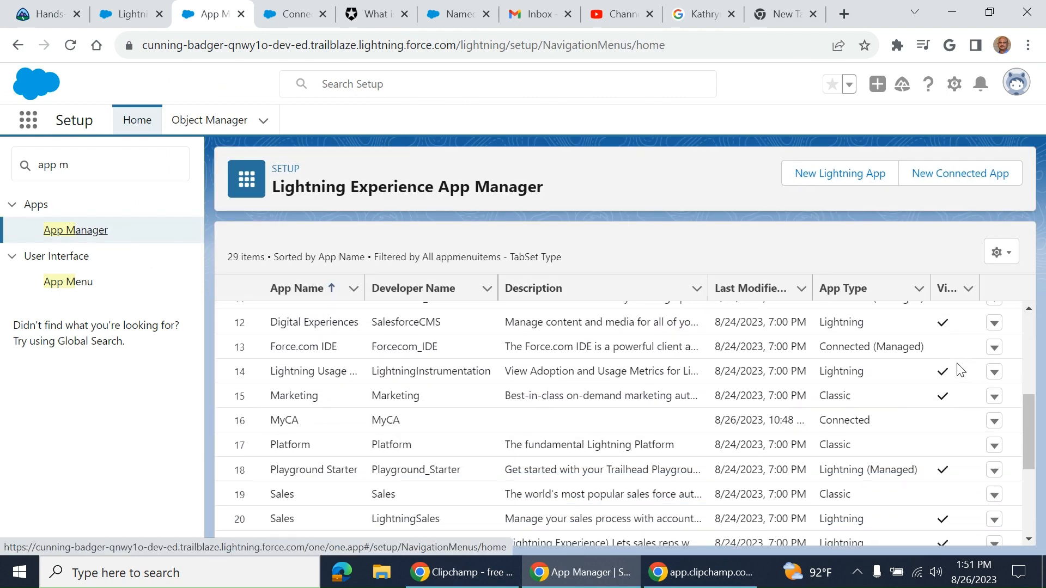
scroll("down", 3)
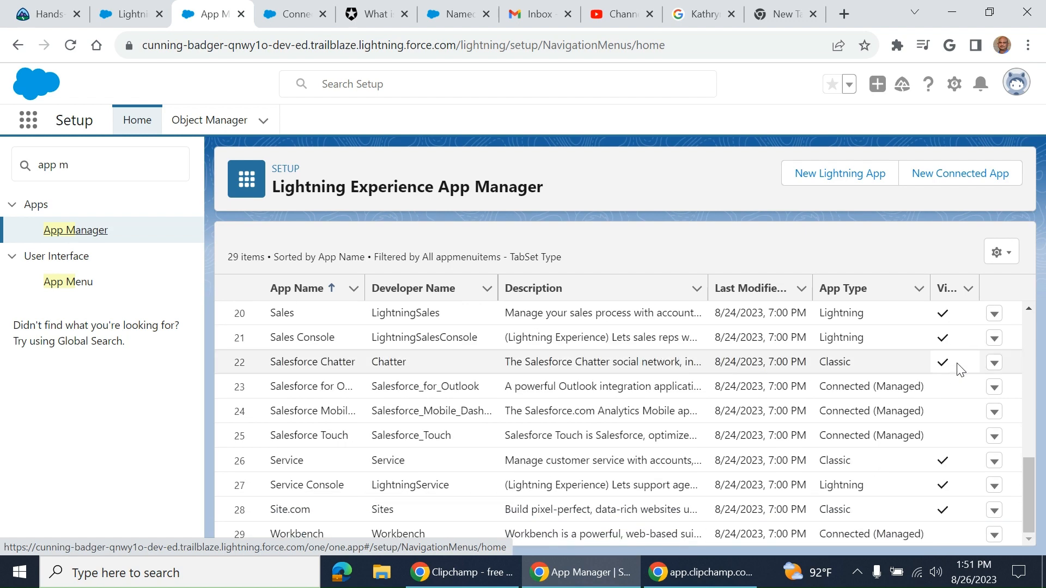
scroll("up", 3)
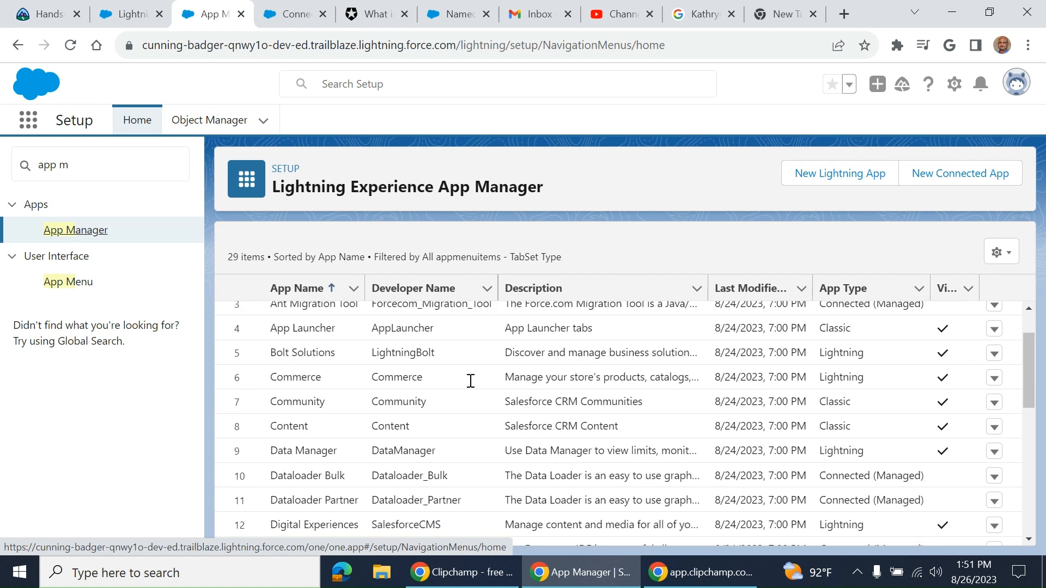
scroll("down", 3)
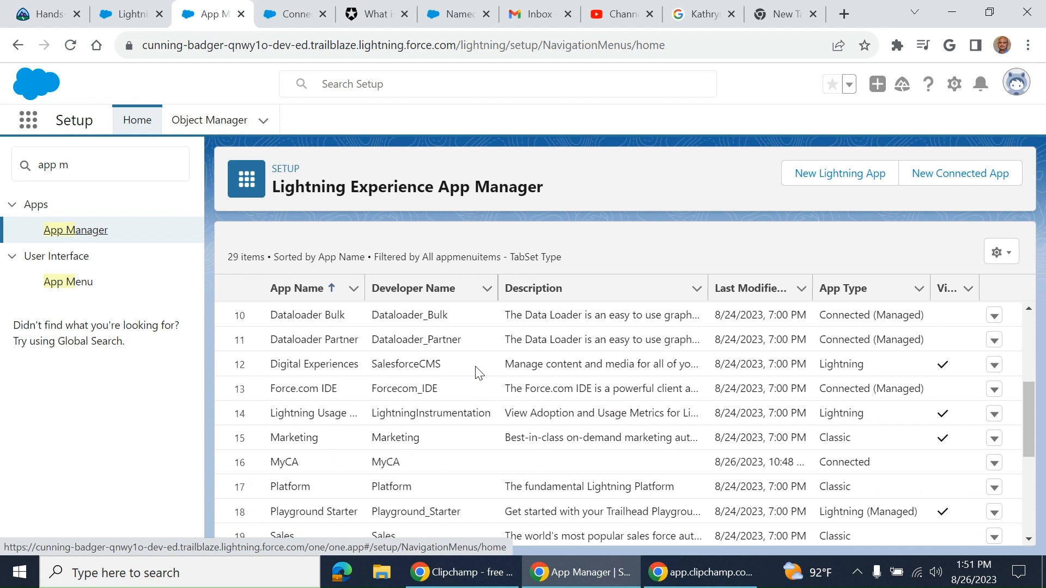
scroll("down", 3)
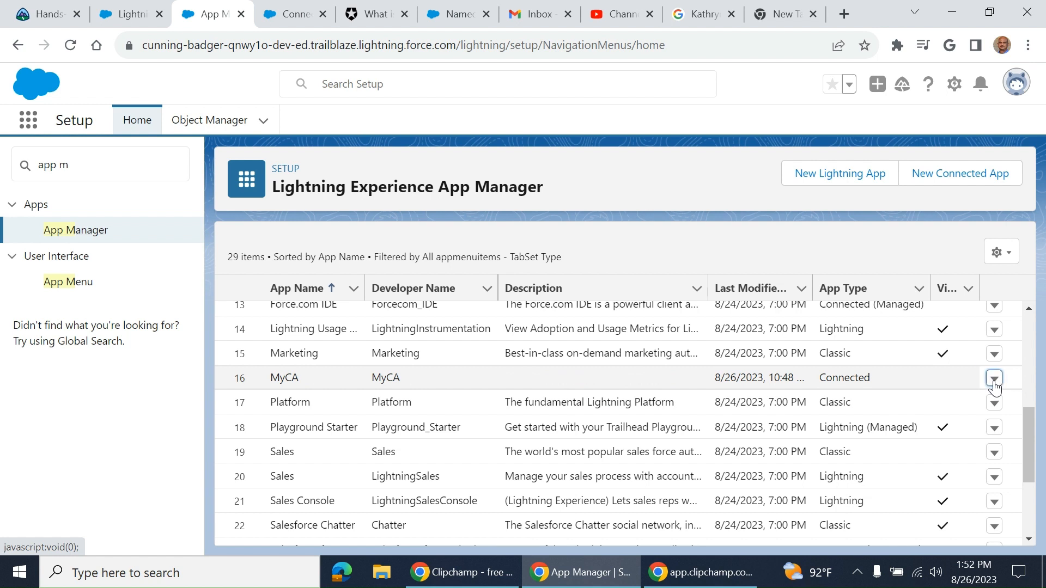
left_click(993, 379)
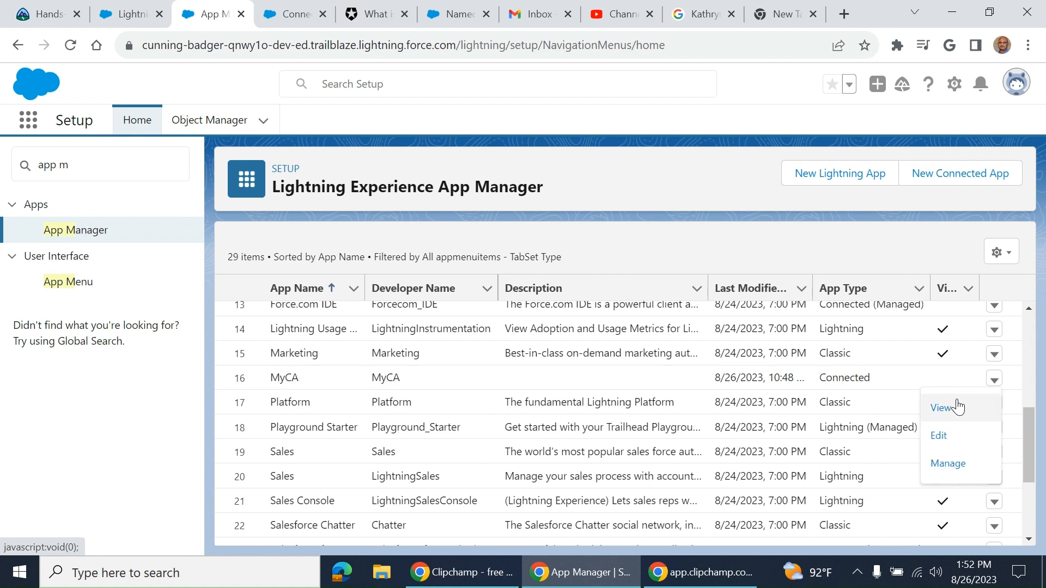
mouse_move(942, 407)
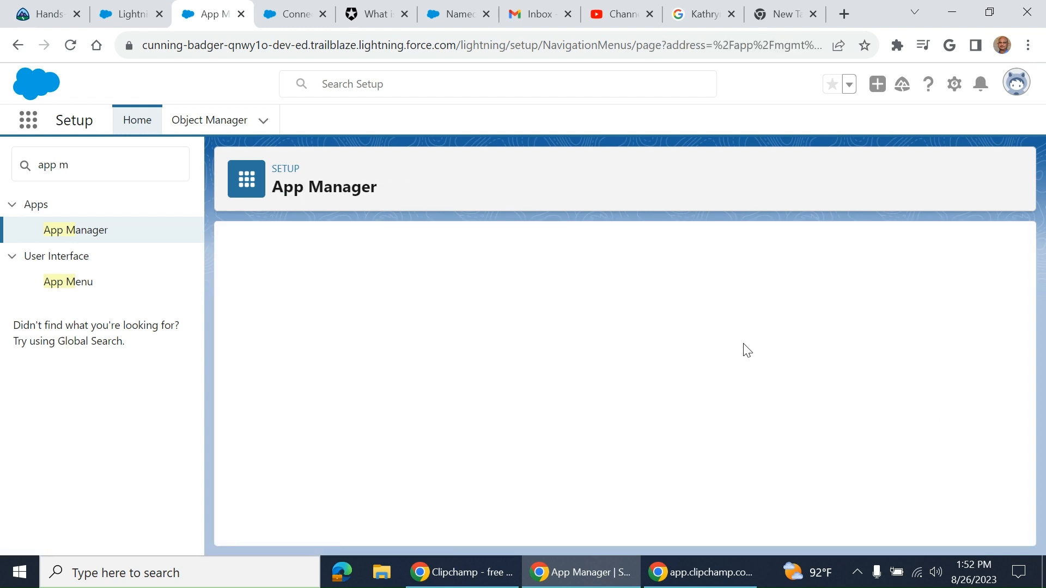
- Open MyCA's details, review version 1.0, API name and OAuth settings, then choose Manage
left_click(75, 229)
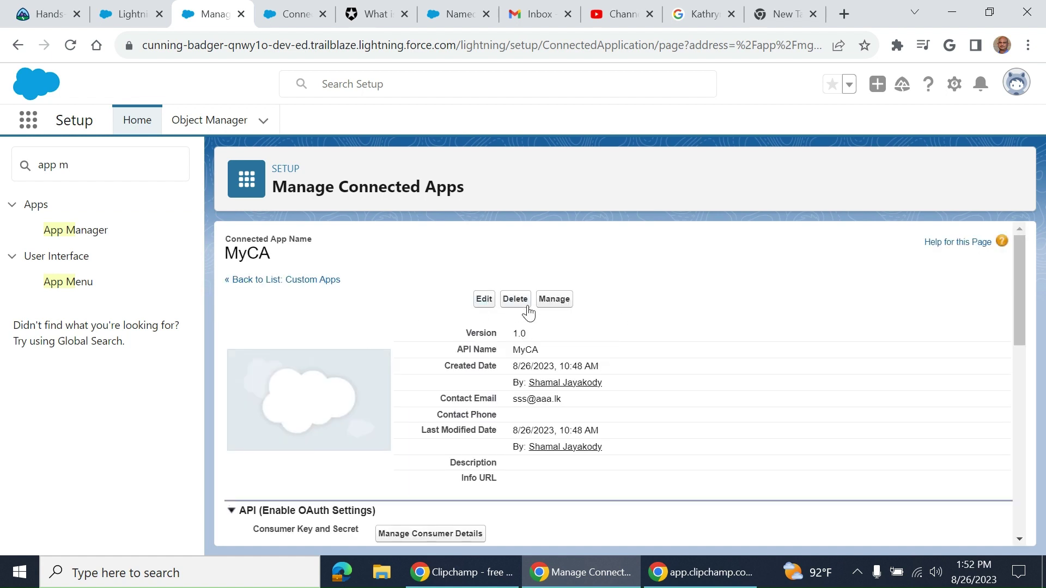
scroll("down", 3)
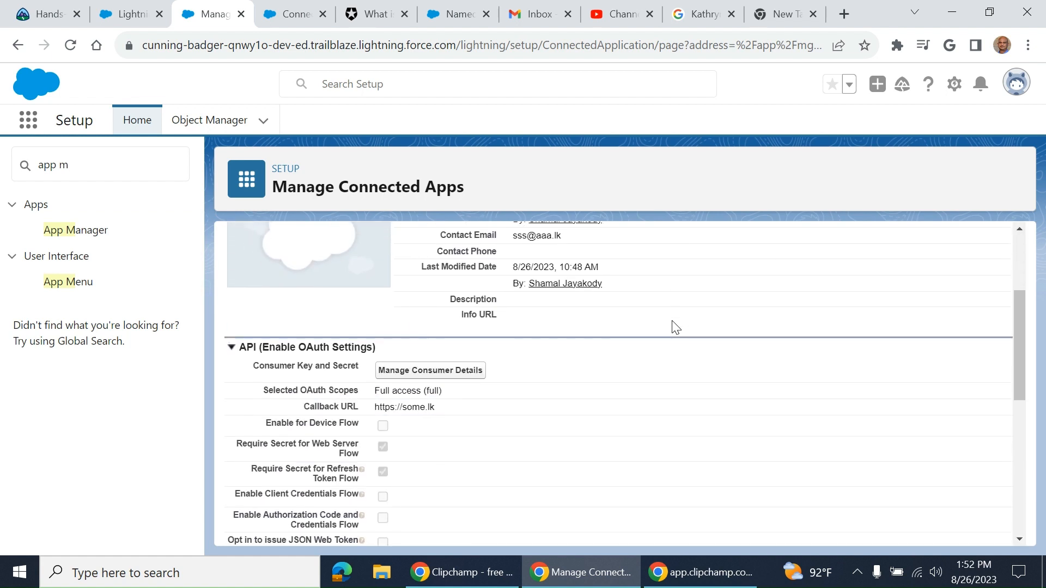
mouse_move(893, 304)
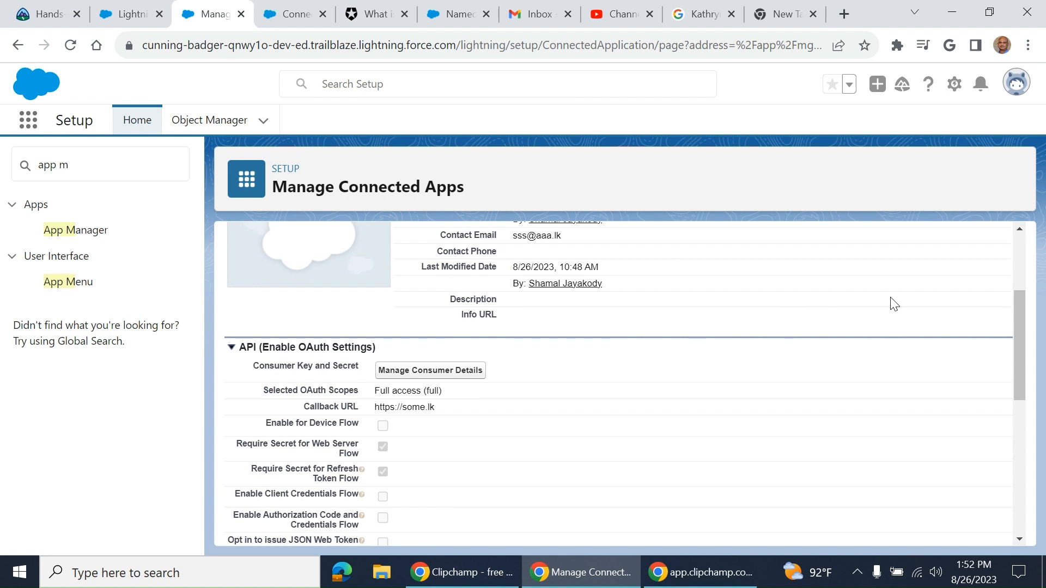
mouse_move(375, 395)
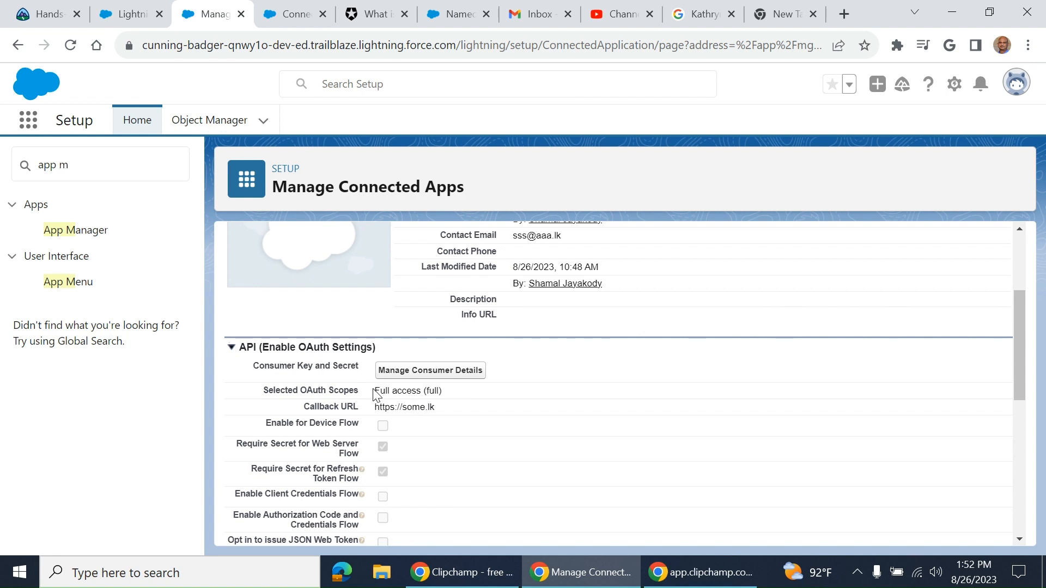
mouse_move(537, 400)
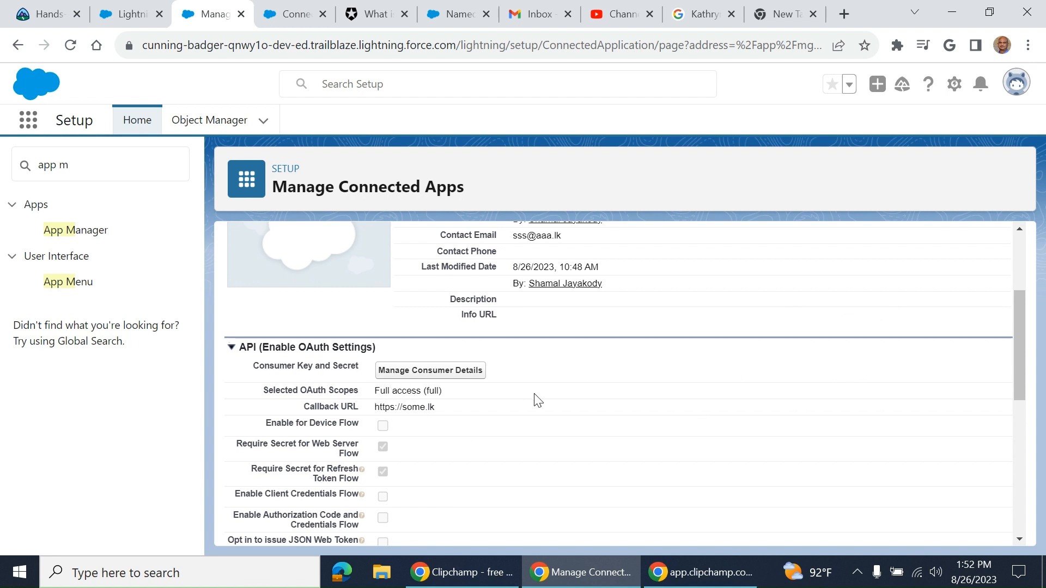
scroll("up", 3)
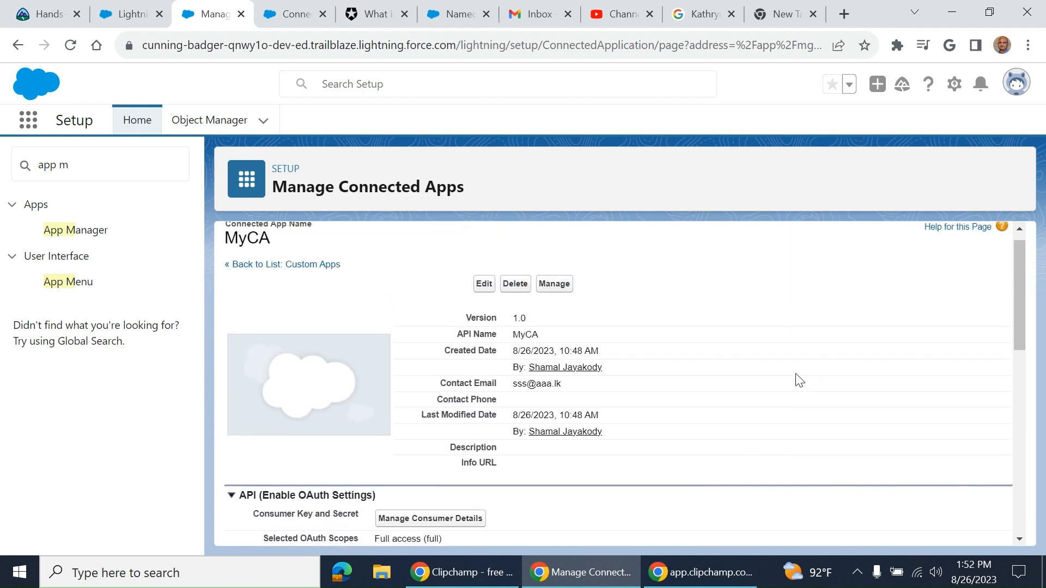
scroll("up", 3)
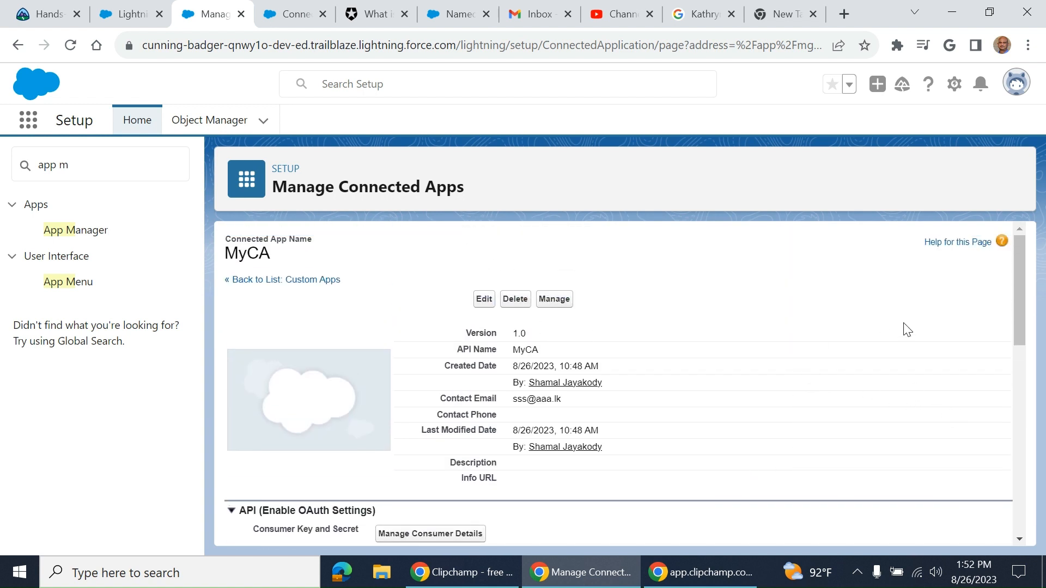
scroll("down", 3)
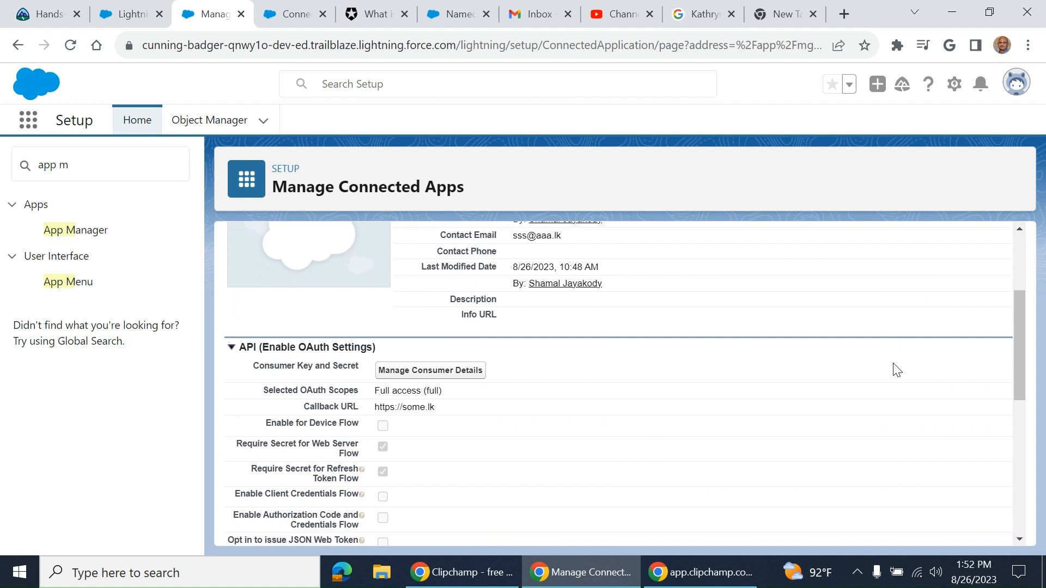
scroll("up", 3)
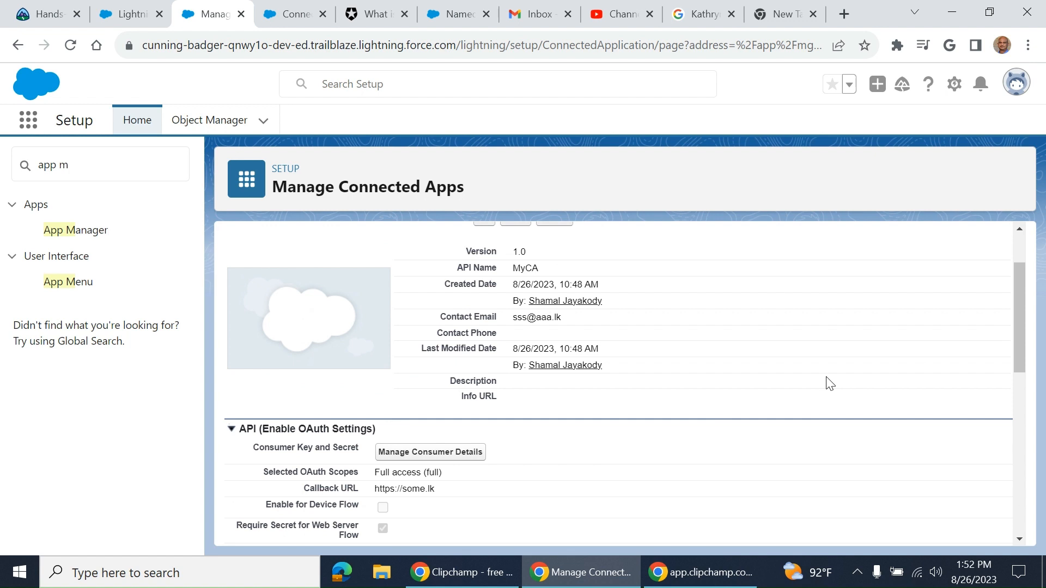
mouse_move(359, 243)
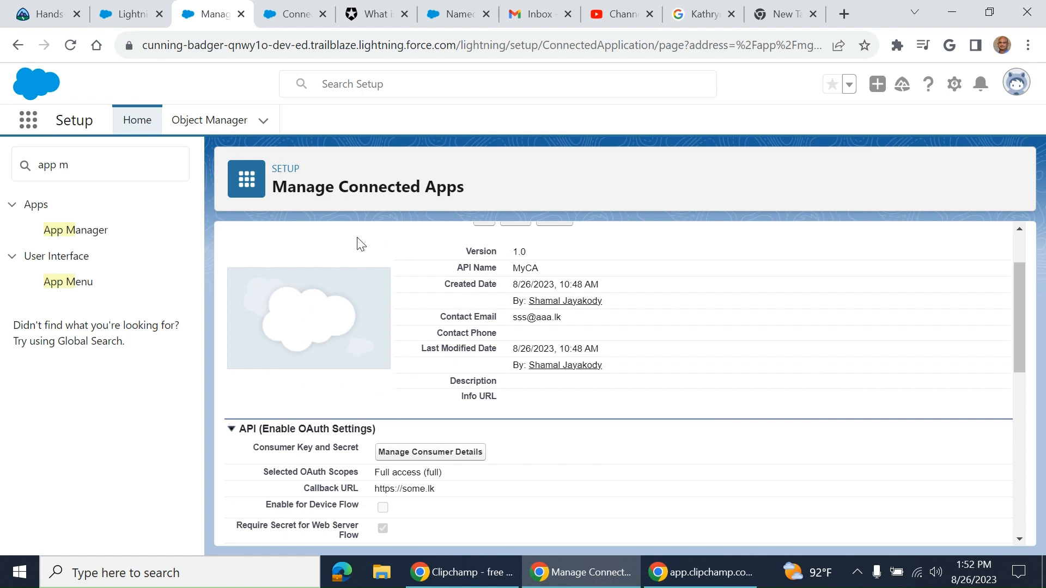
mouse_move(1026, 359)
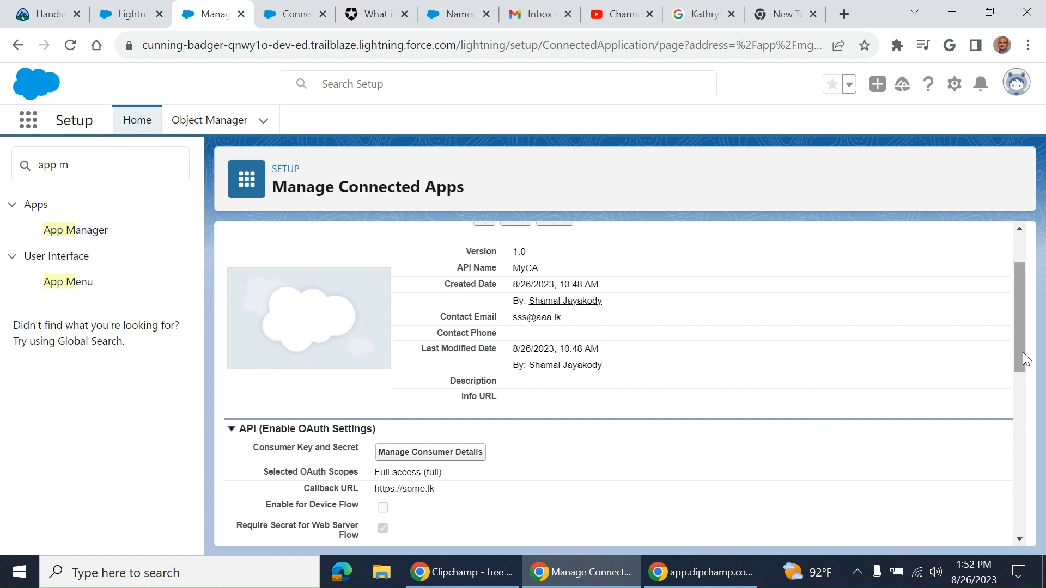
scroll("up", 3)
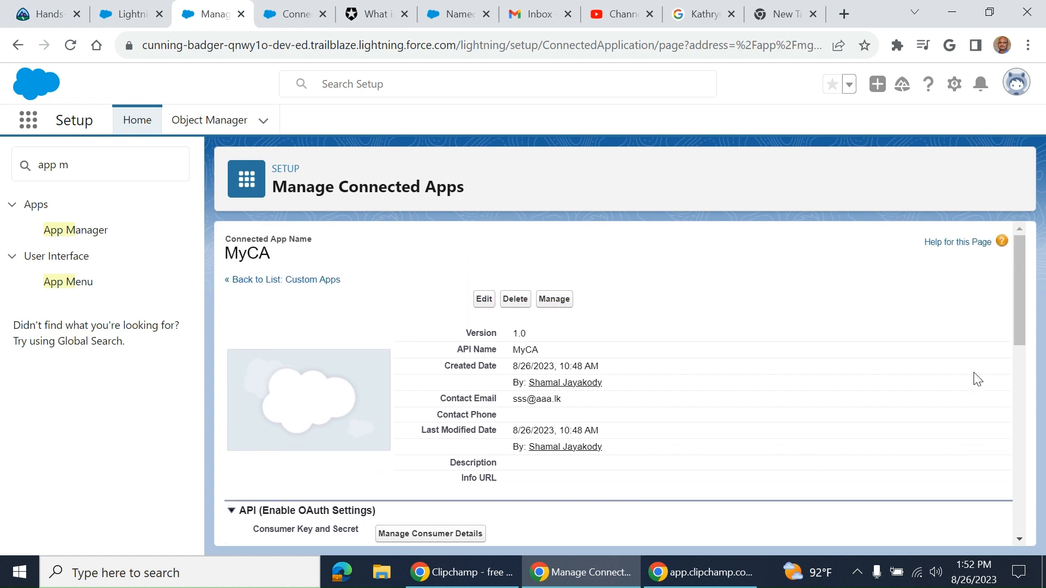
mouse_move(840, 302)
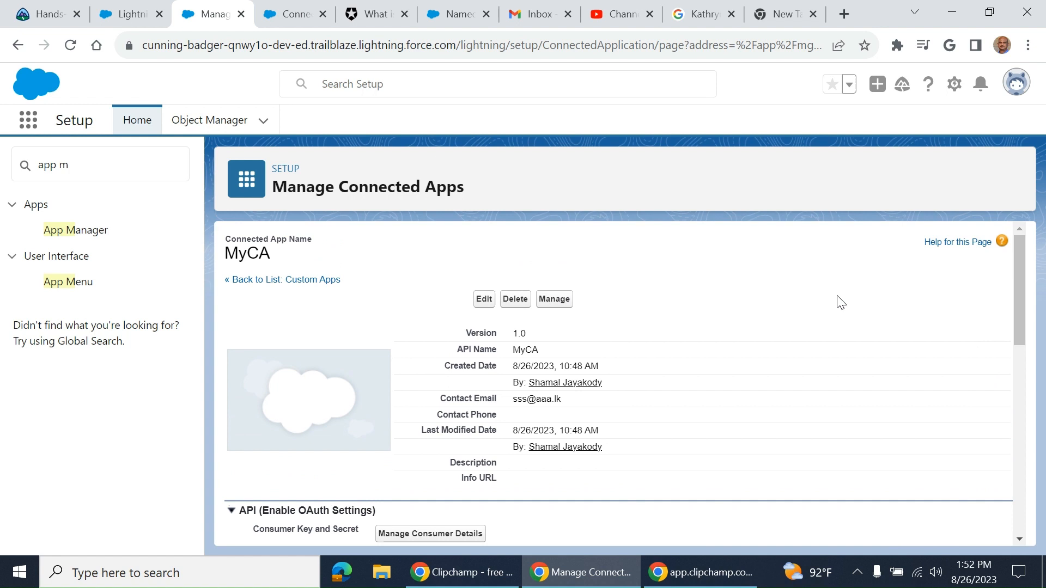
mouse_move(862, 294)
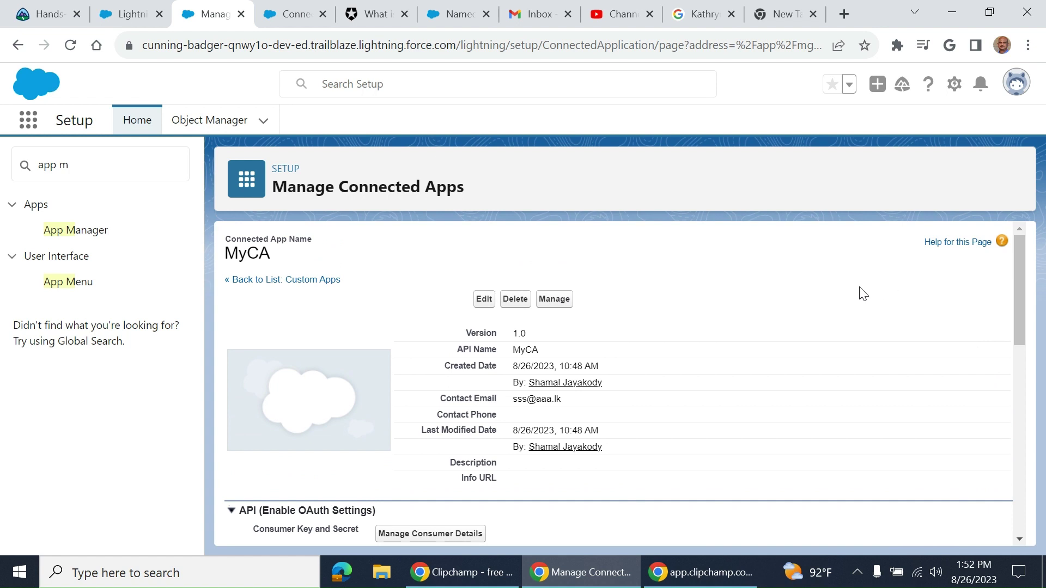
mouse_move(998, 377)
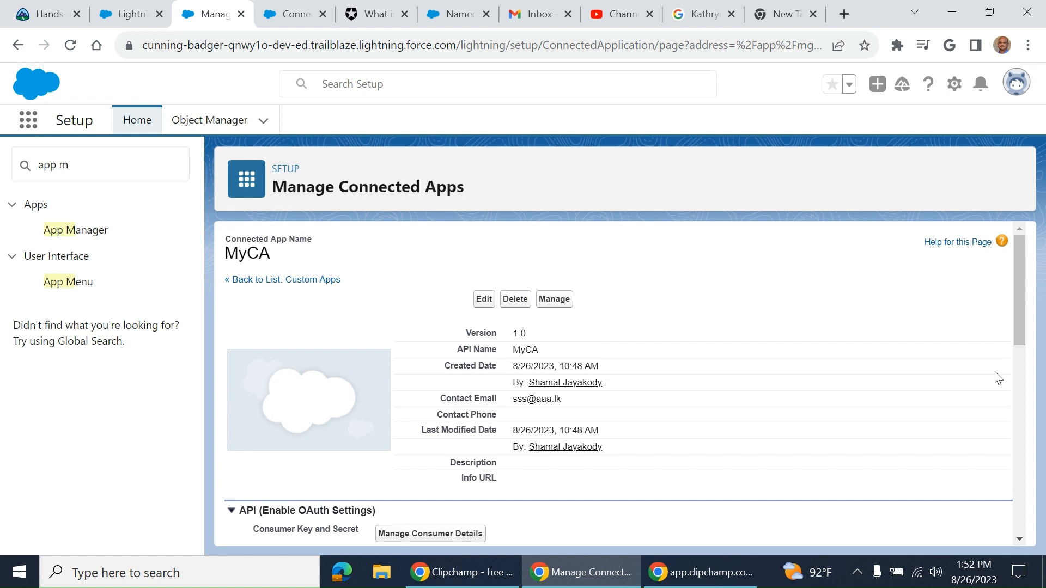
mouse_move(558, 316)
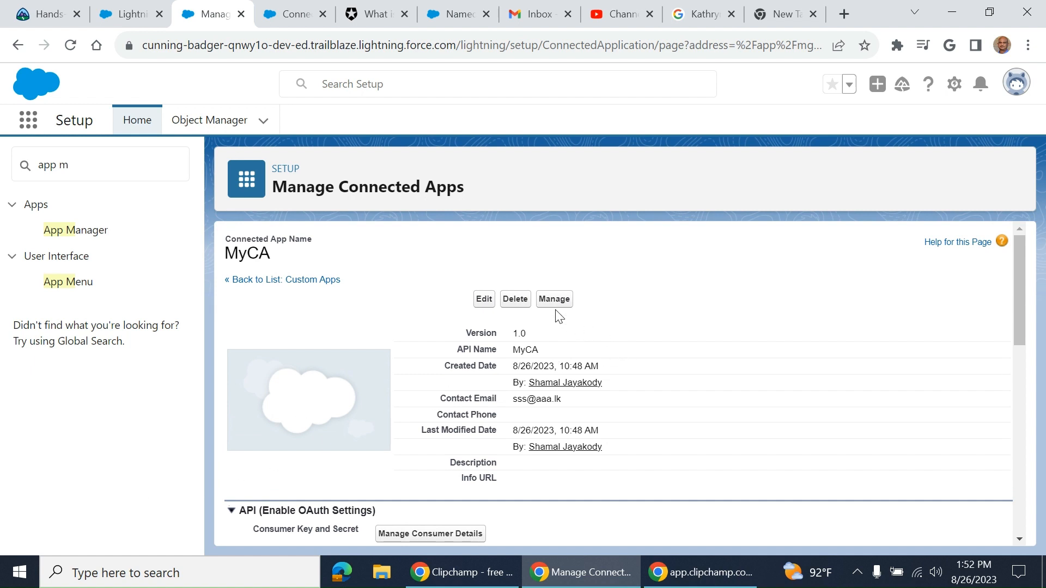
left_click(553, 299)
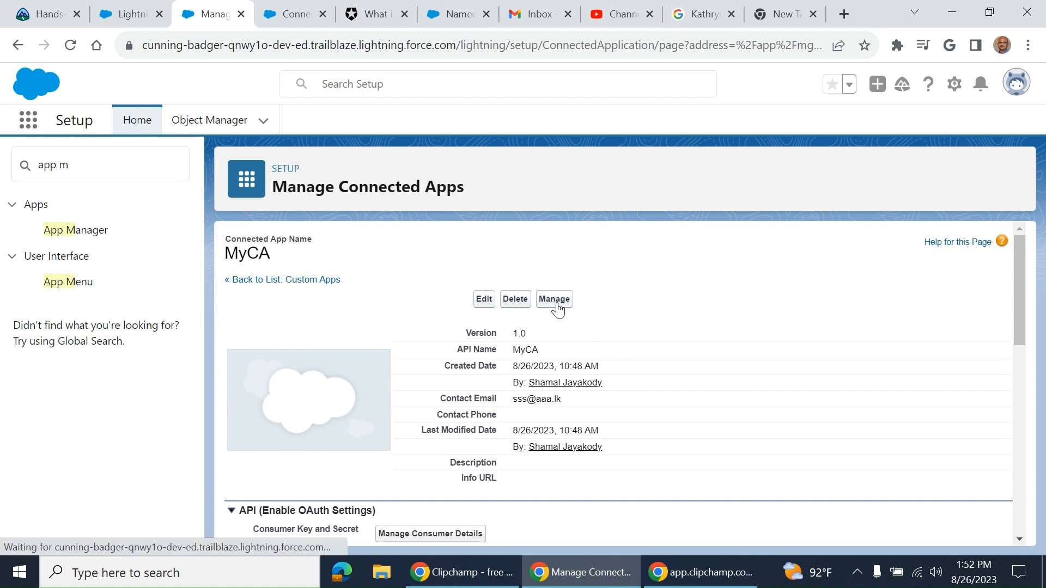
- Enter Edit Policies for MyCA and bring its OAuth Policies section into view
left_click(553, 299)
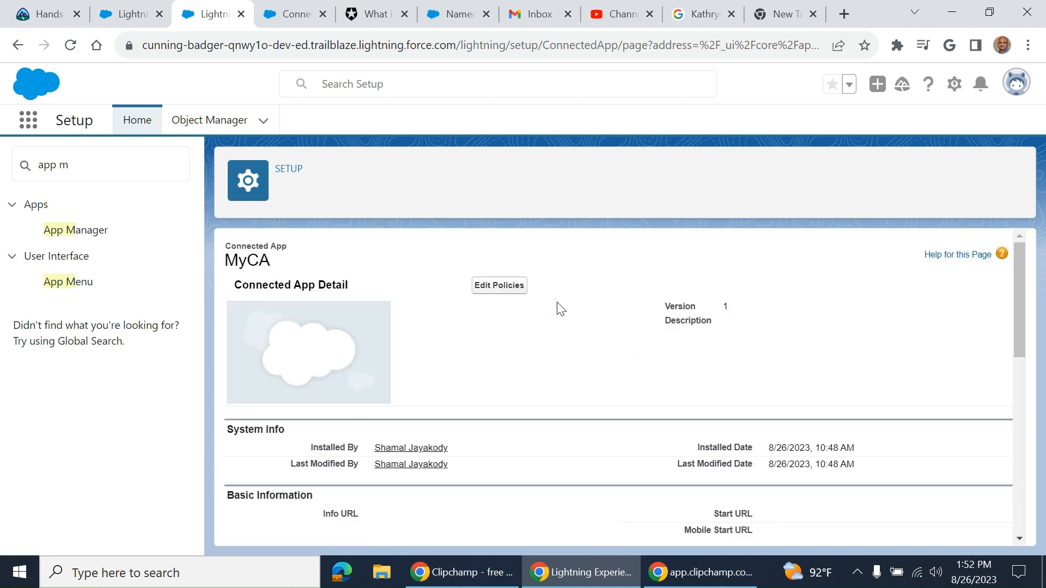
mouse_move(547, 288)
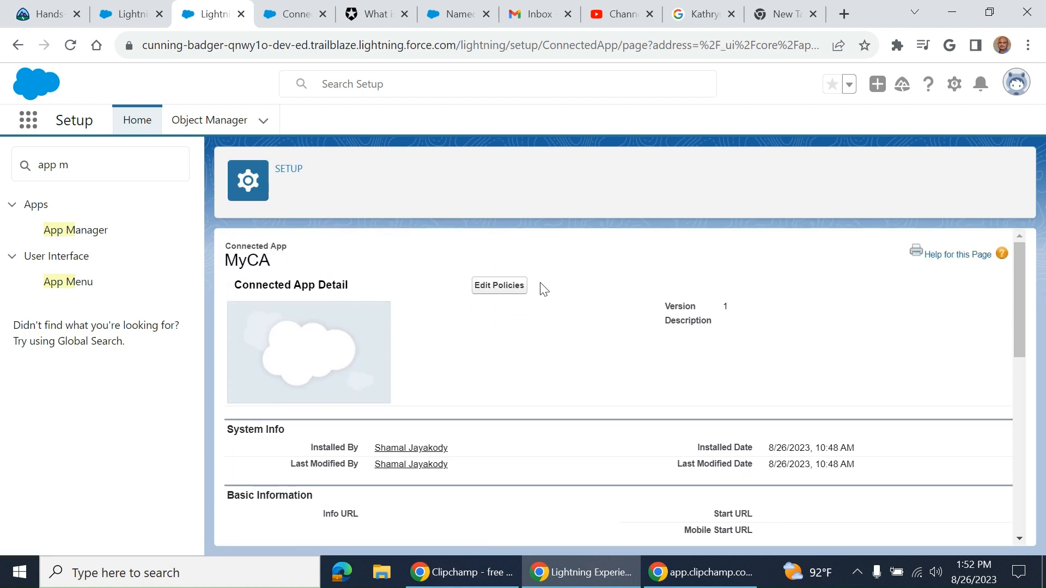
left_click(499, 285)
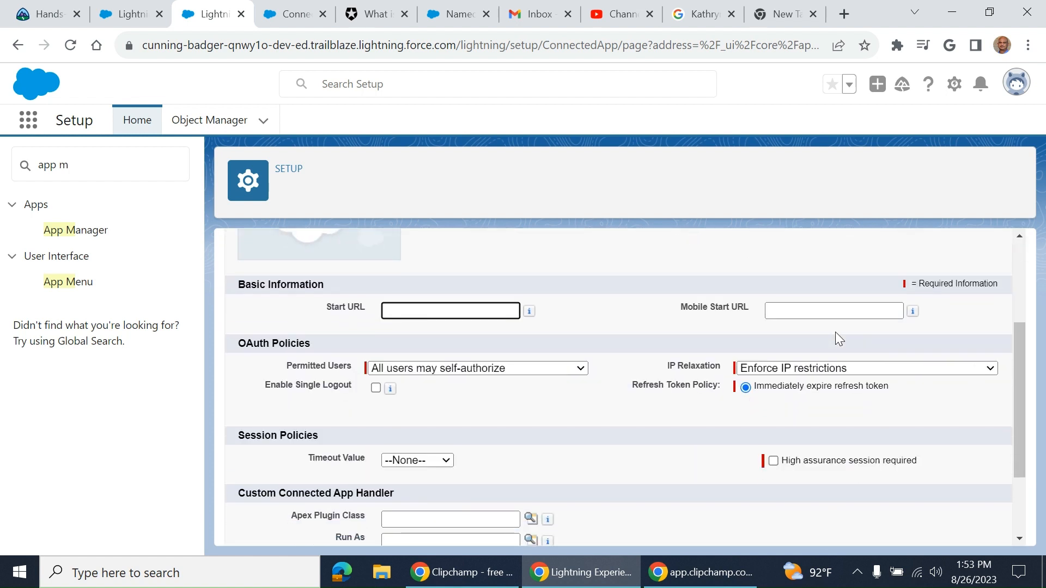
mouse_move(544, 317)
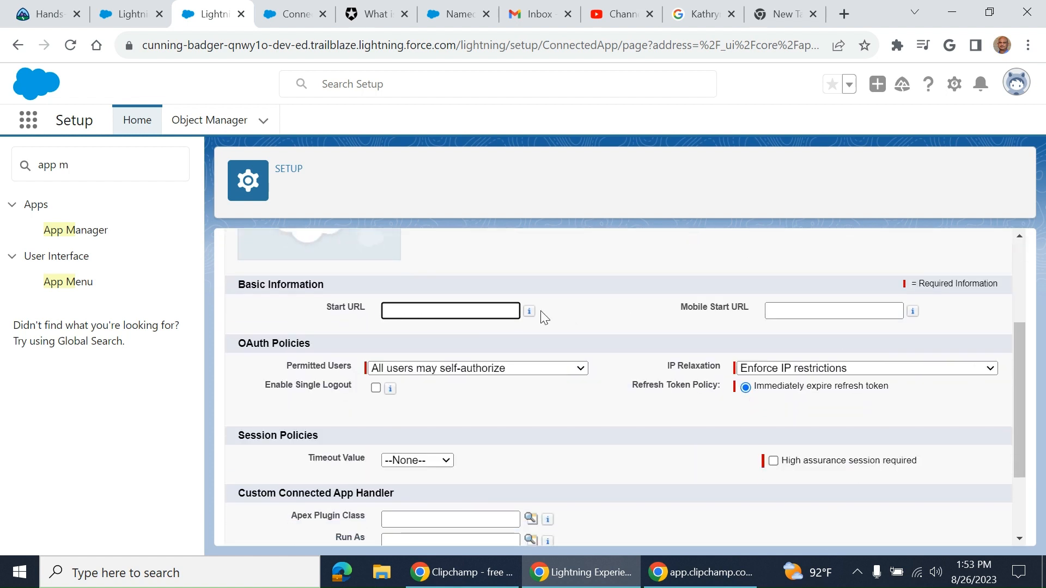
scroll("up", 3)
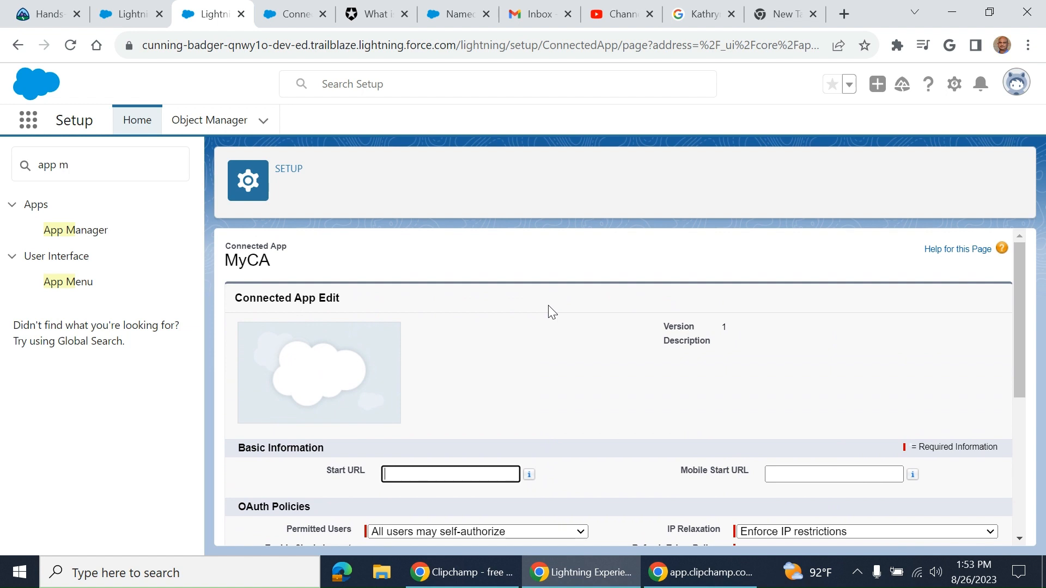
scroll("down", 3)
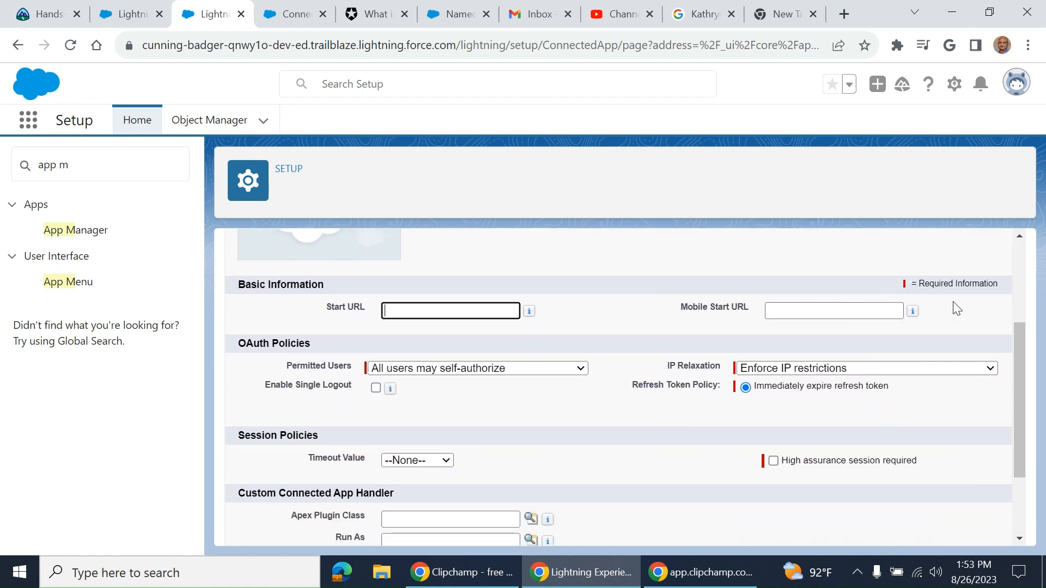
mouse_move(279, 359)
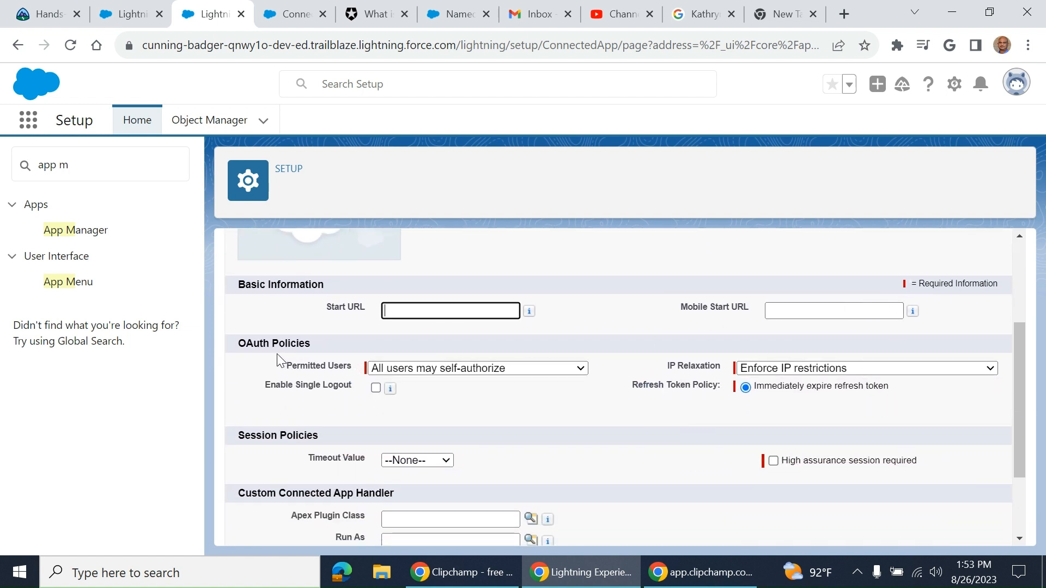
mouse_move(306, 377)
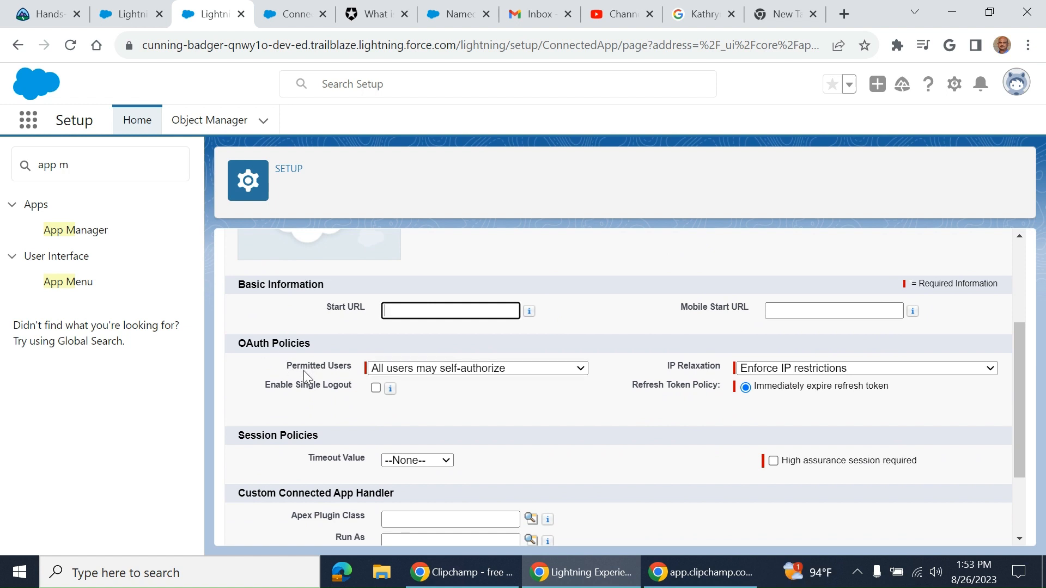
- Keep all users self-authorizing, set IP Relaxation to 'Relax IP restrictions', and save
left_click(476, 367)
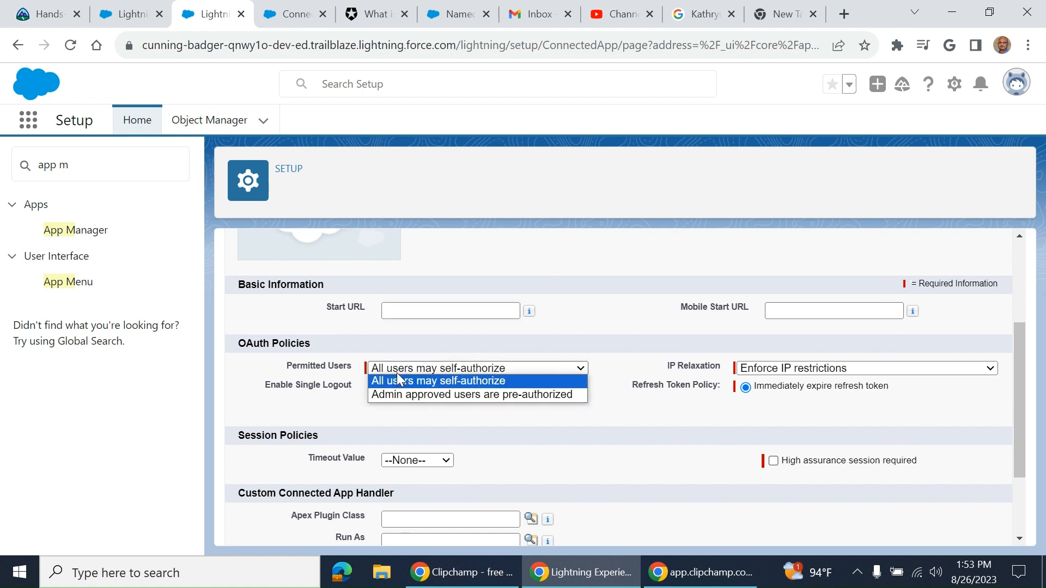
left_click(438, 380)
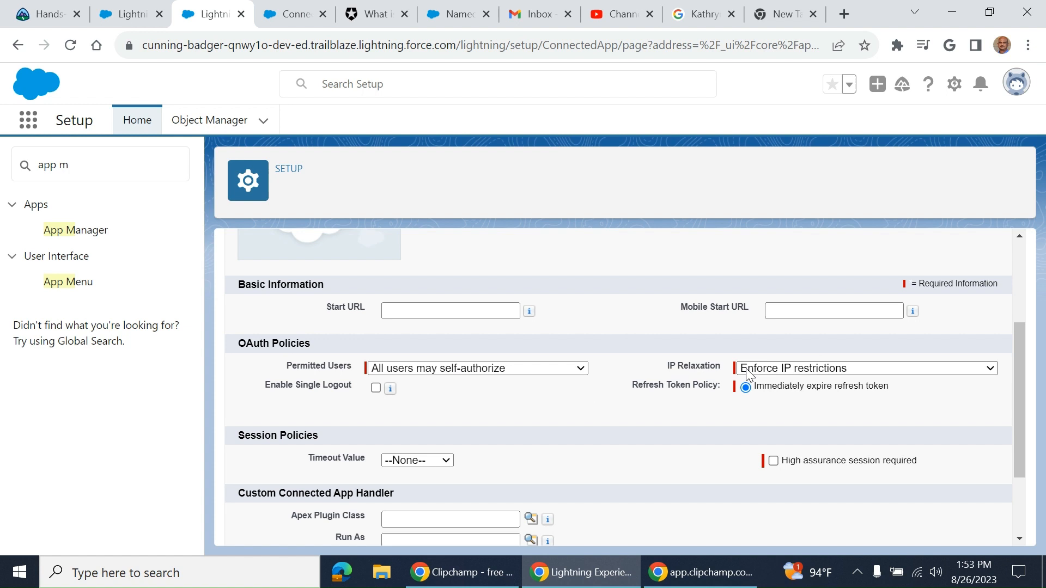
left_click(865, 368)
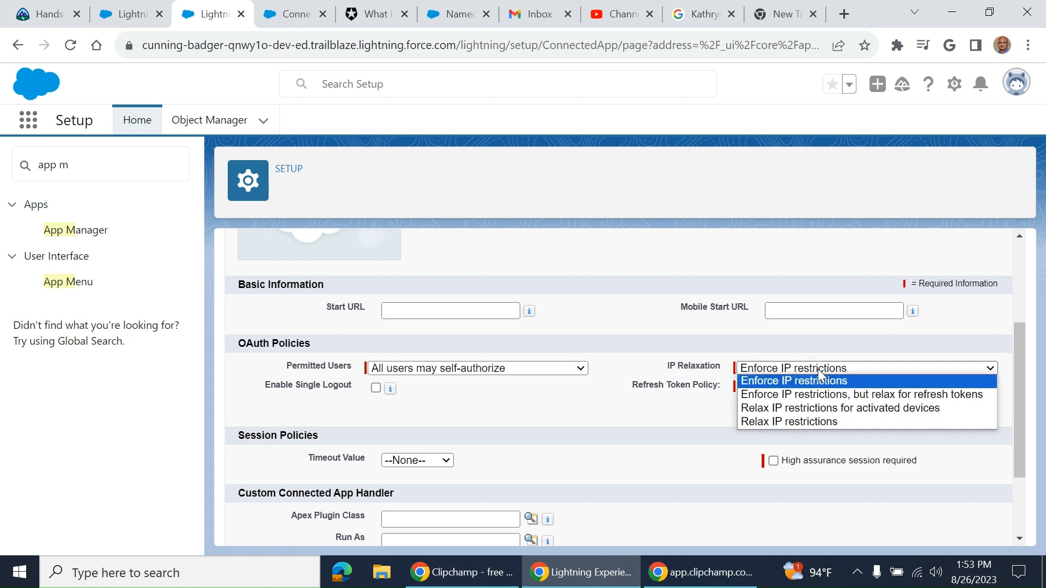
mouse_move(806, 422)
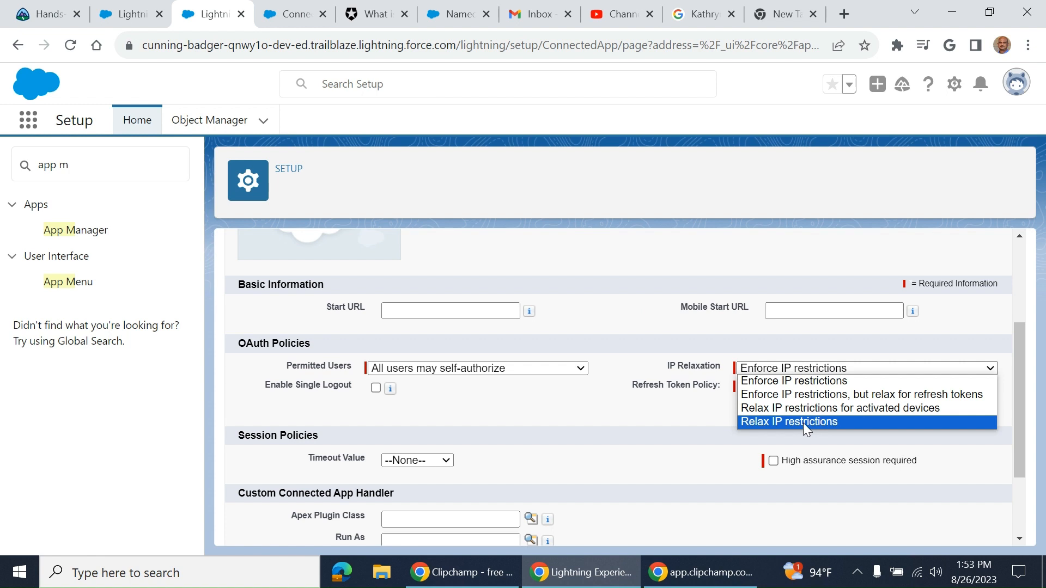
left_click(789, 422)
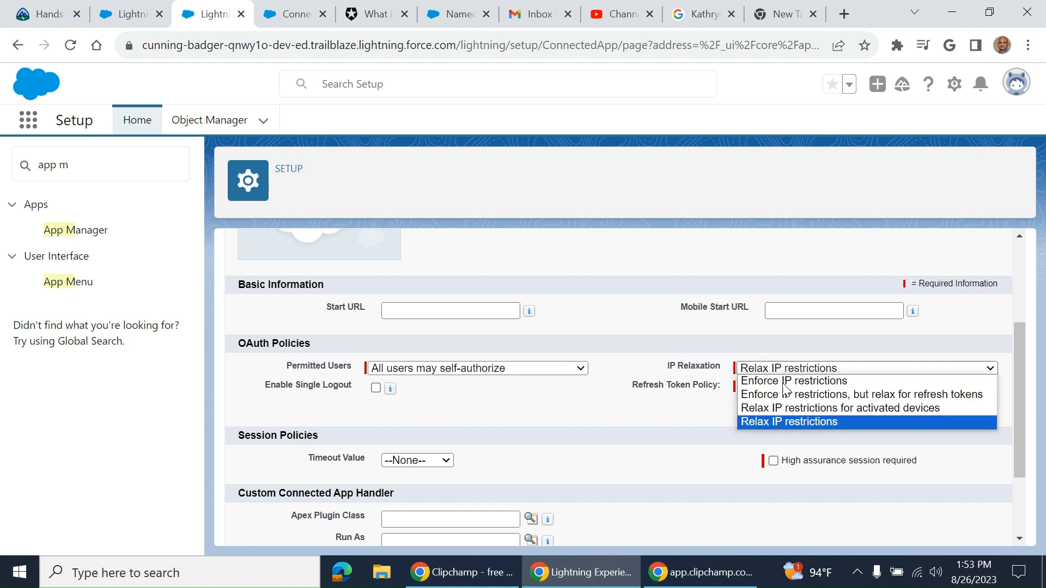
mouse_move(841, 407)
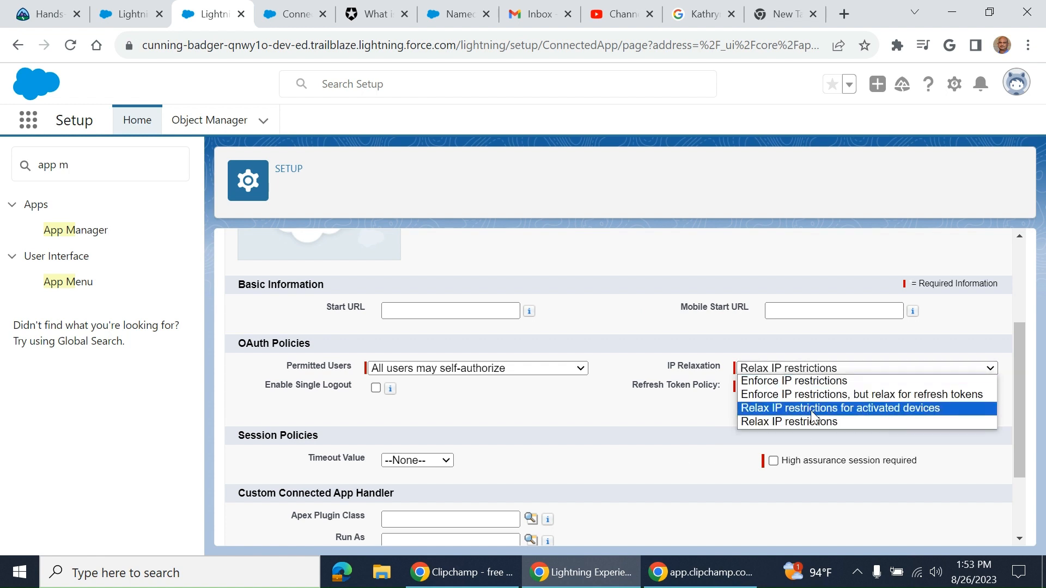
mouse_move(799, 422)
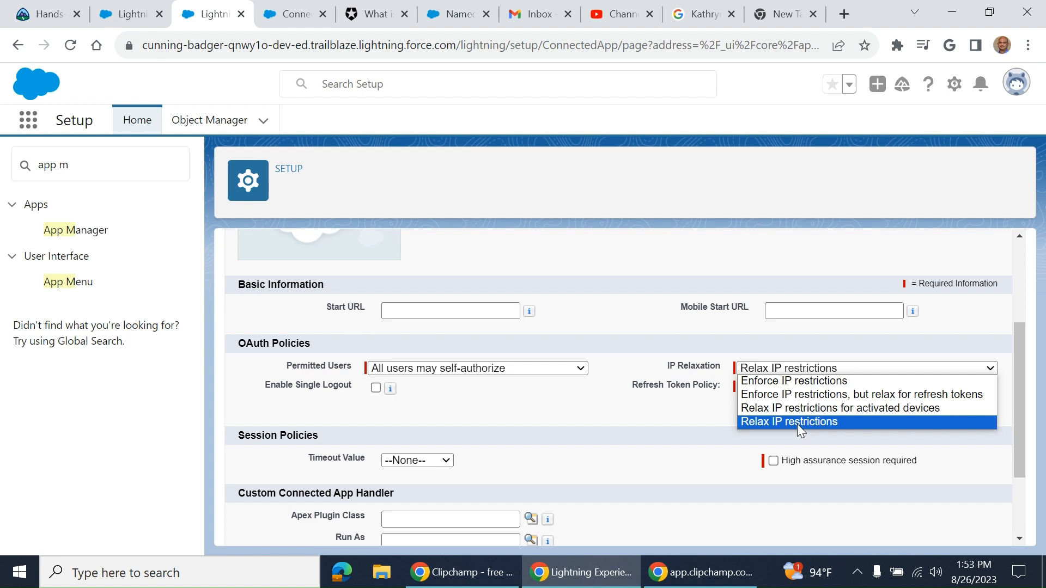
mouse_move(796, 432)
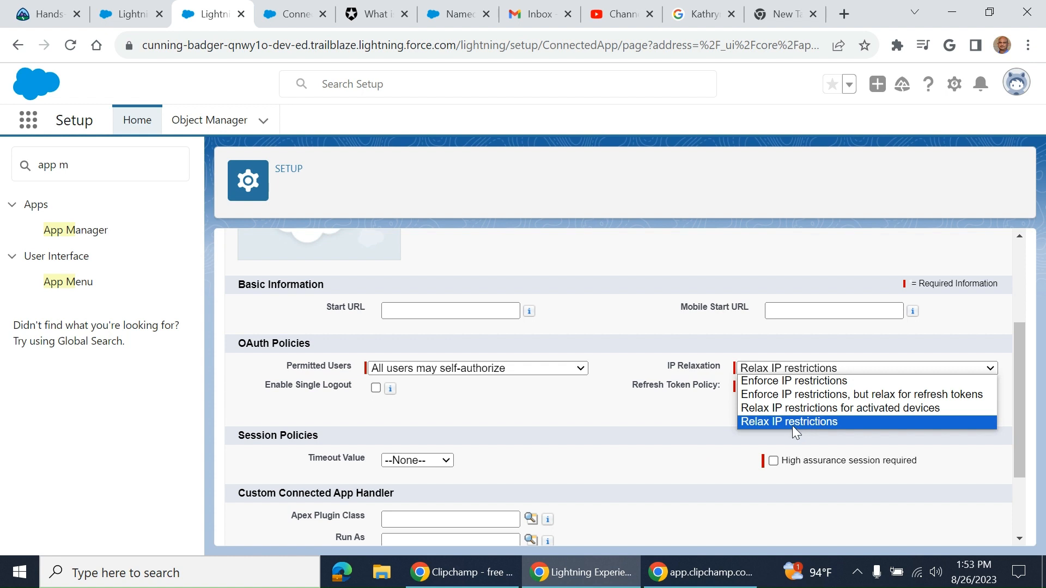
left_click(788, 422)
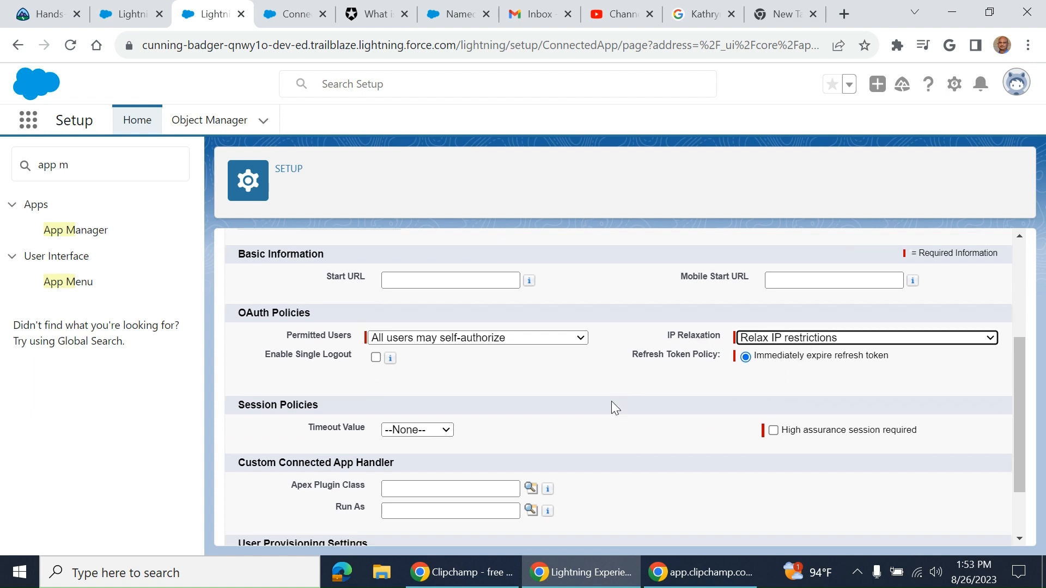
scroll("down", 3)
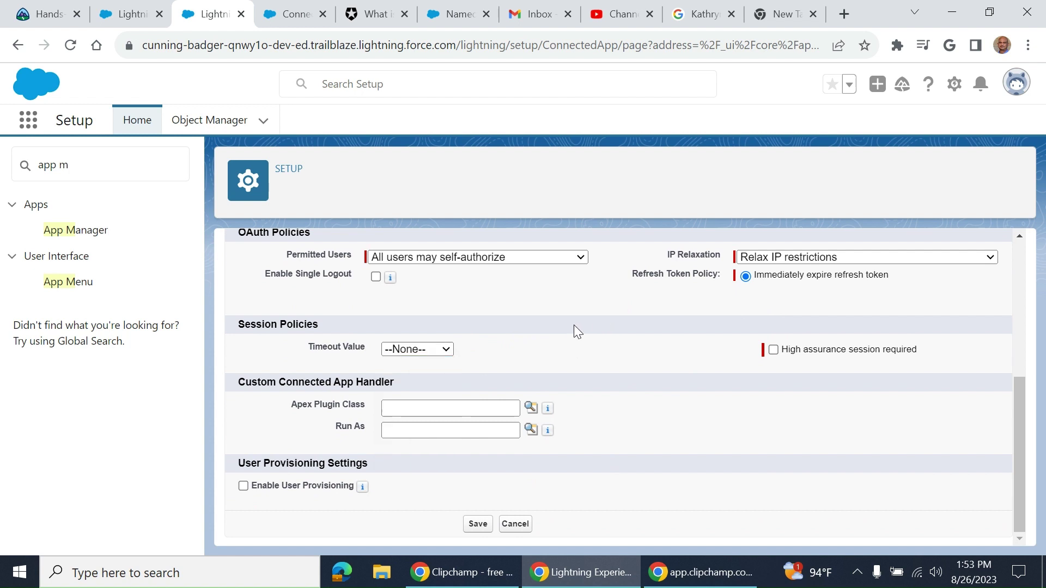
left_click(477, 523)
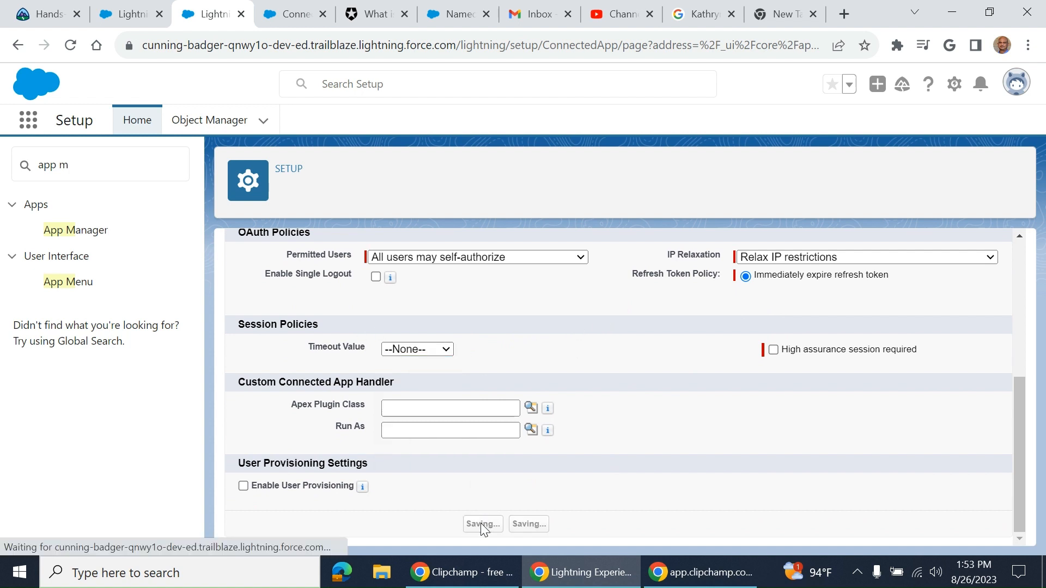
- Scroll MyCA's saved detail page to confirm IP Relaxation reads 'Relax IP restrictions'
left_click(482, 524)
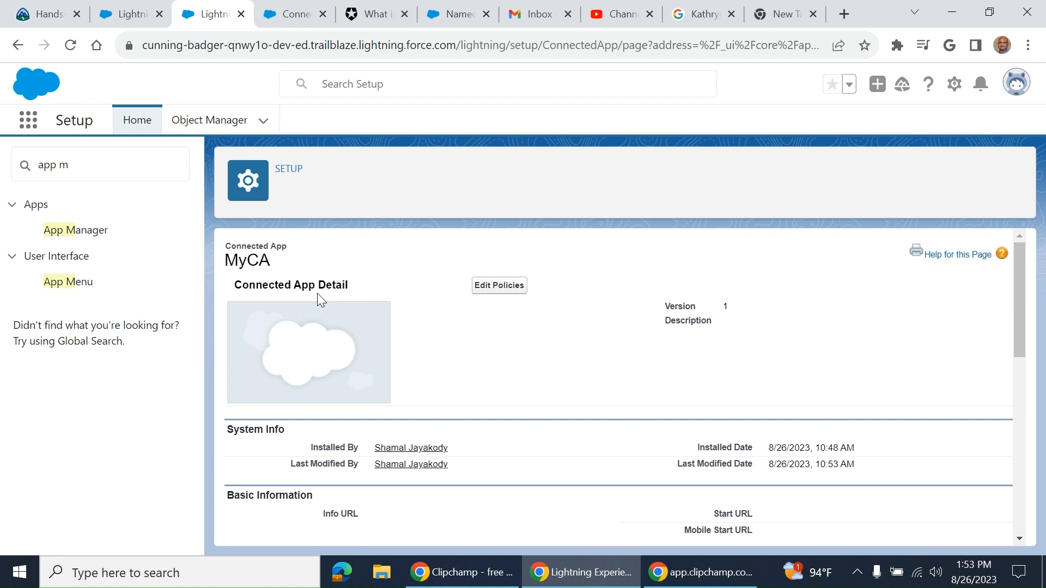
mouse_move(258, 262)
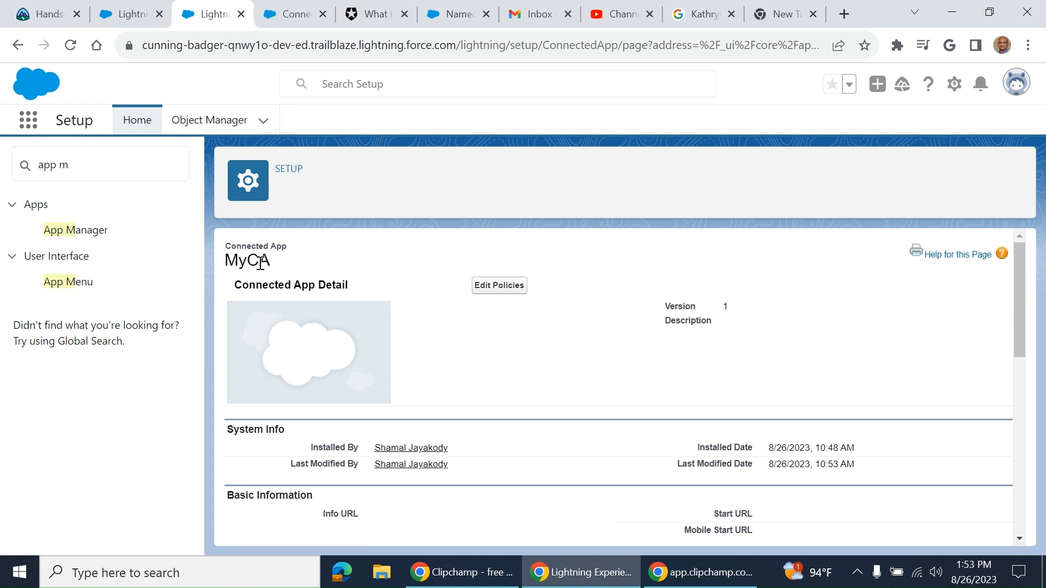
scroll("down", 3)
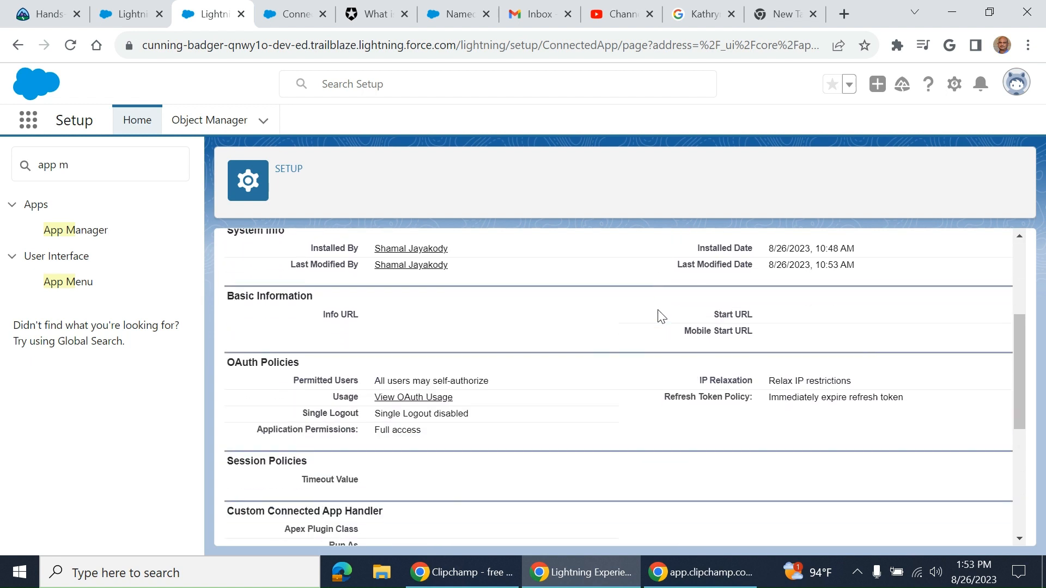
scroll("down", 3)
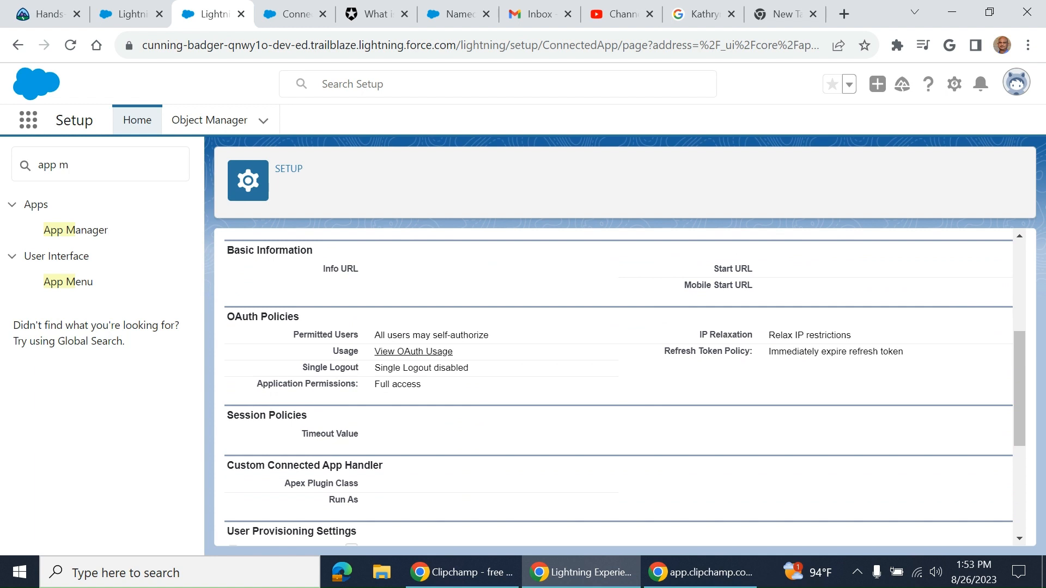
mouse_move(570, 247)
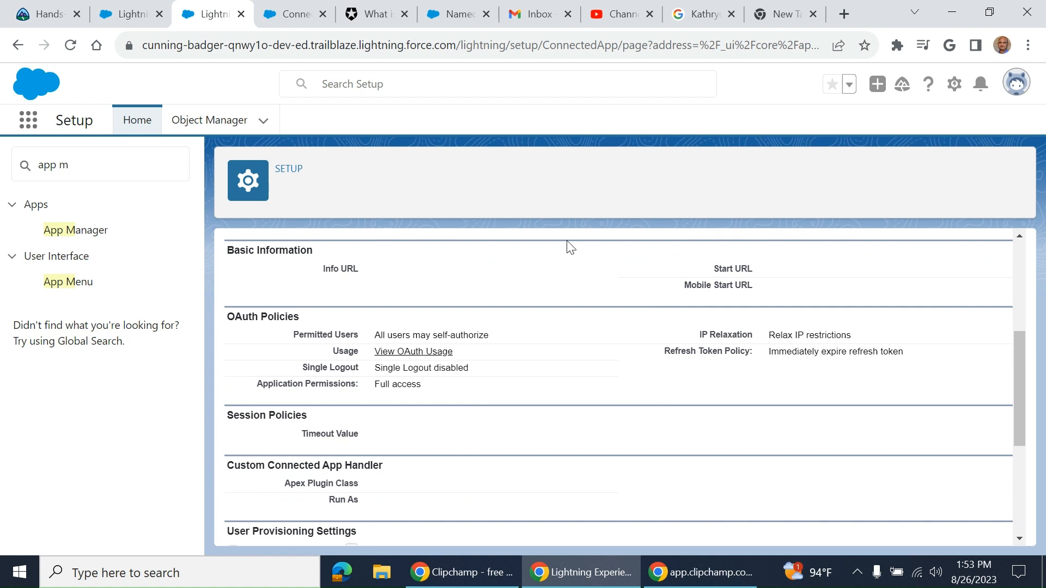
mouse_move(603, 247)
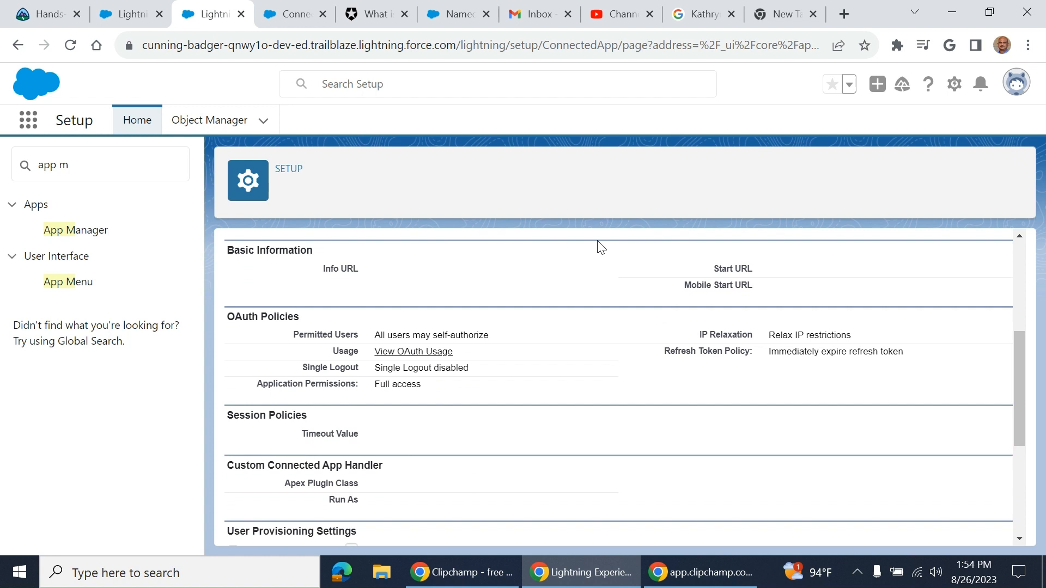
mouse_move(589, 248)
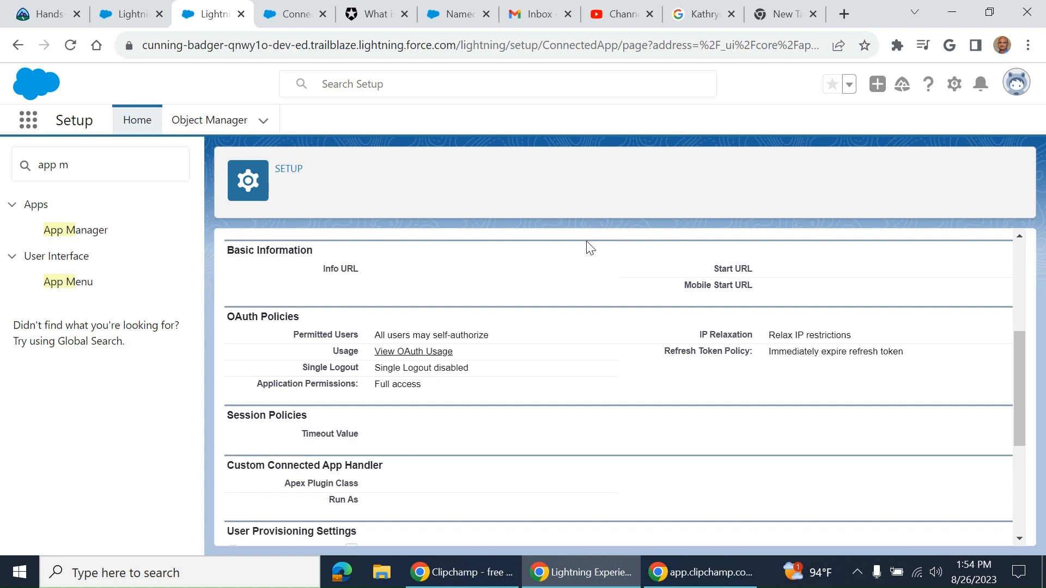